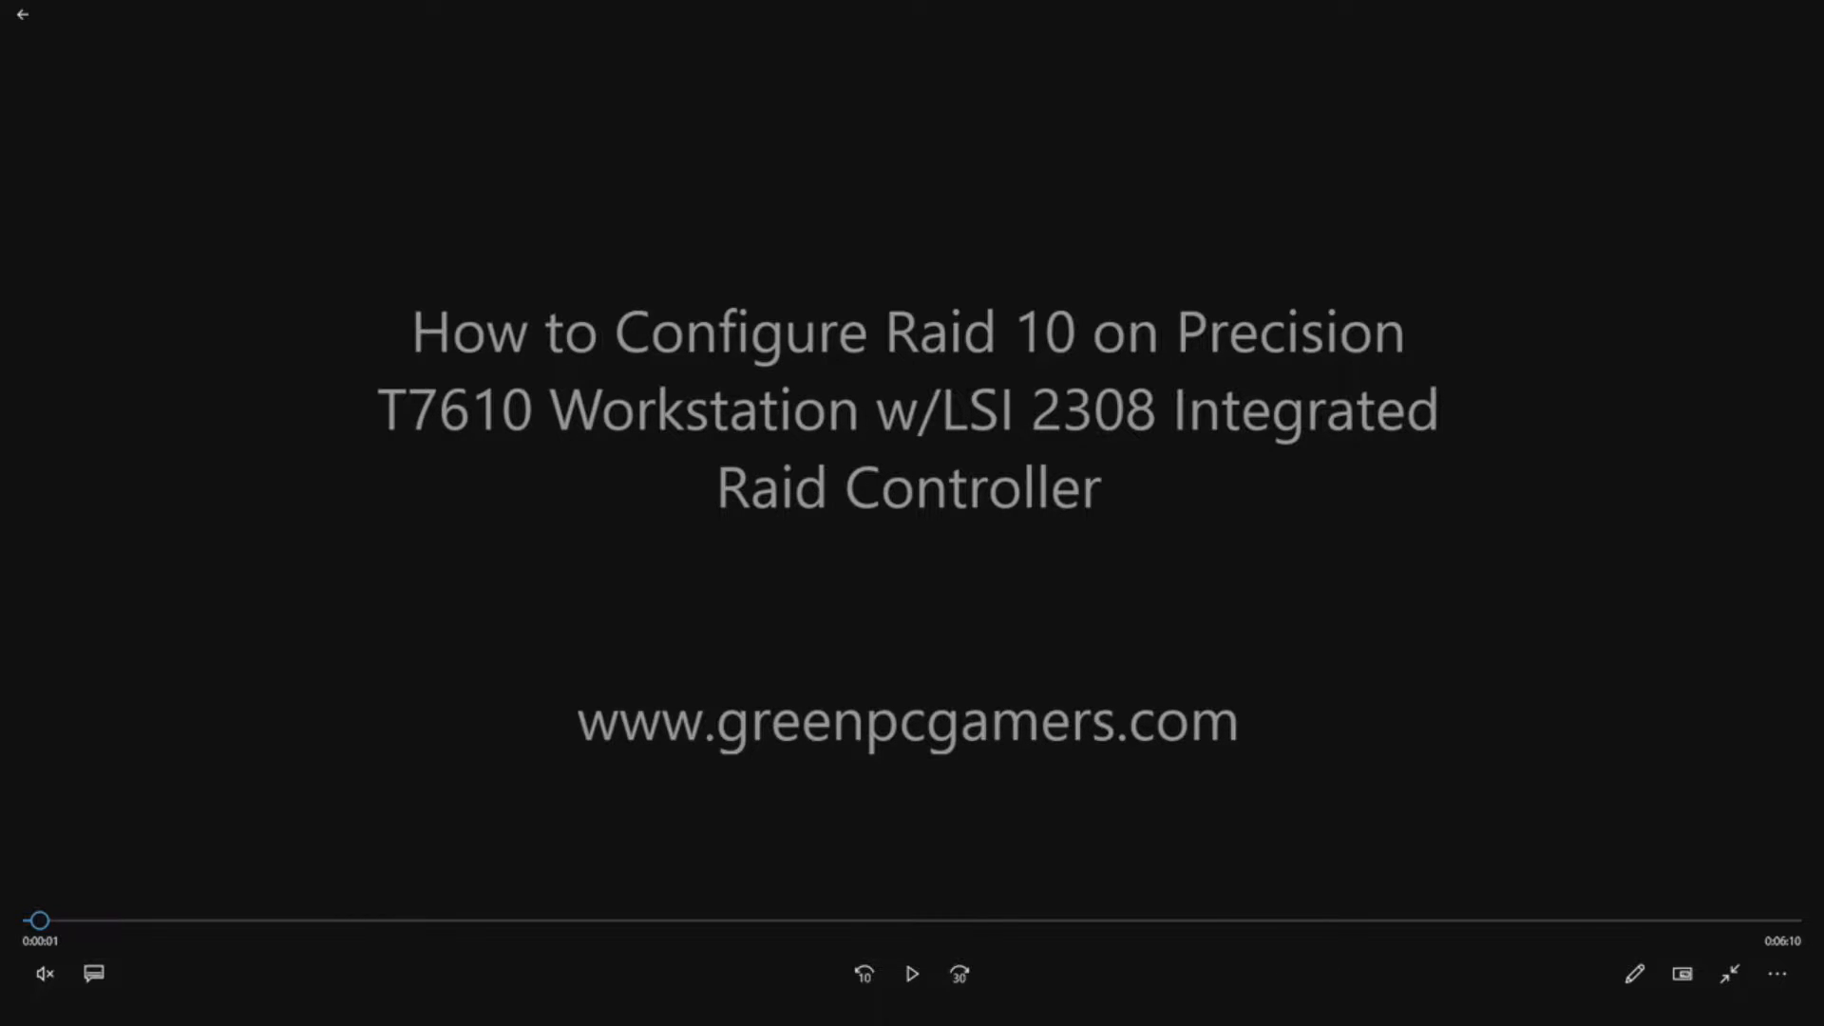
Play the Precision T7610 RAID 10 configuration tutorial video in Movies & TV
left_click(912, 973)
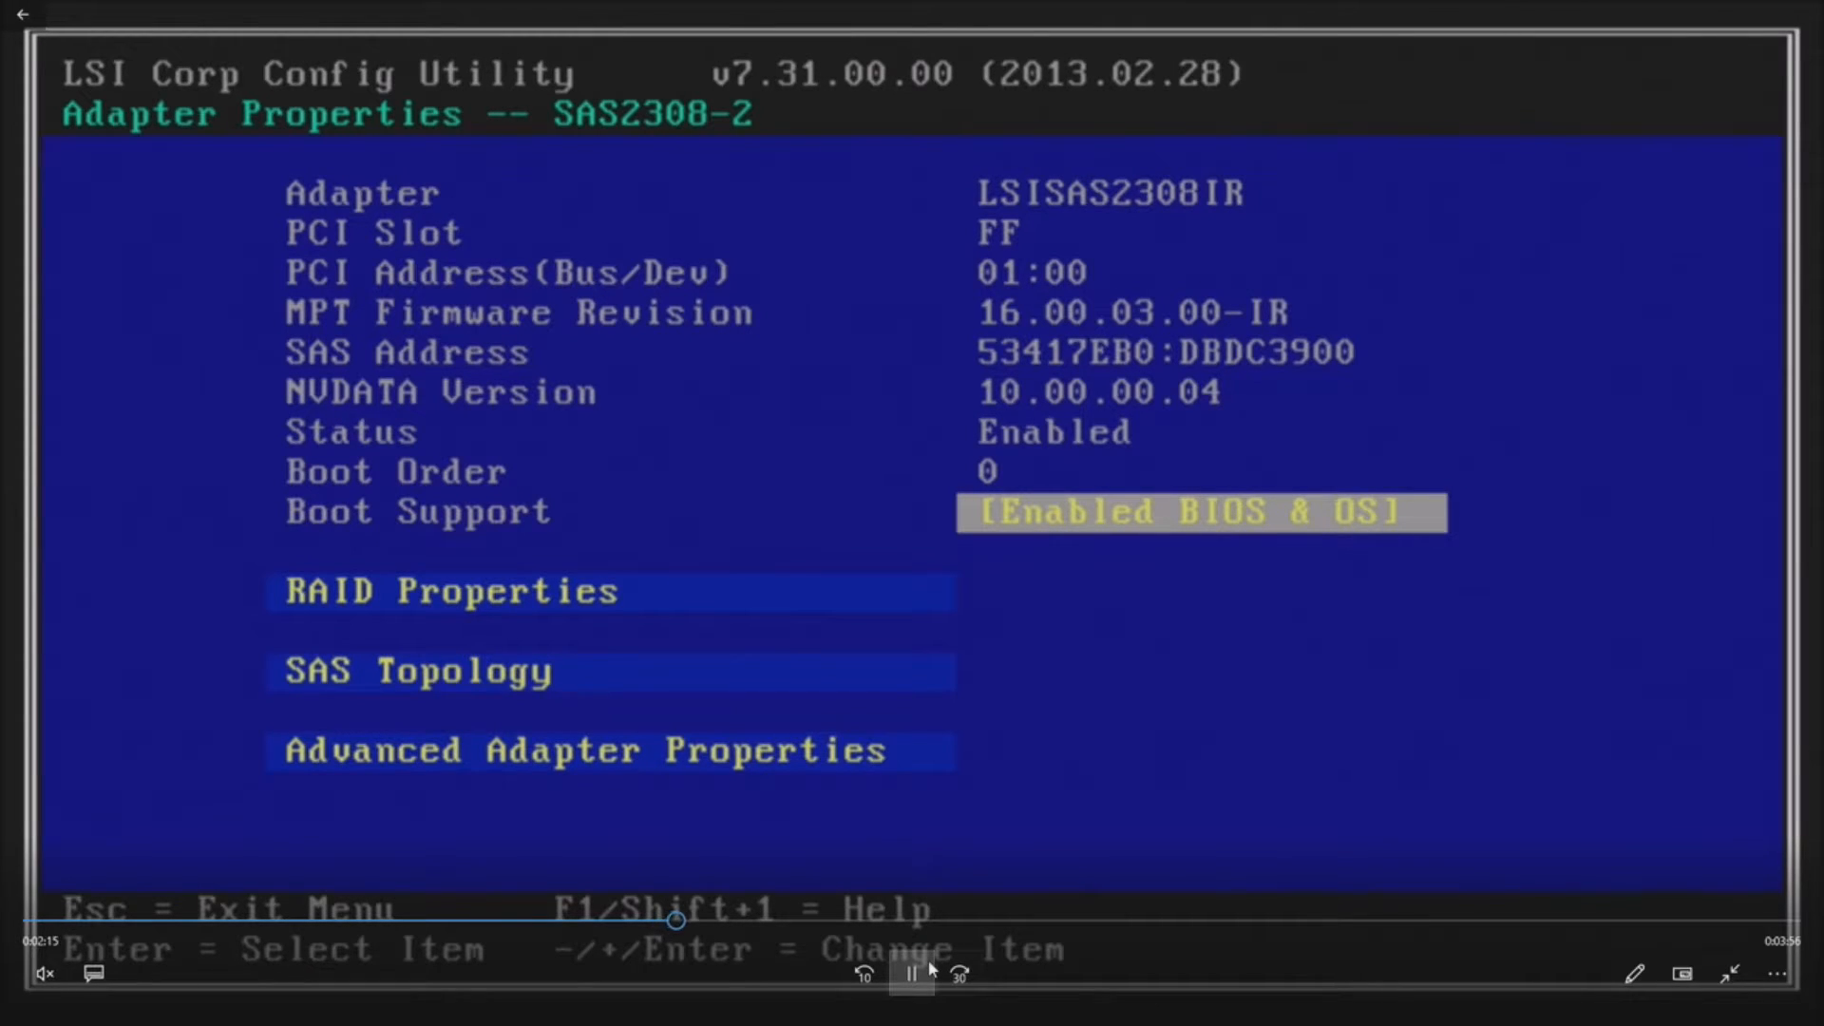
Go through RAID Properties to Create RAID 1E/10 Volume on the SAS2308 adapter
key("Down")
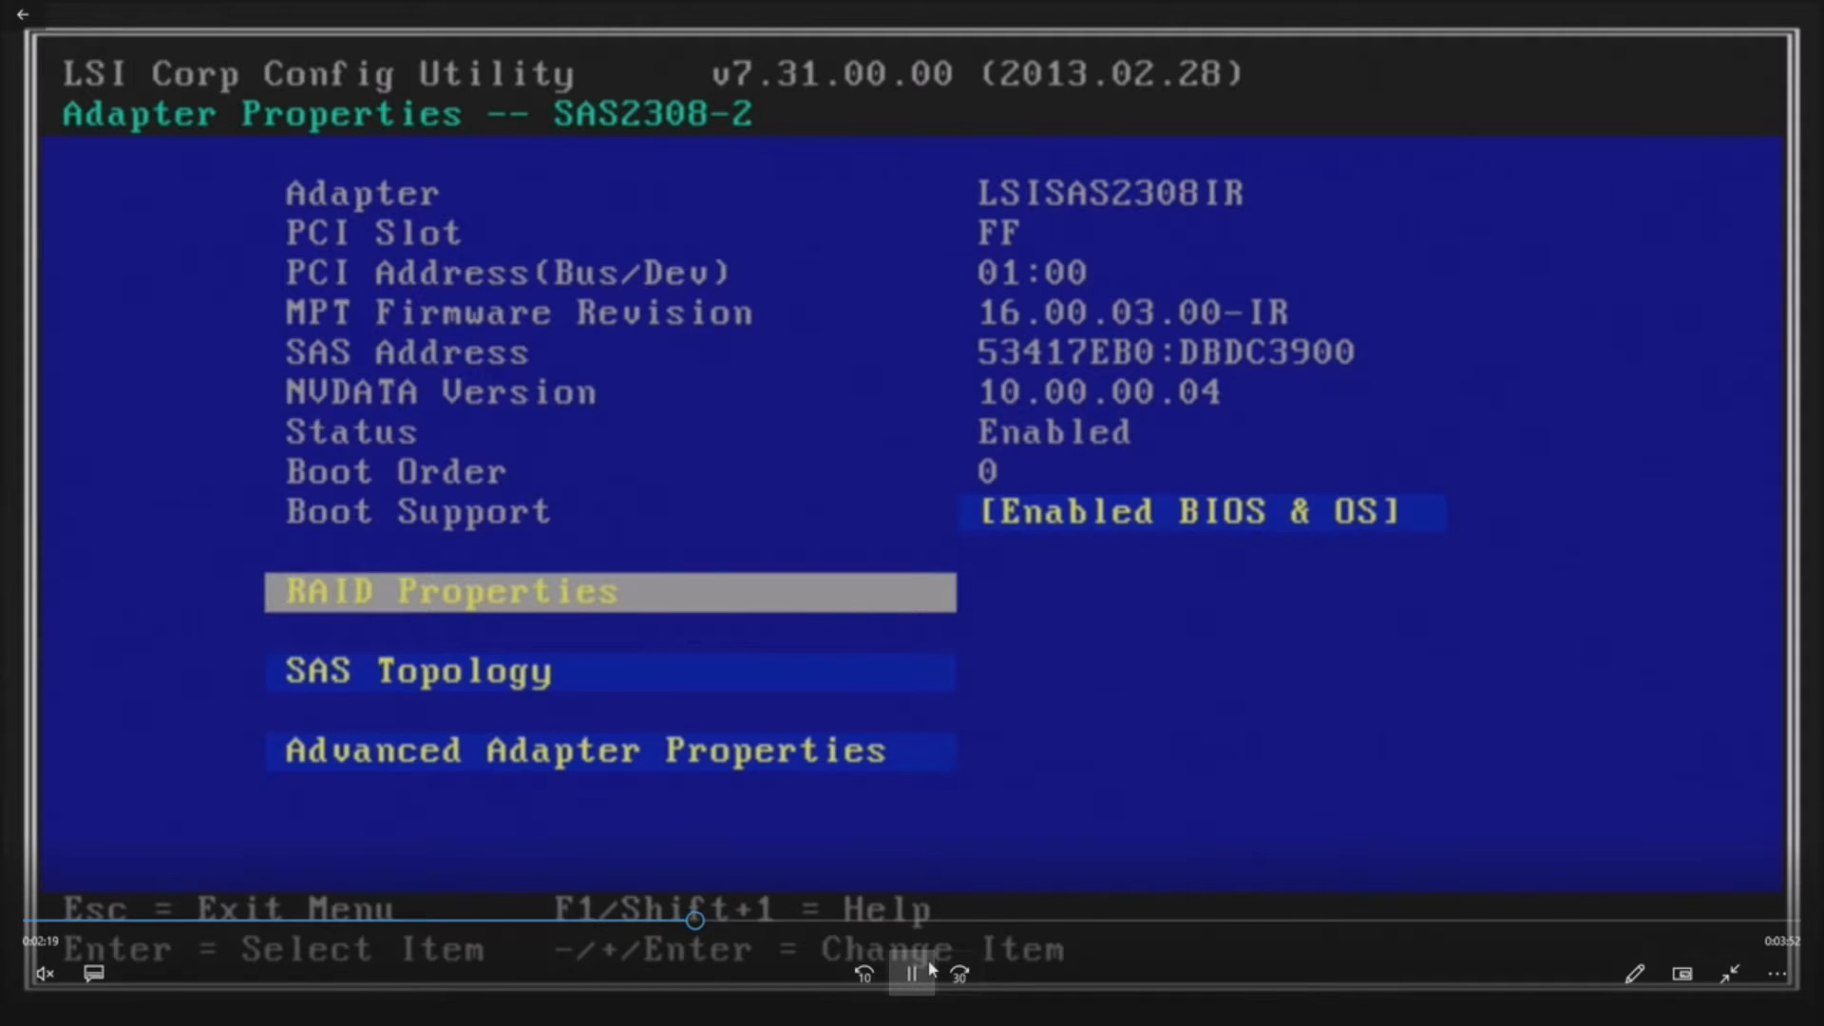
key("Return")
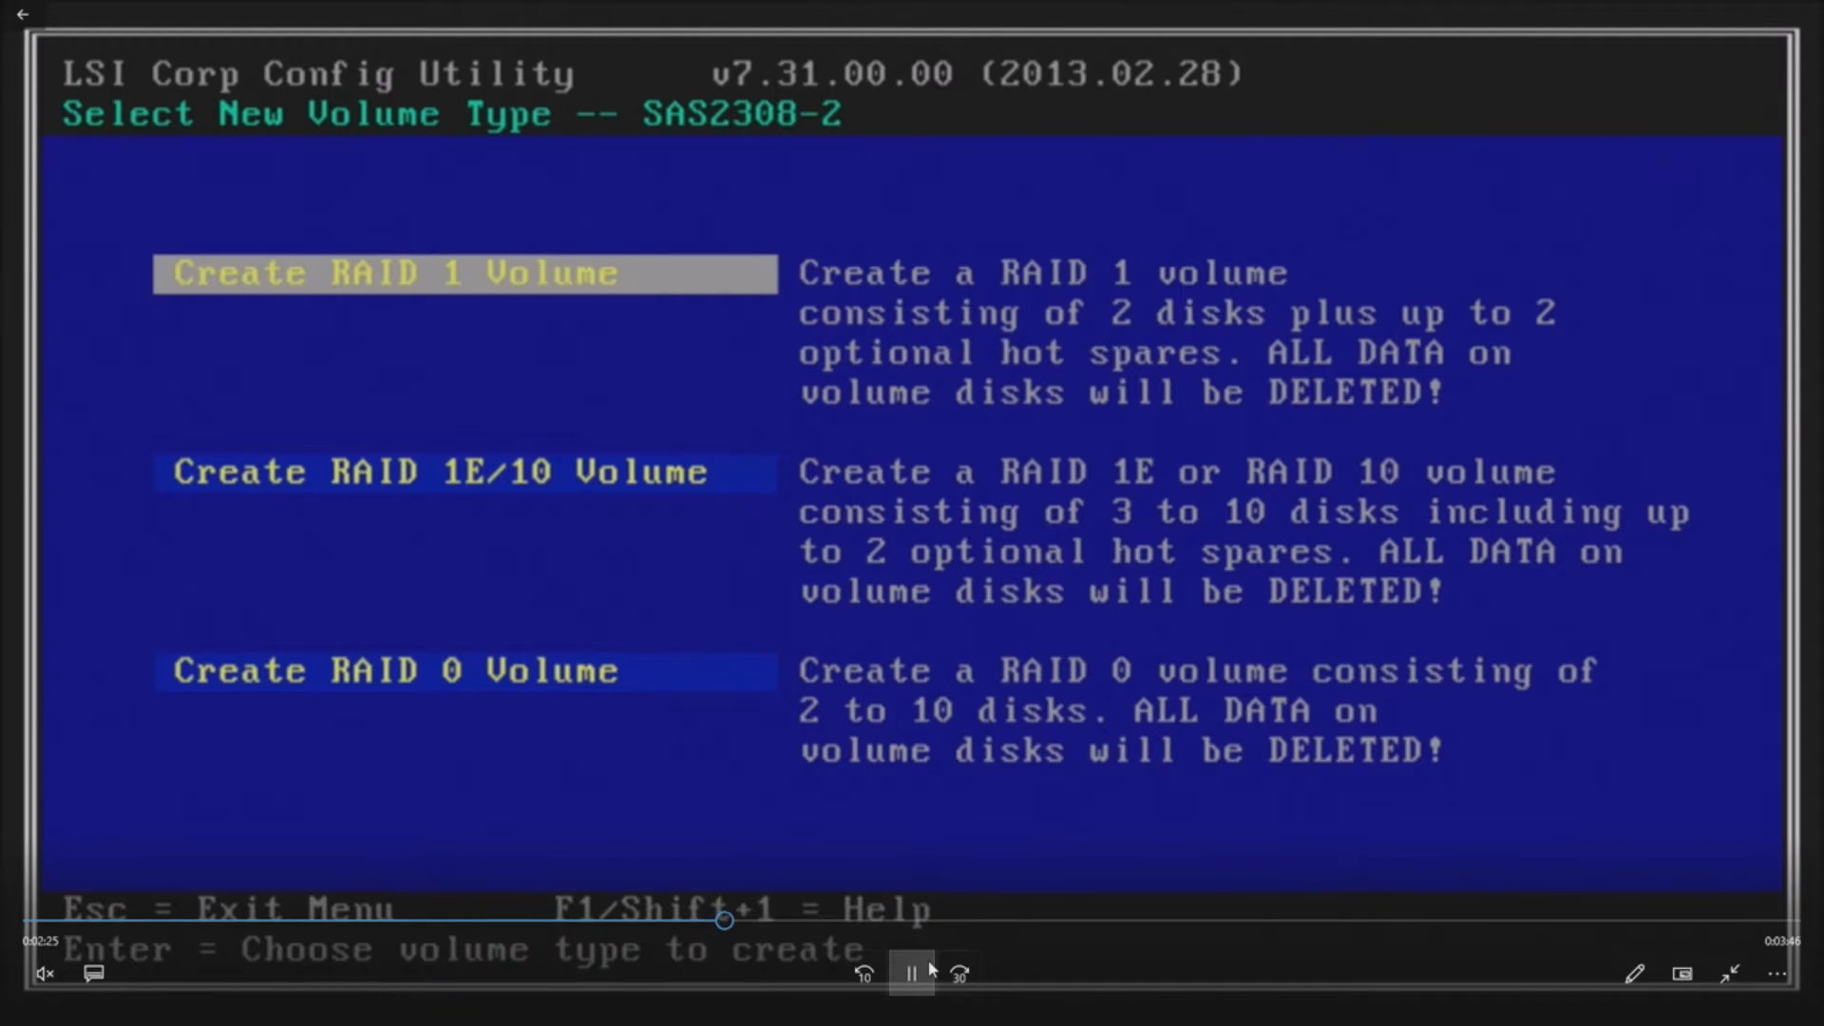
key("Down")
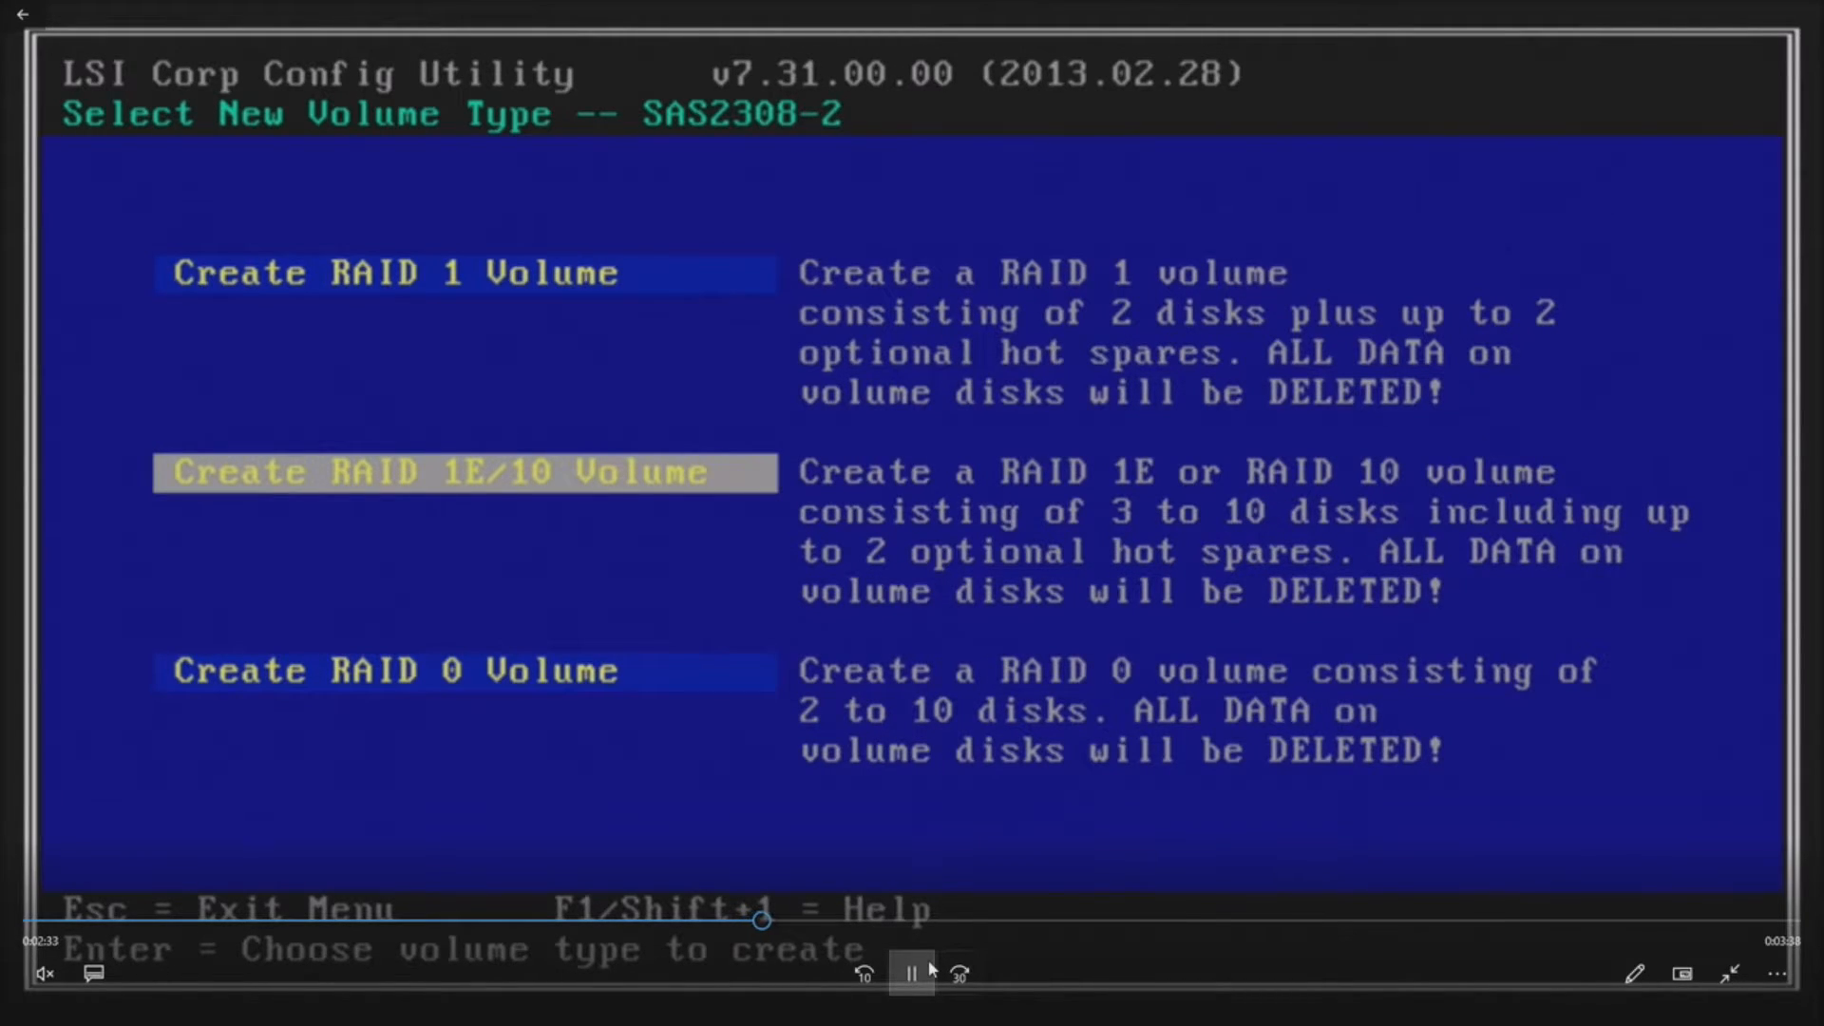
key("Down")
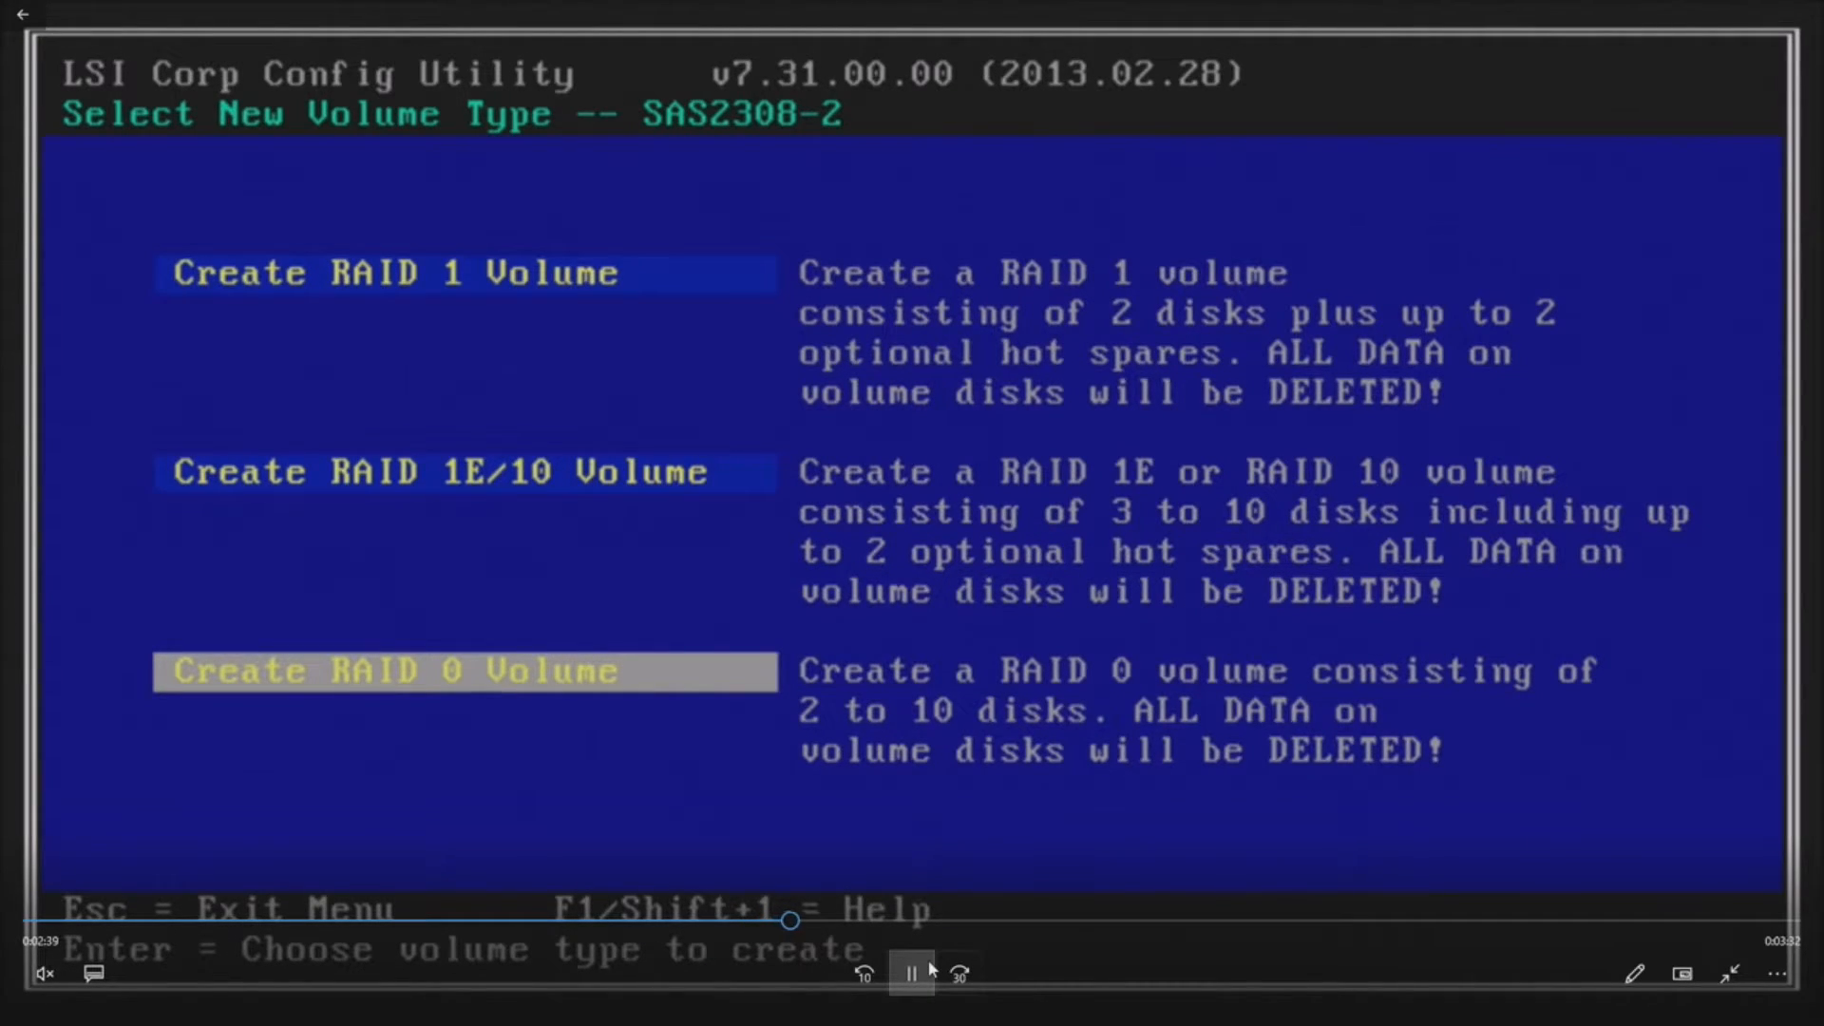
key("Up")
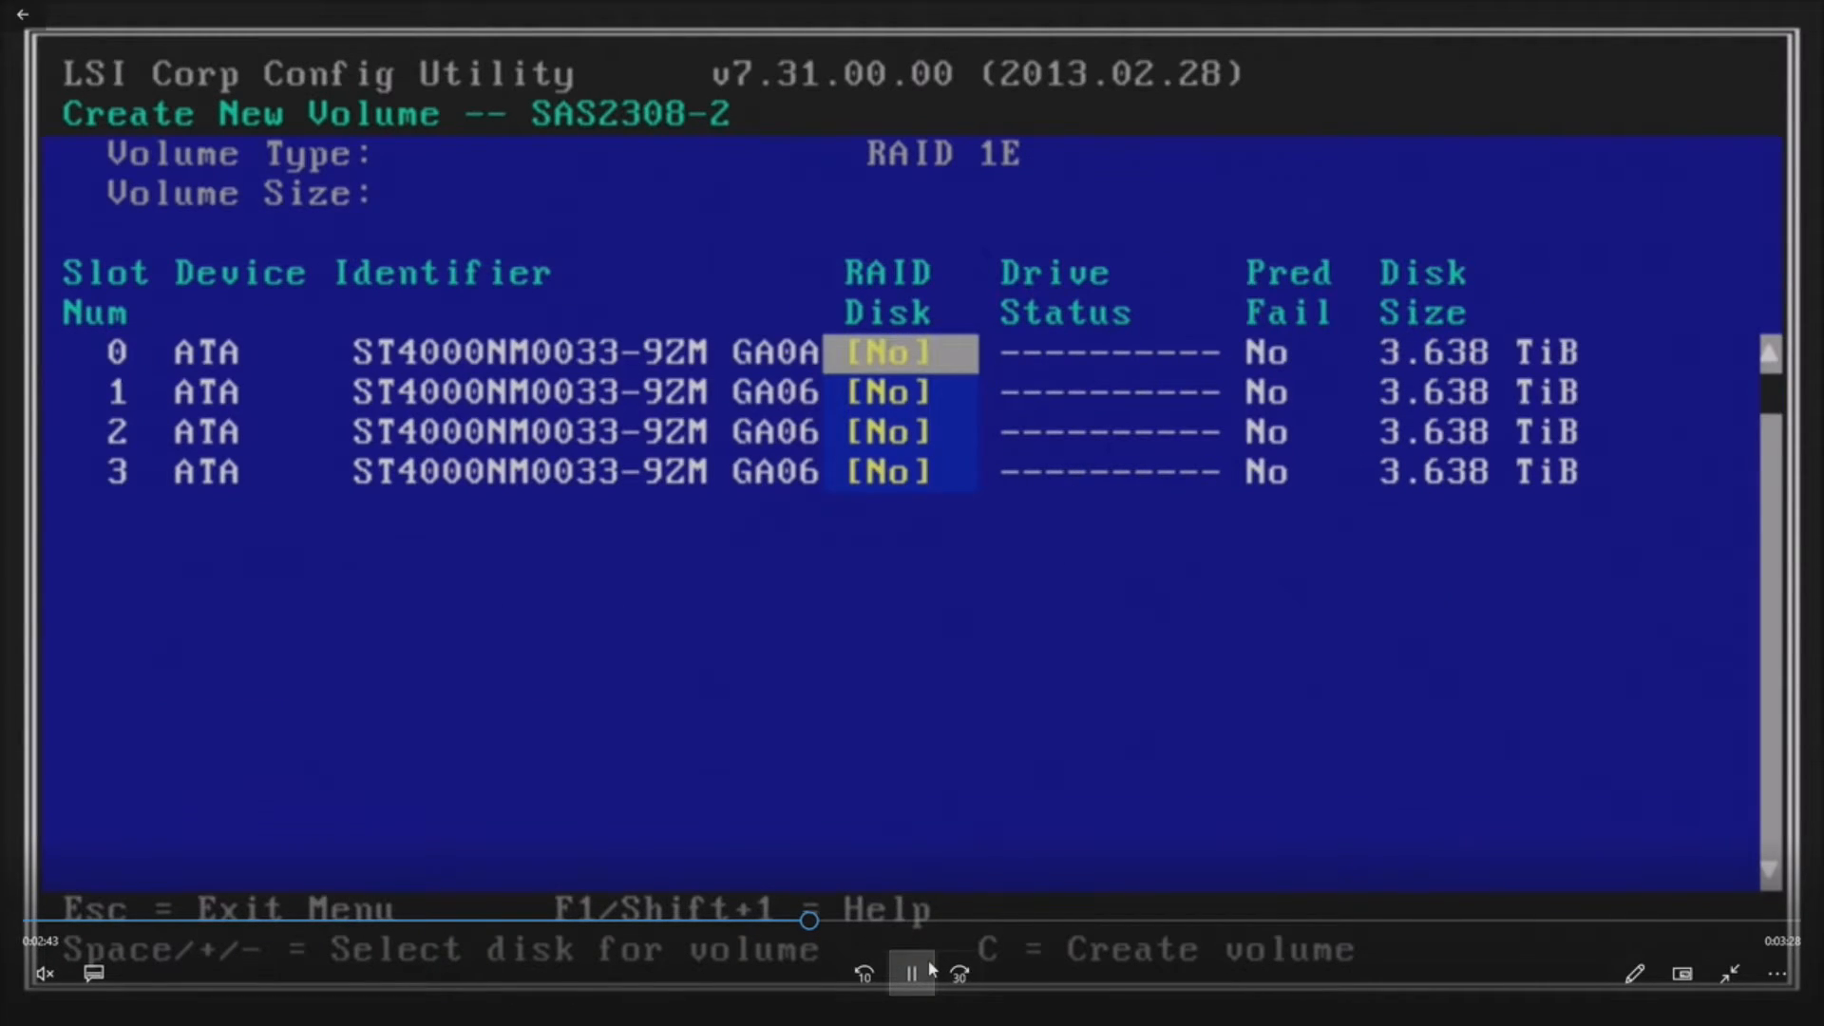
Add the slot 0–3 disks, create the 7.275 TiB RAID 10 volume and save changes
key("space")
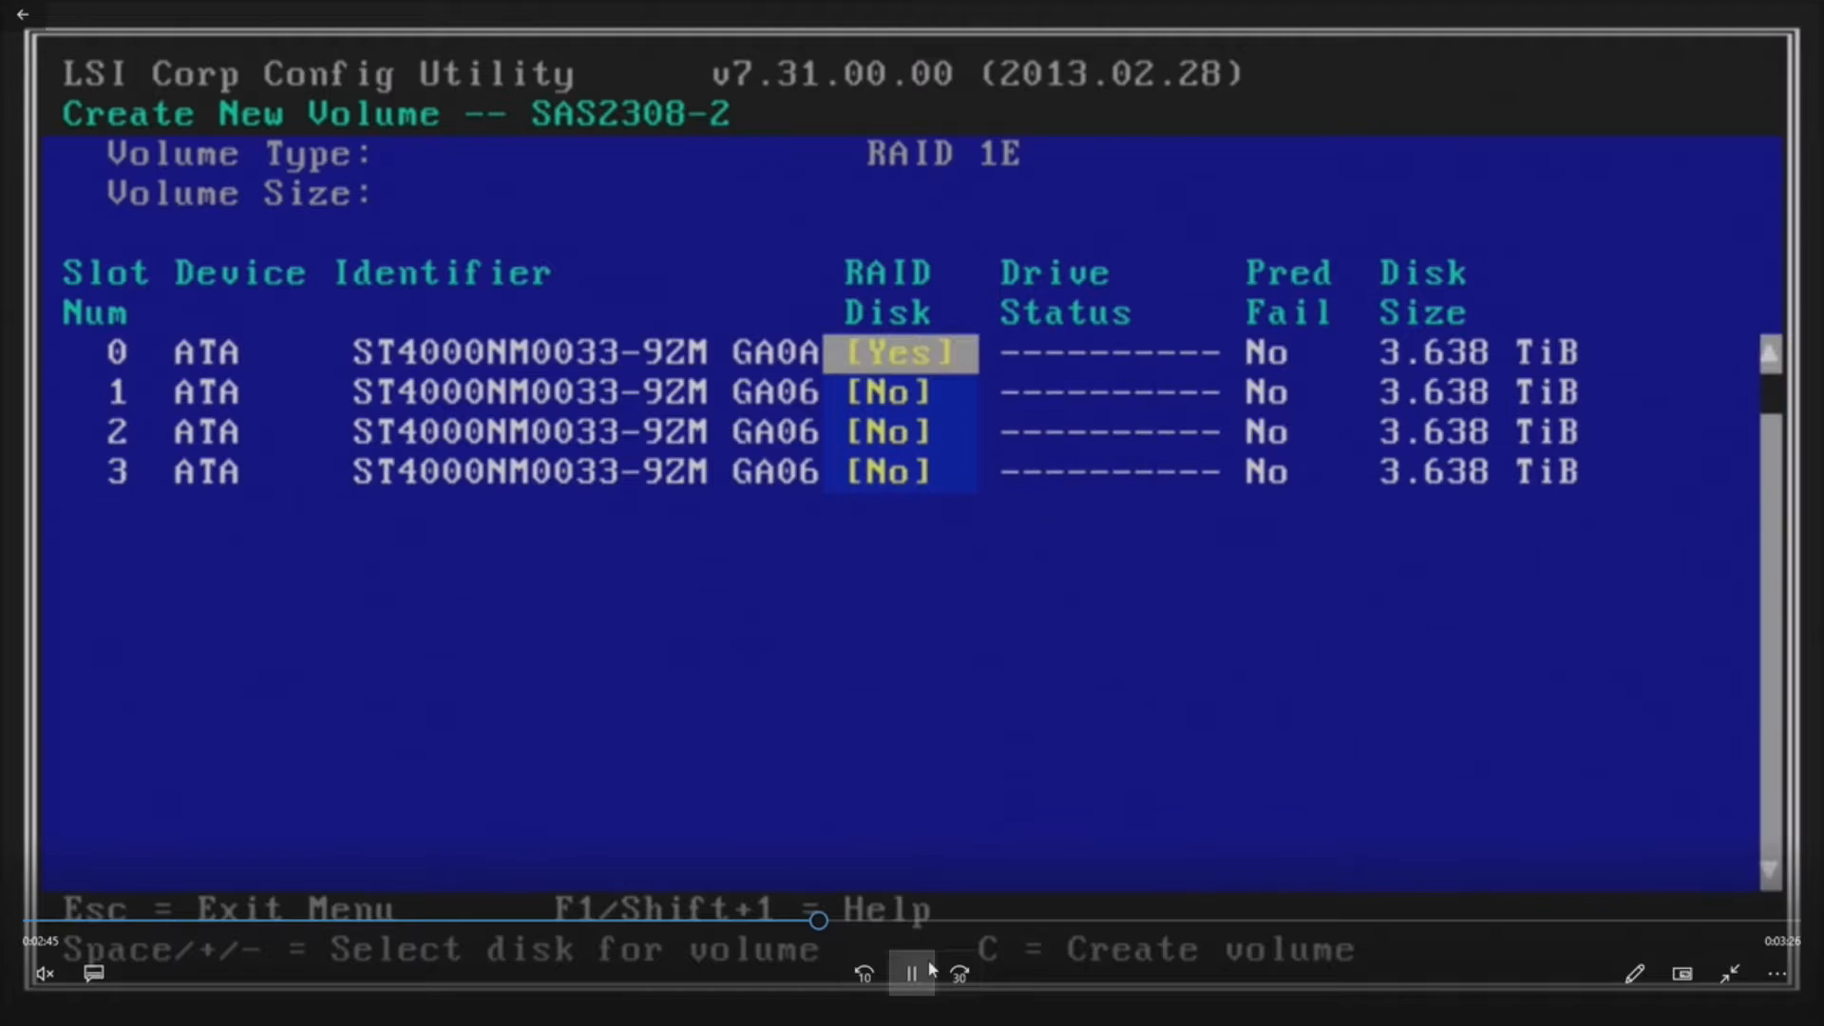
key("c")
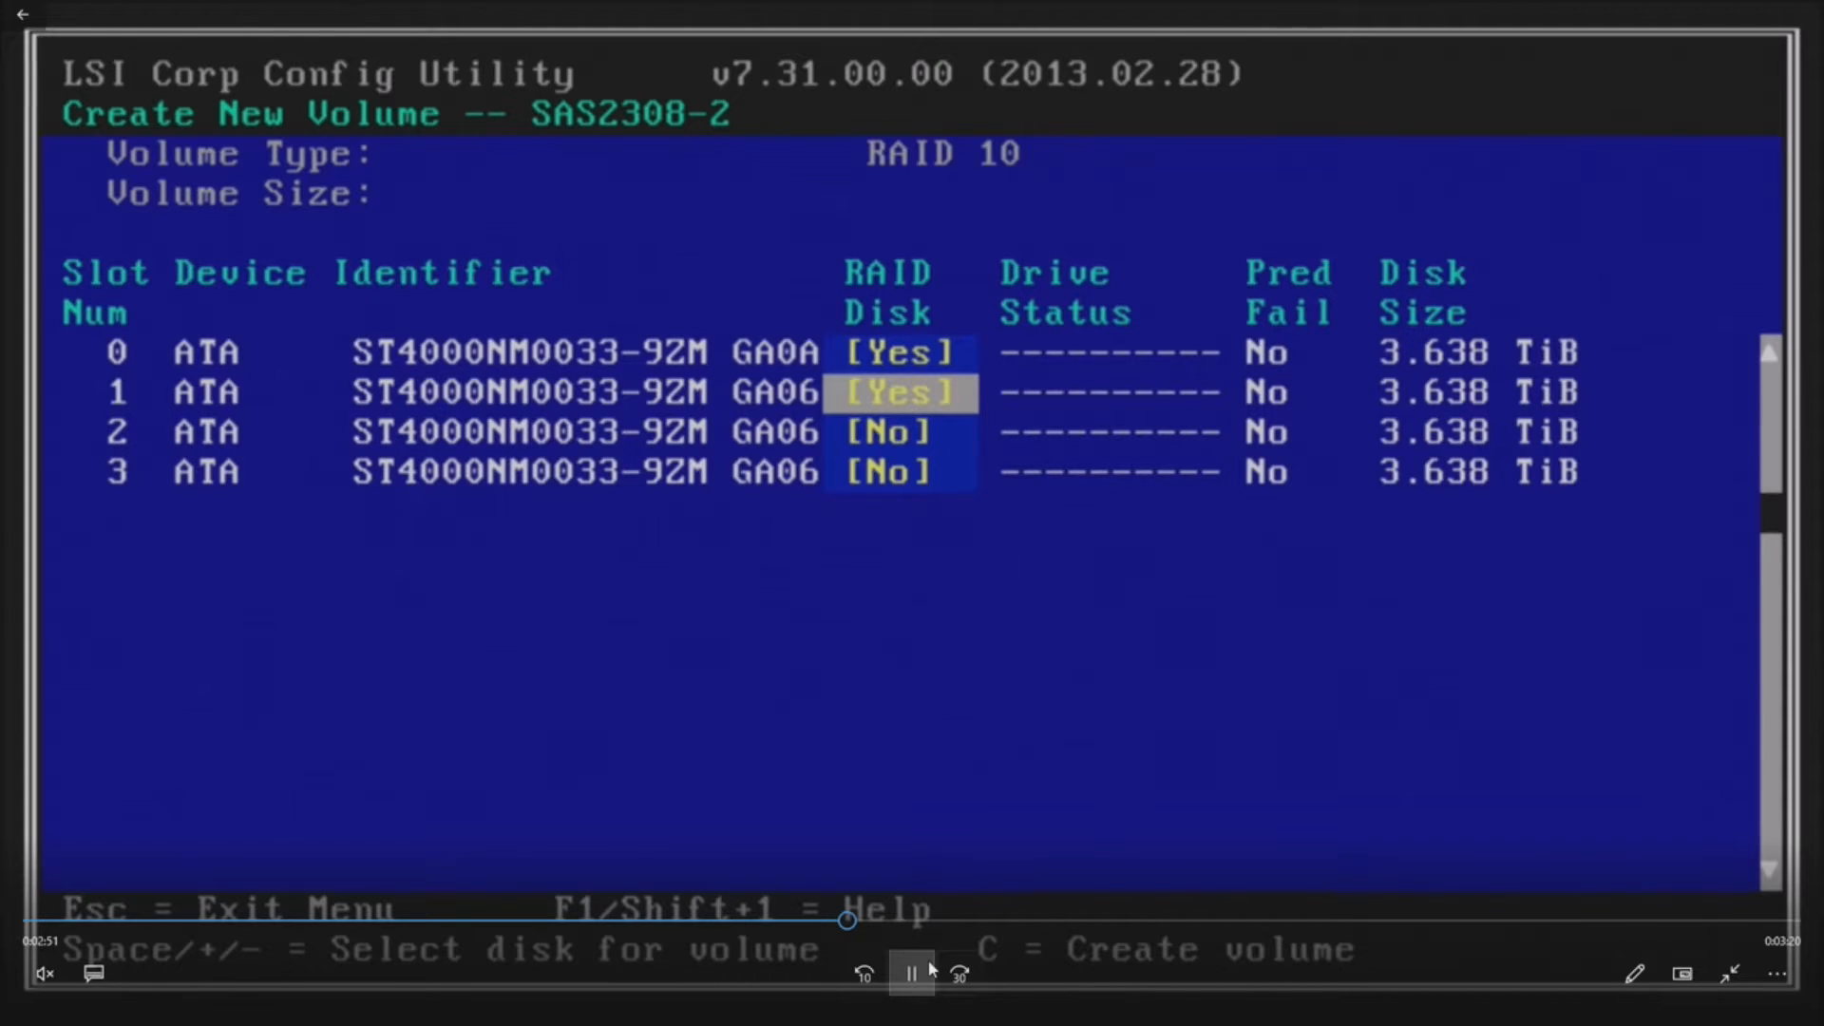
key("space")
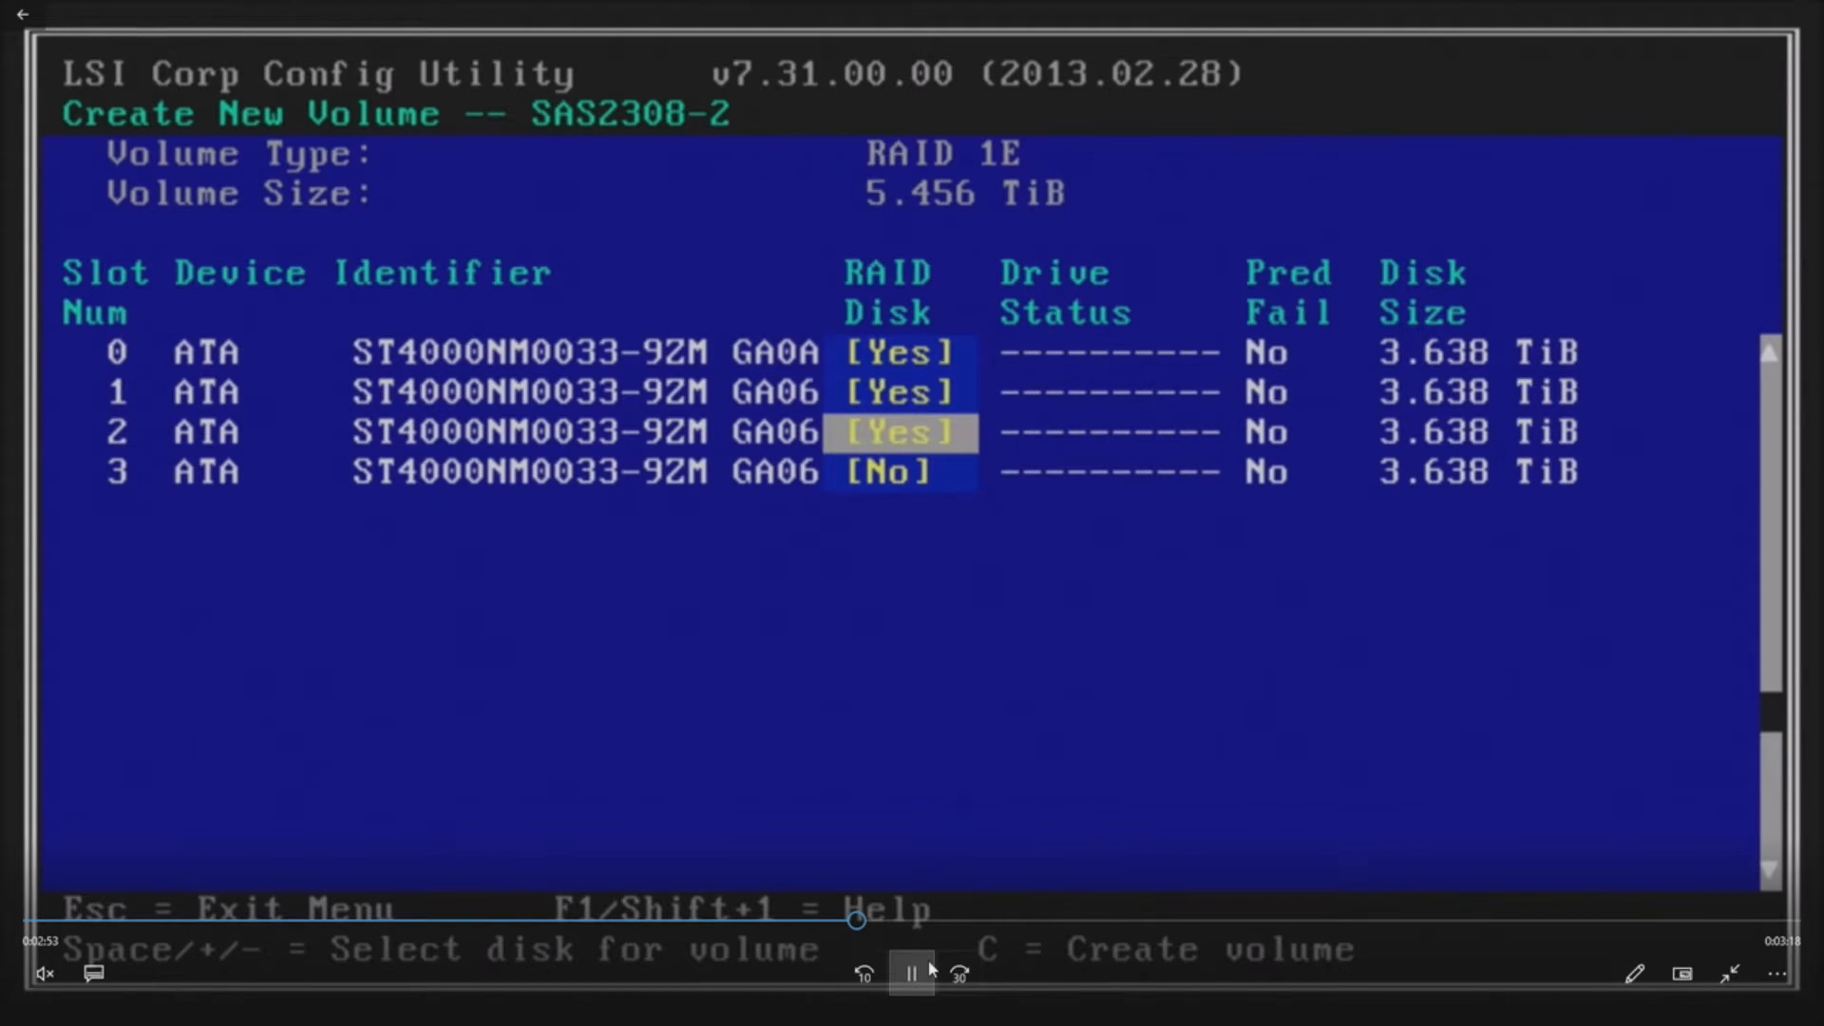
key("Space")
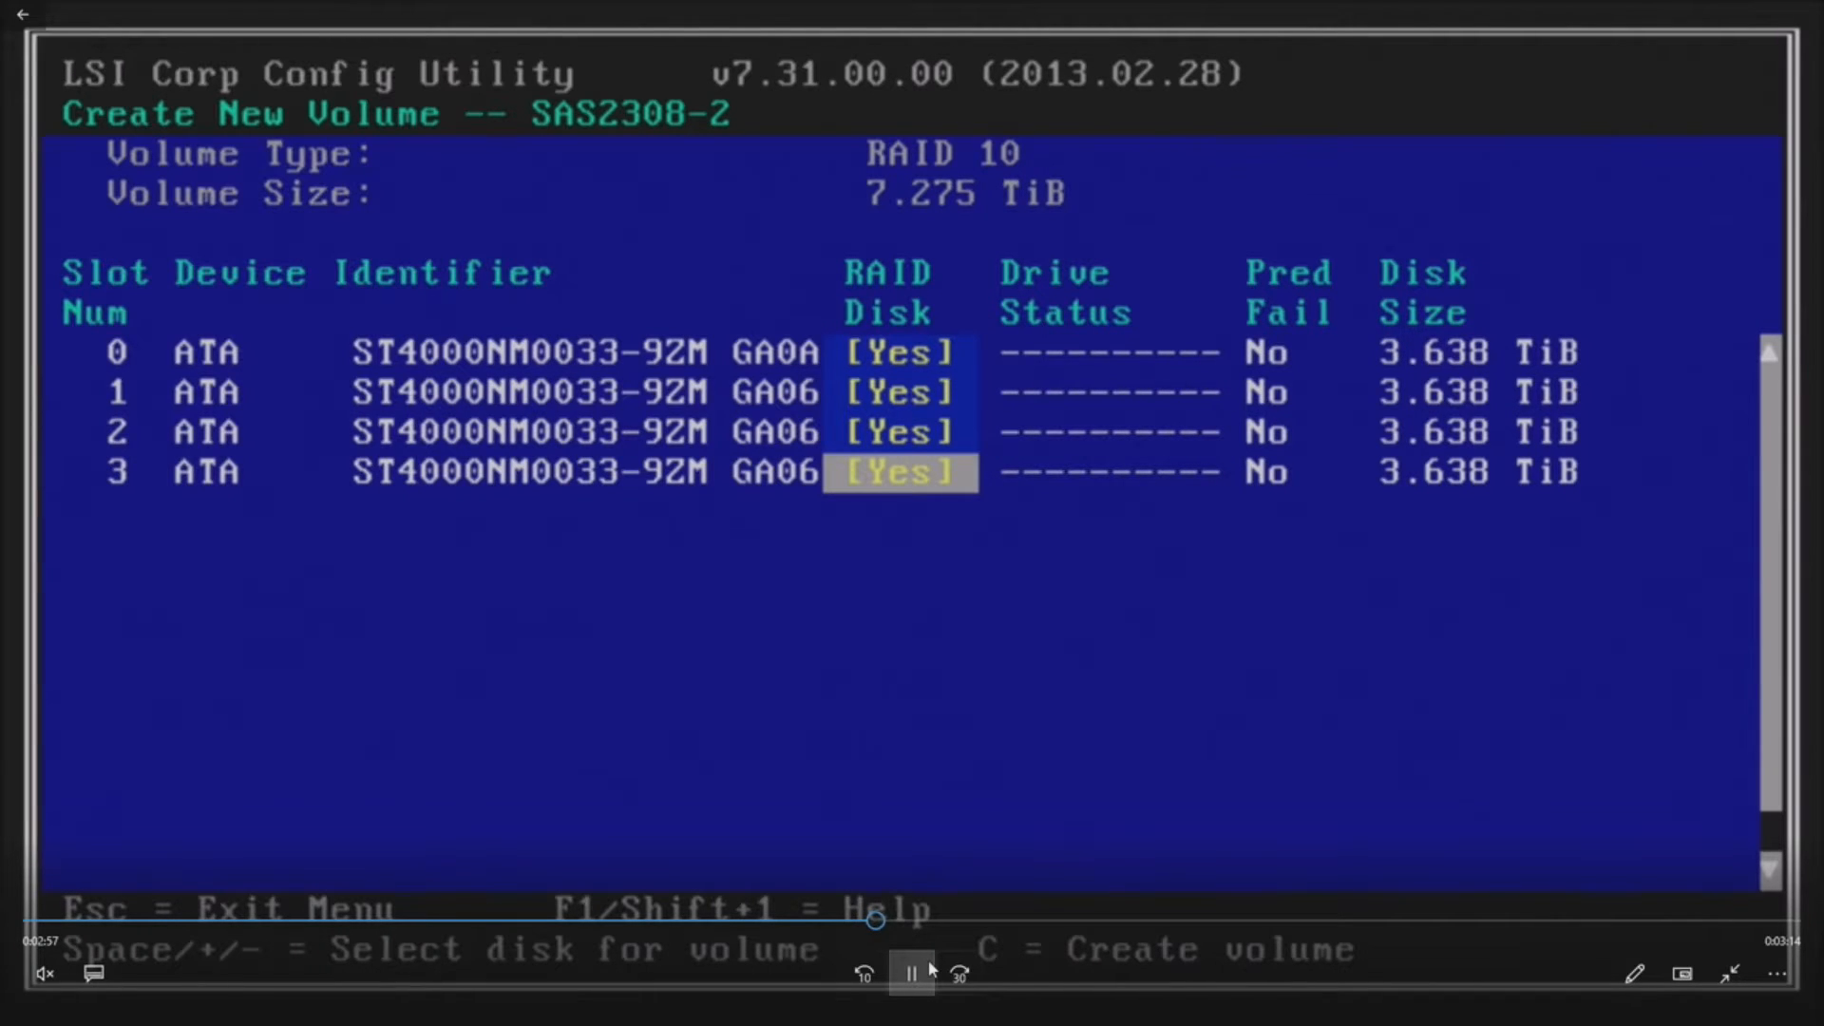
key("c")
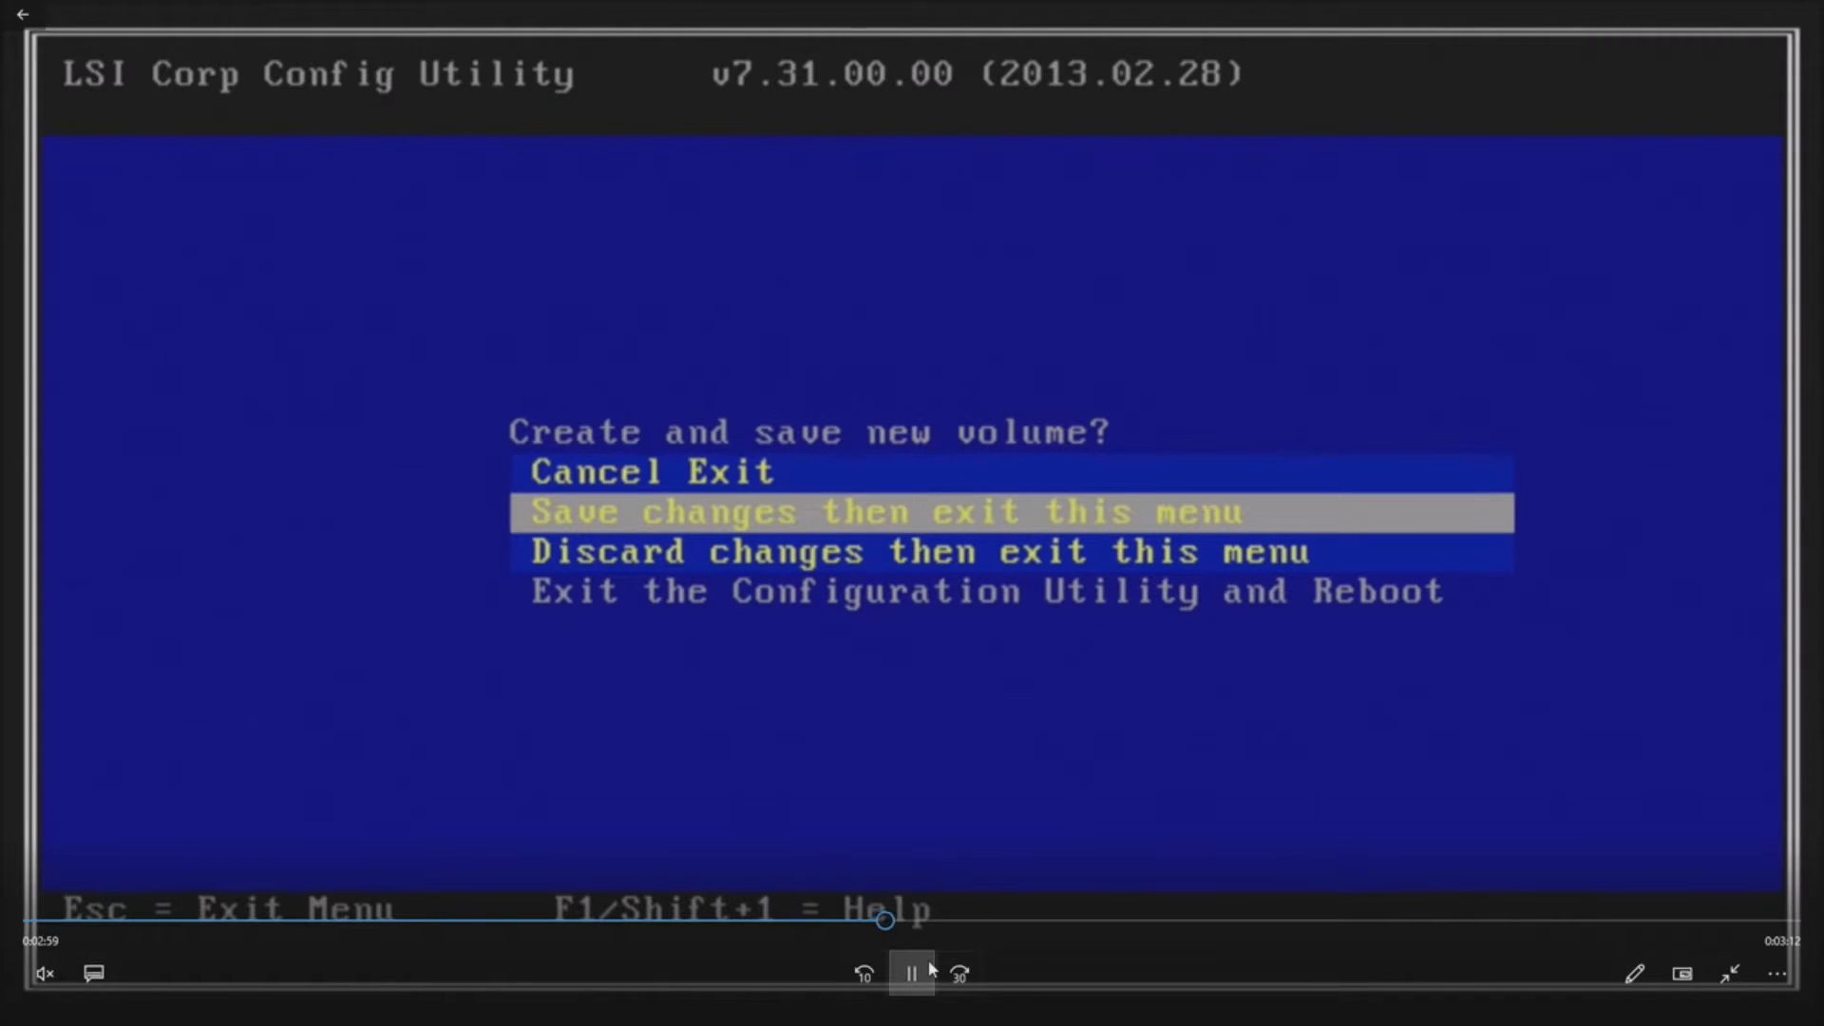
key("Return")
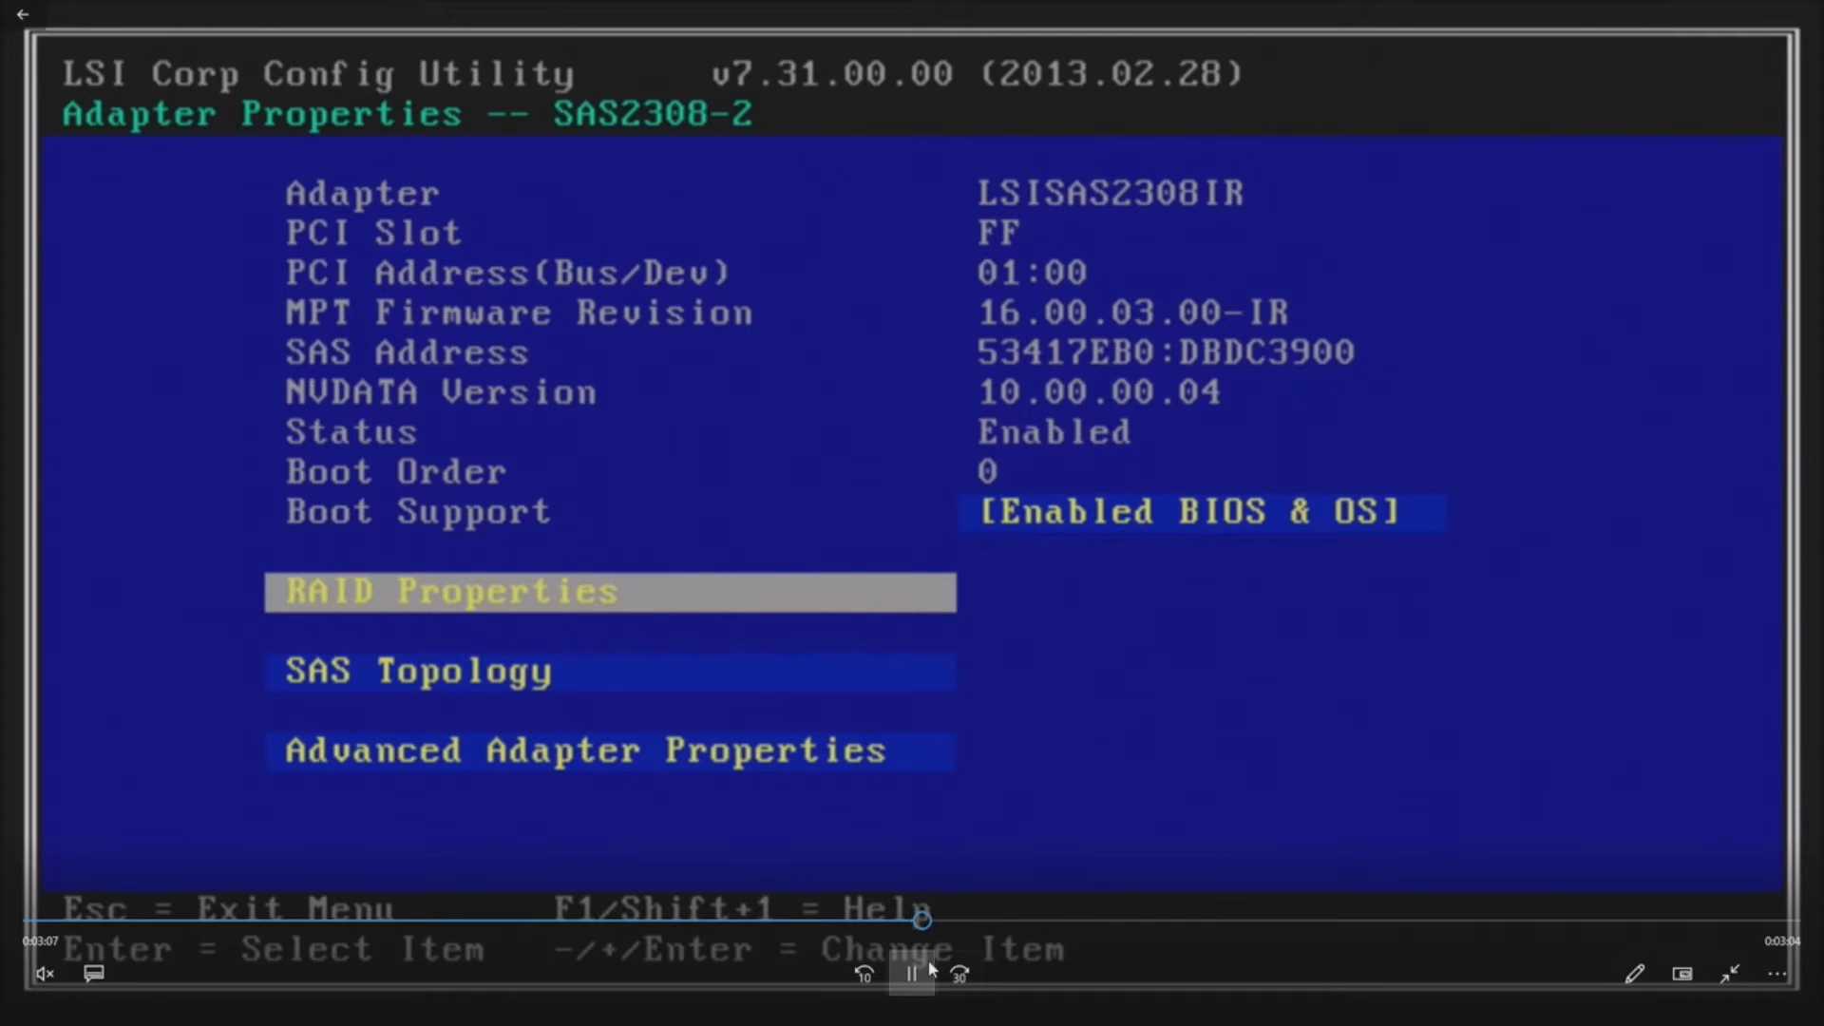
Review the RAID 10 volume's Optimal status and four OK disks under View and Manage Volume
key("Return")
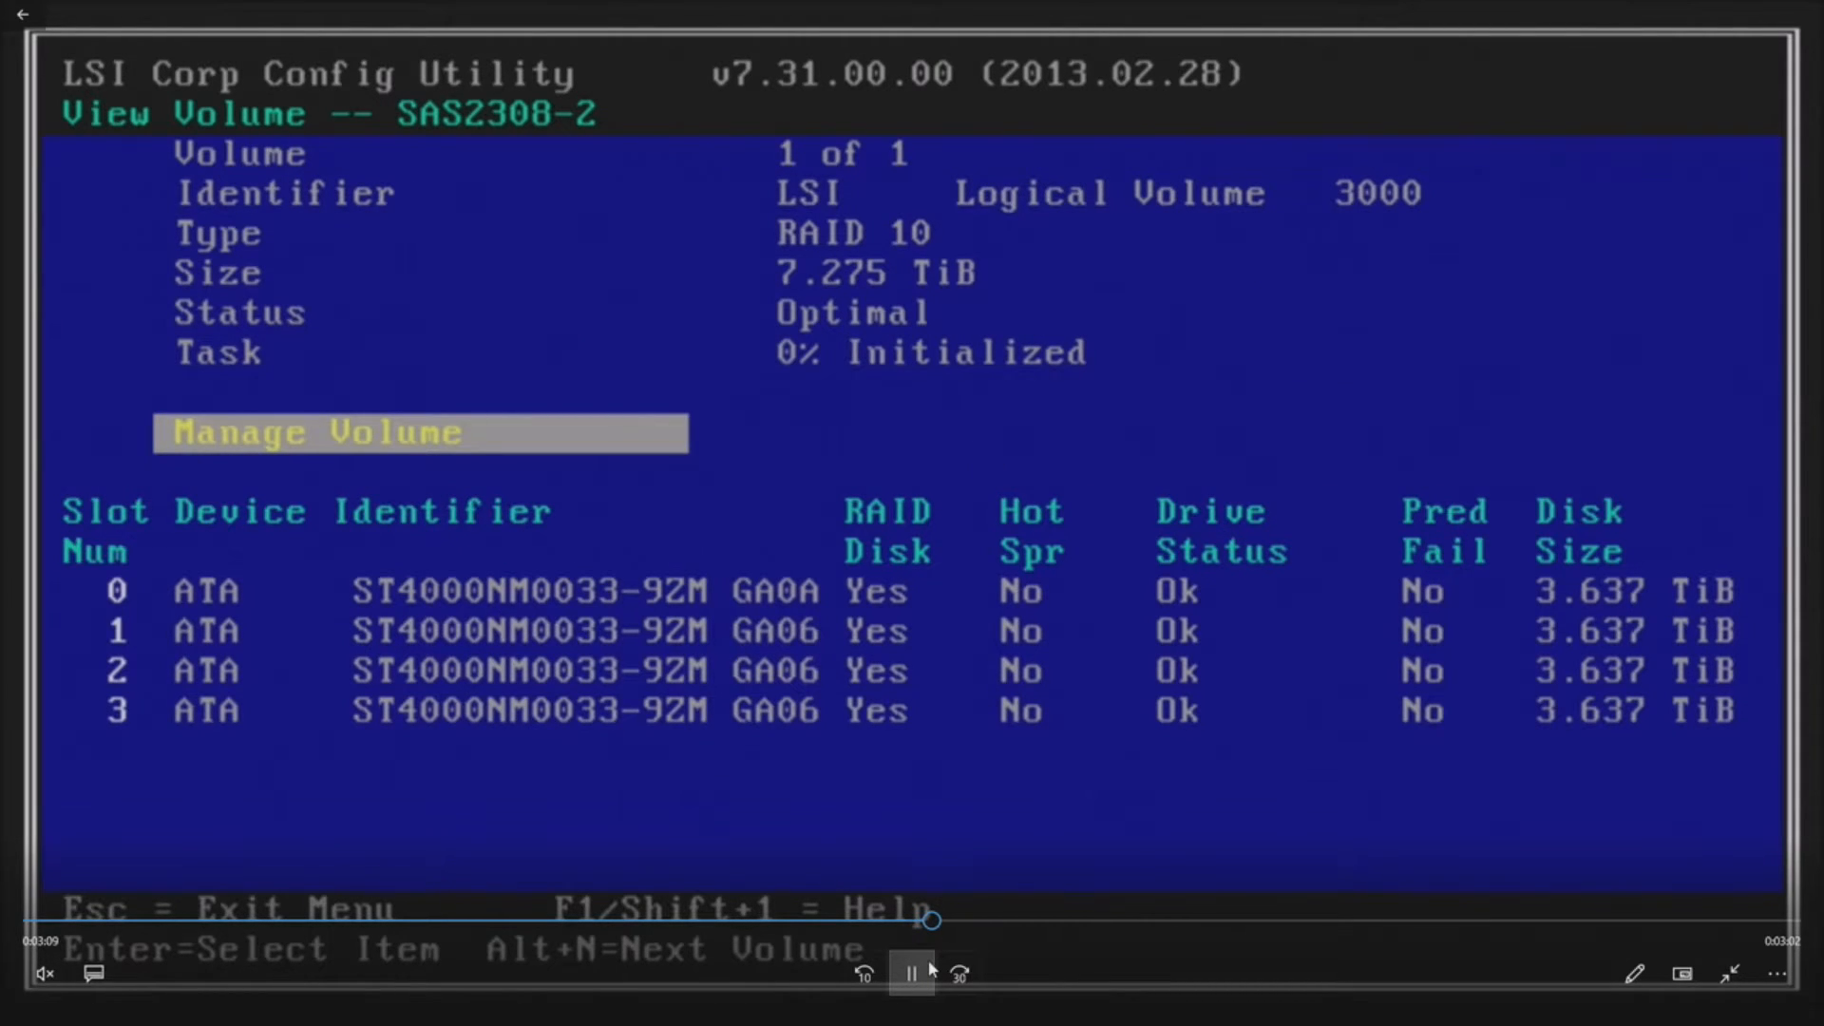
key("Down")
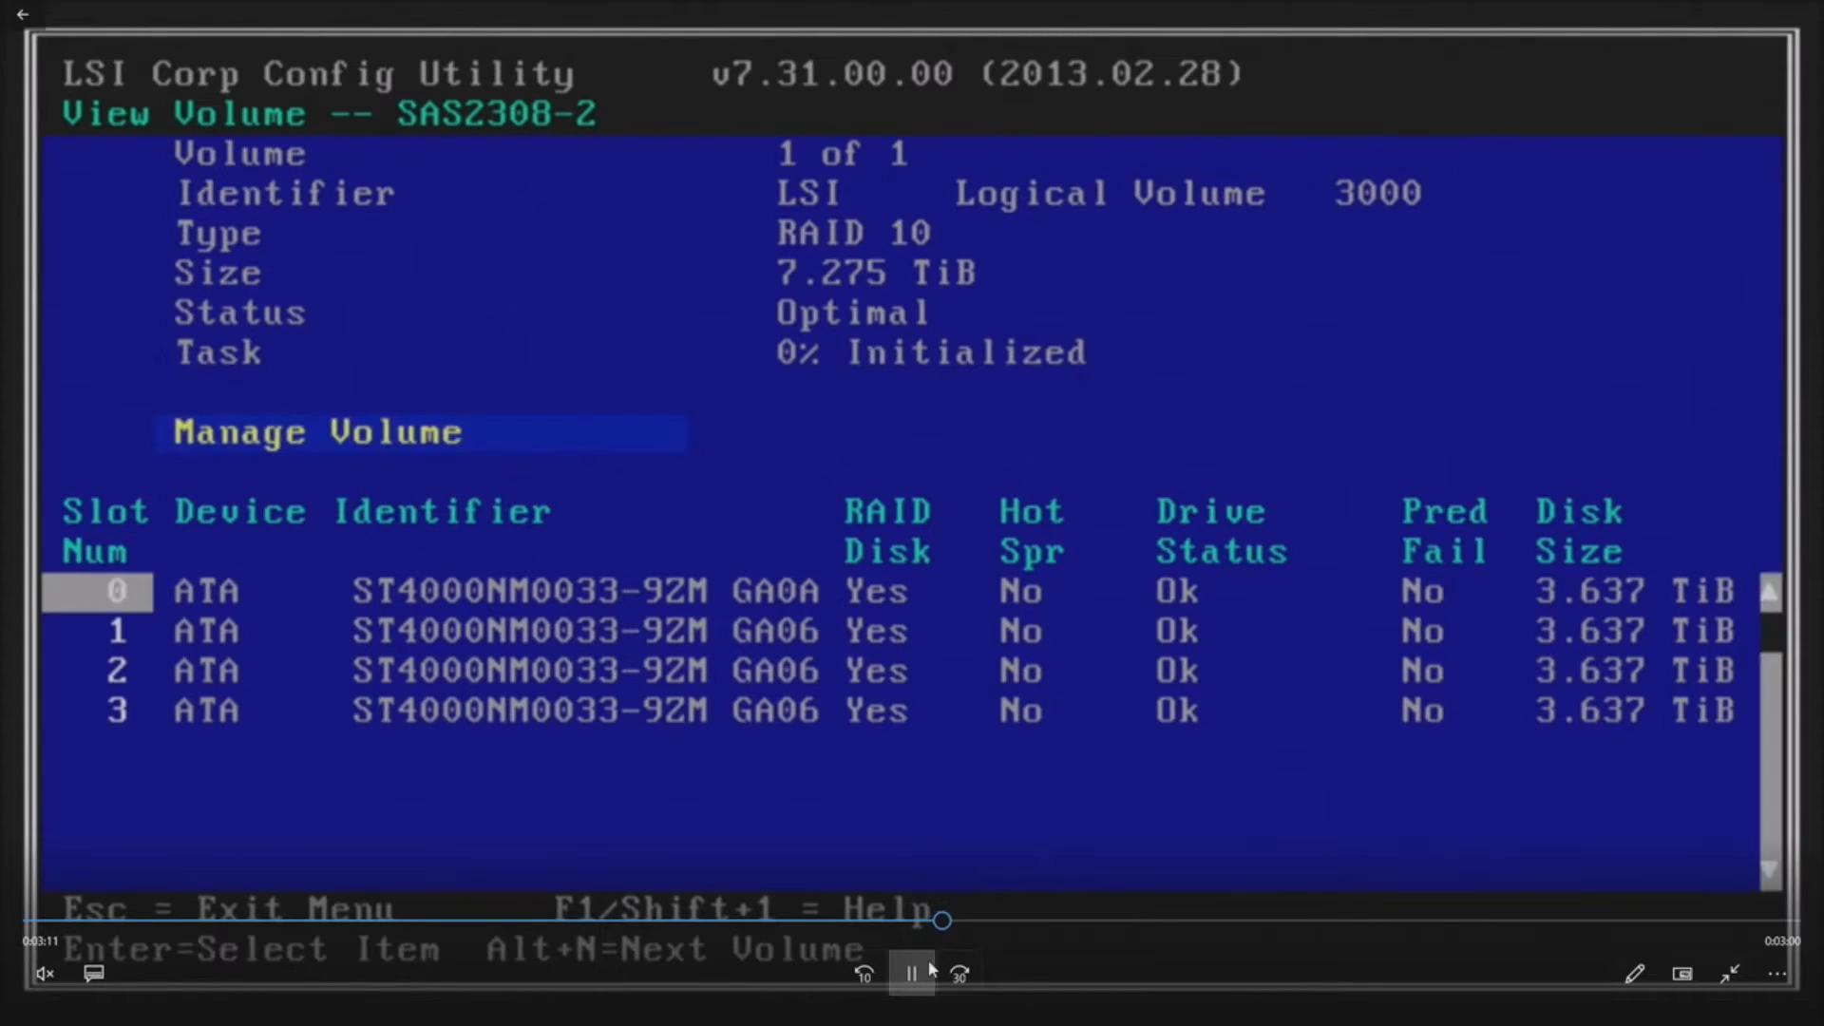
key("down")
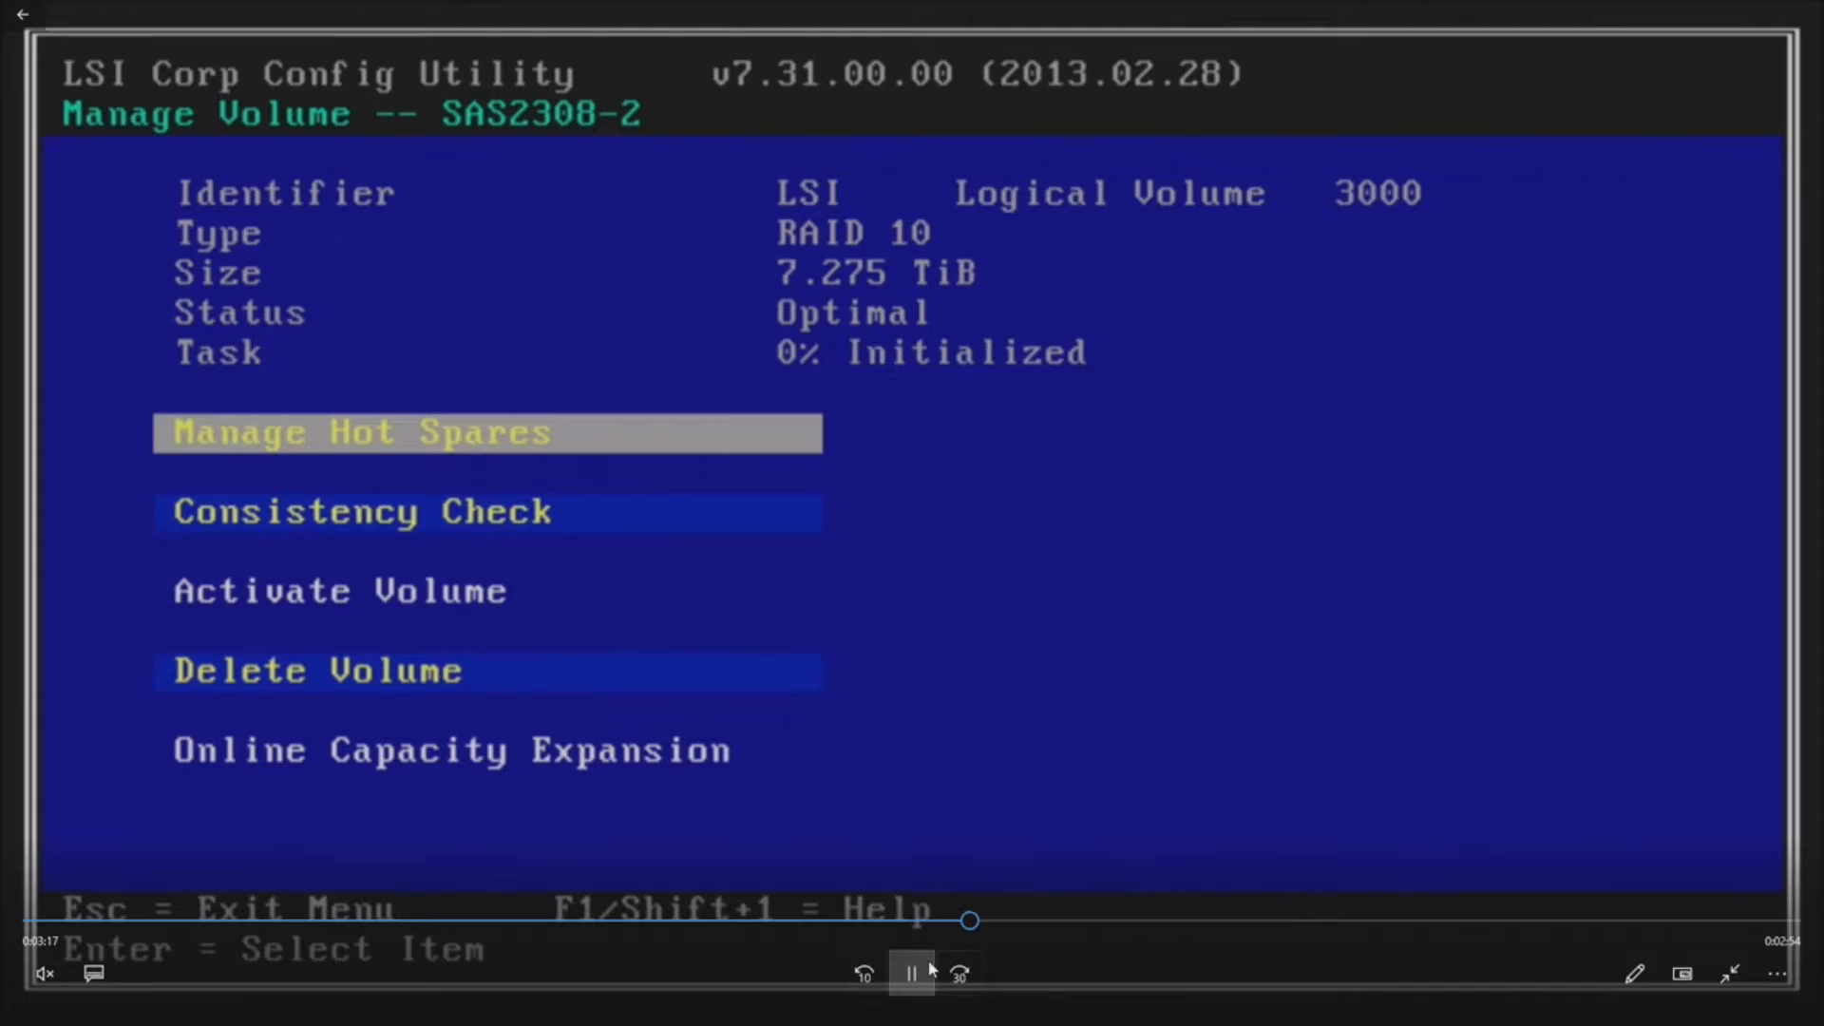
key("Down")
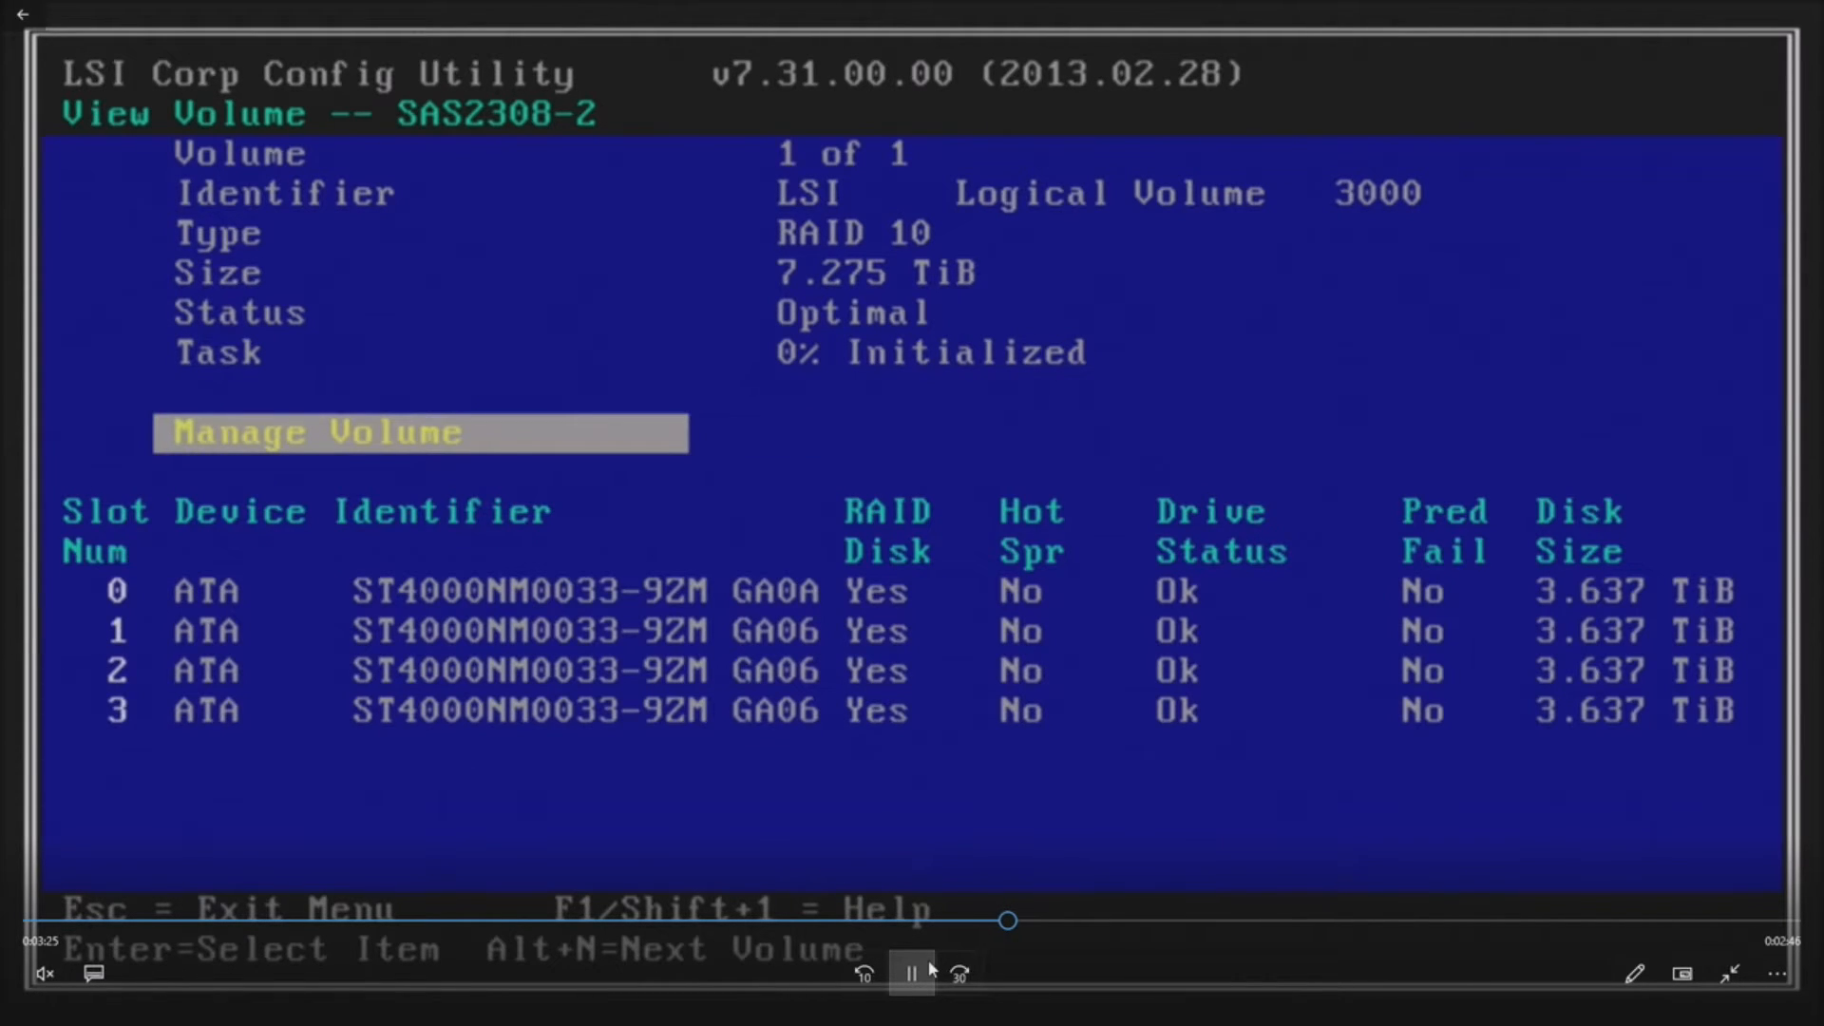
key("Escape")
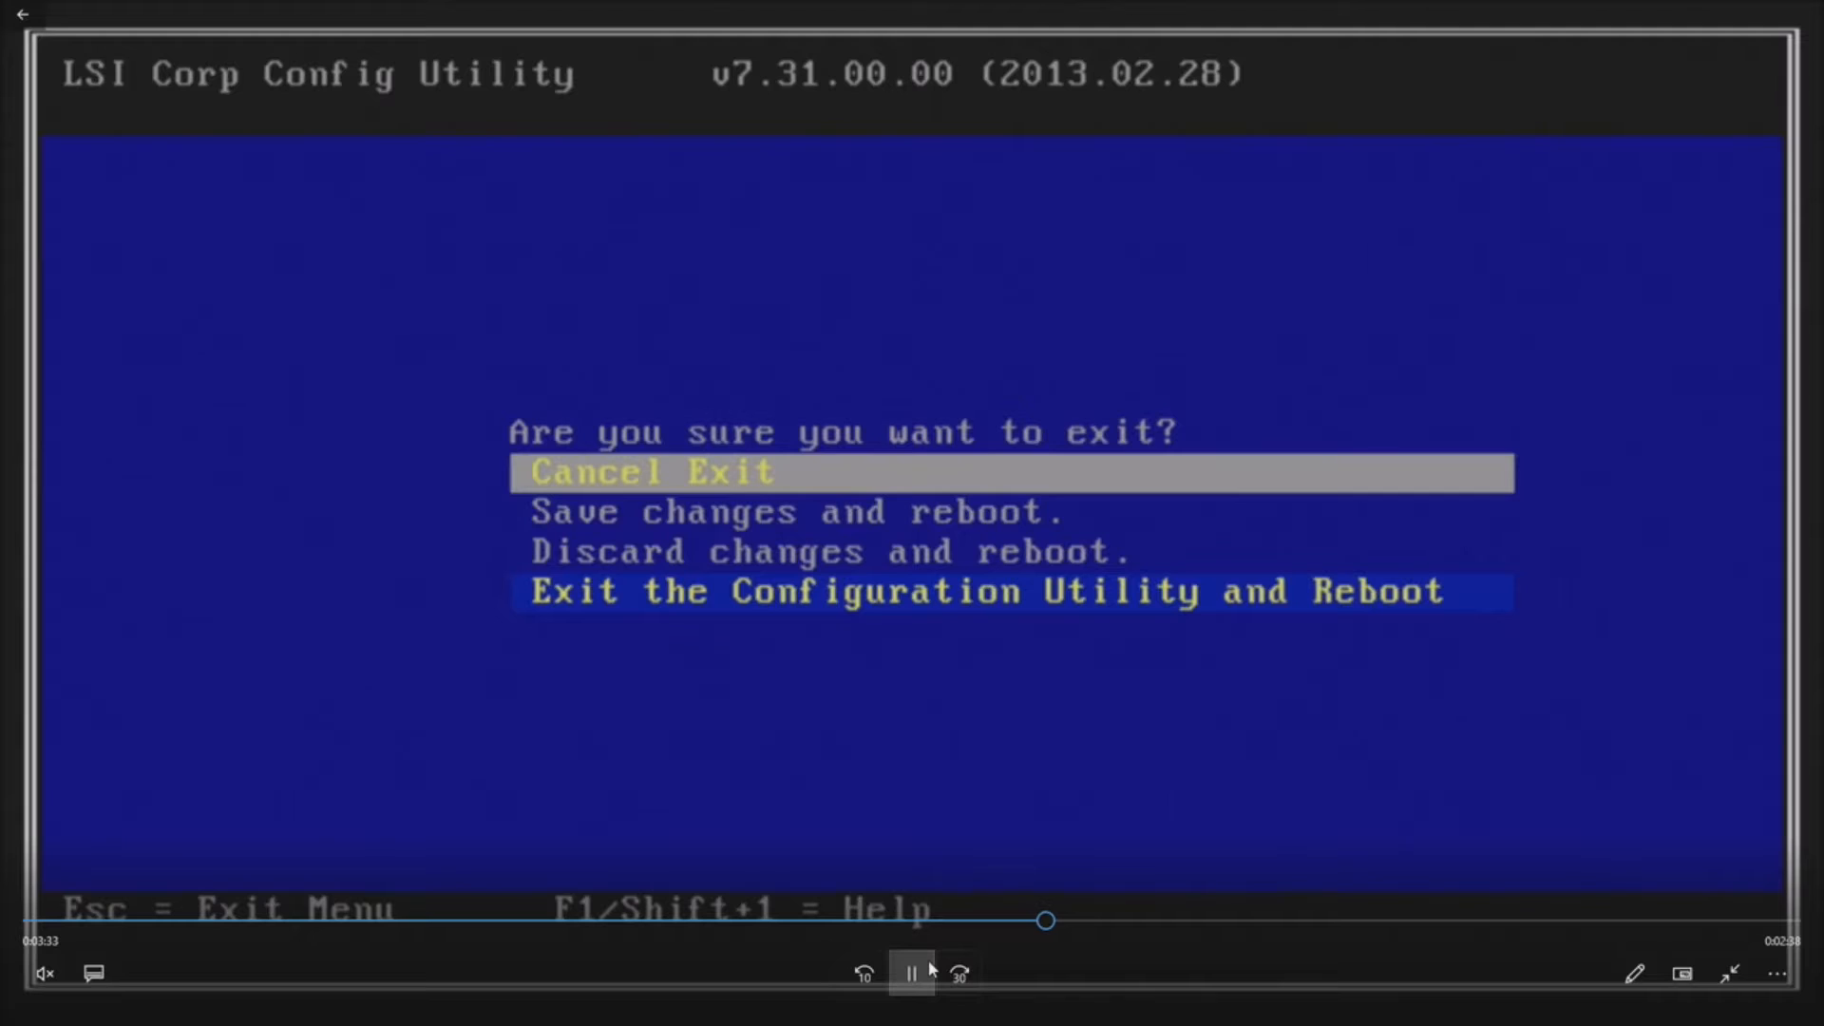
Exit the LSI Configuration Utility and reboot the machine
key("Down")
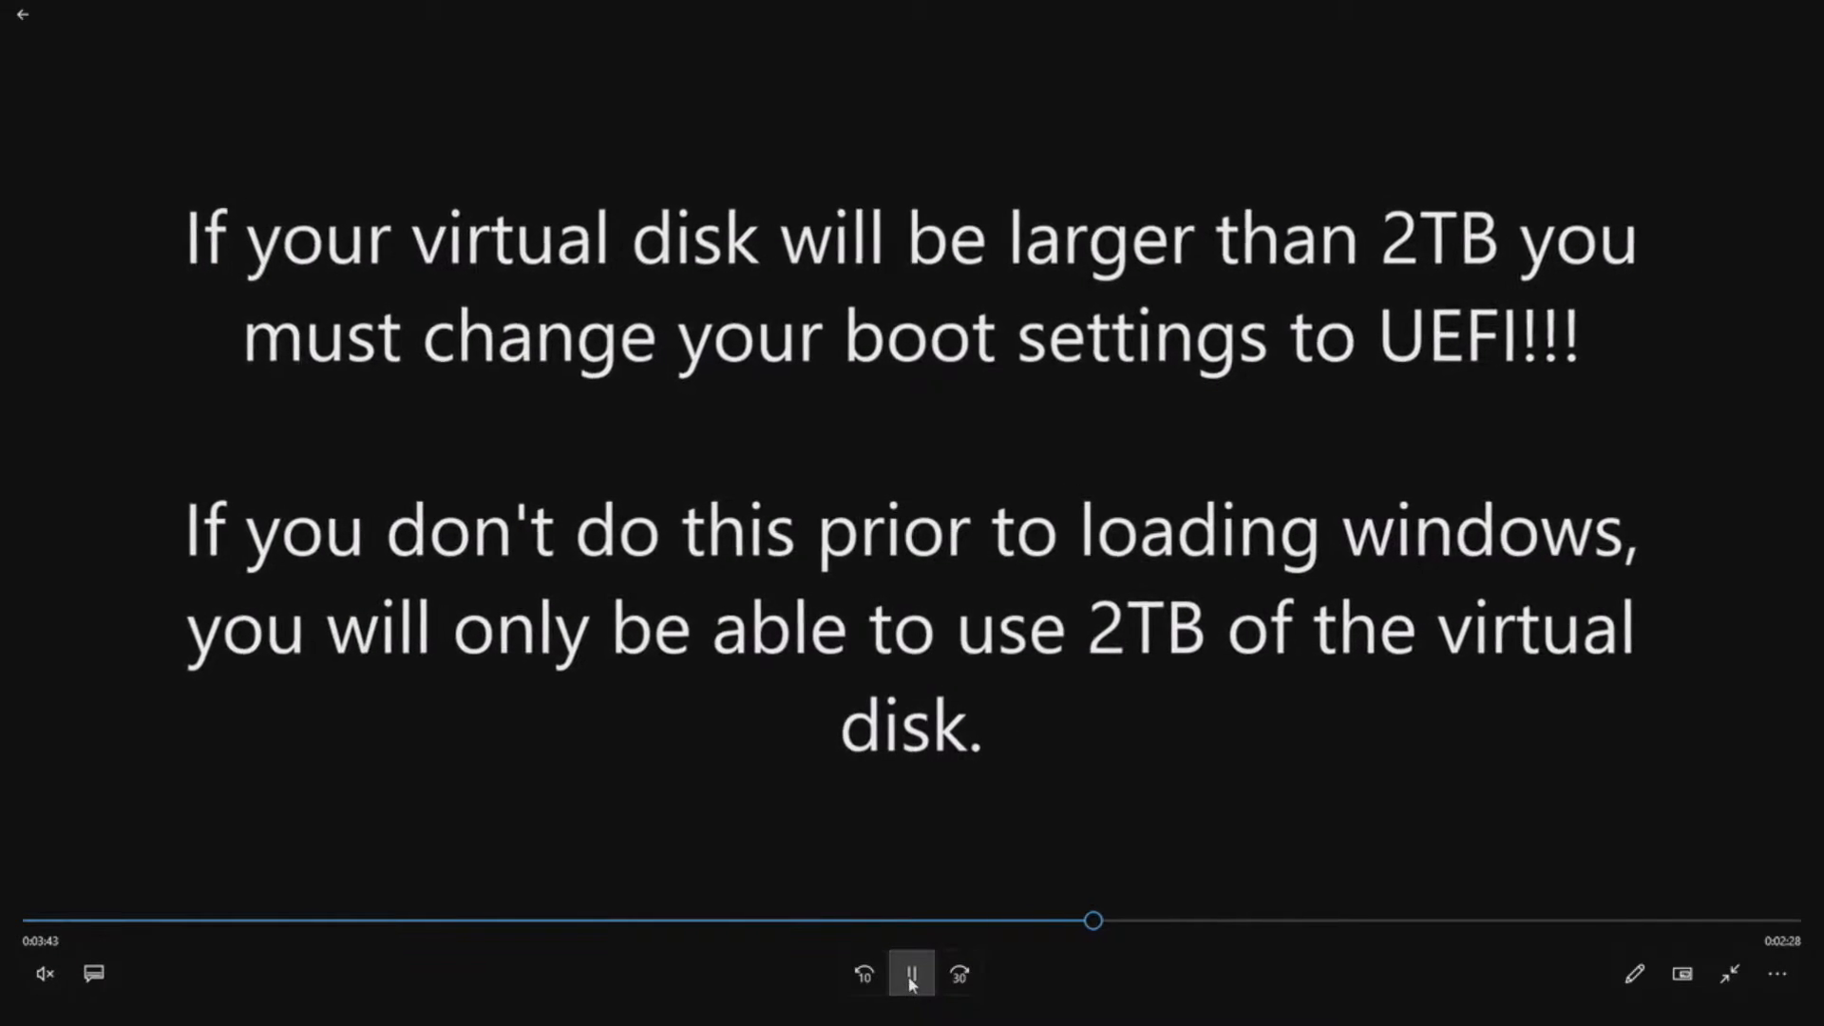
Pause on the UEFI boot notice for virtual disks over 2TB, then resume the video
left_click(911, 974)
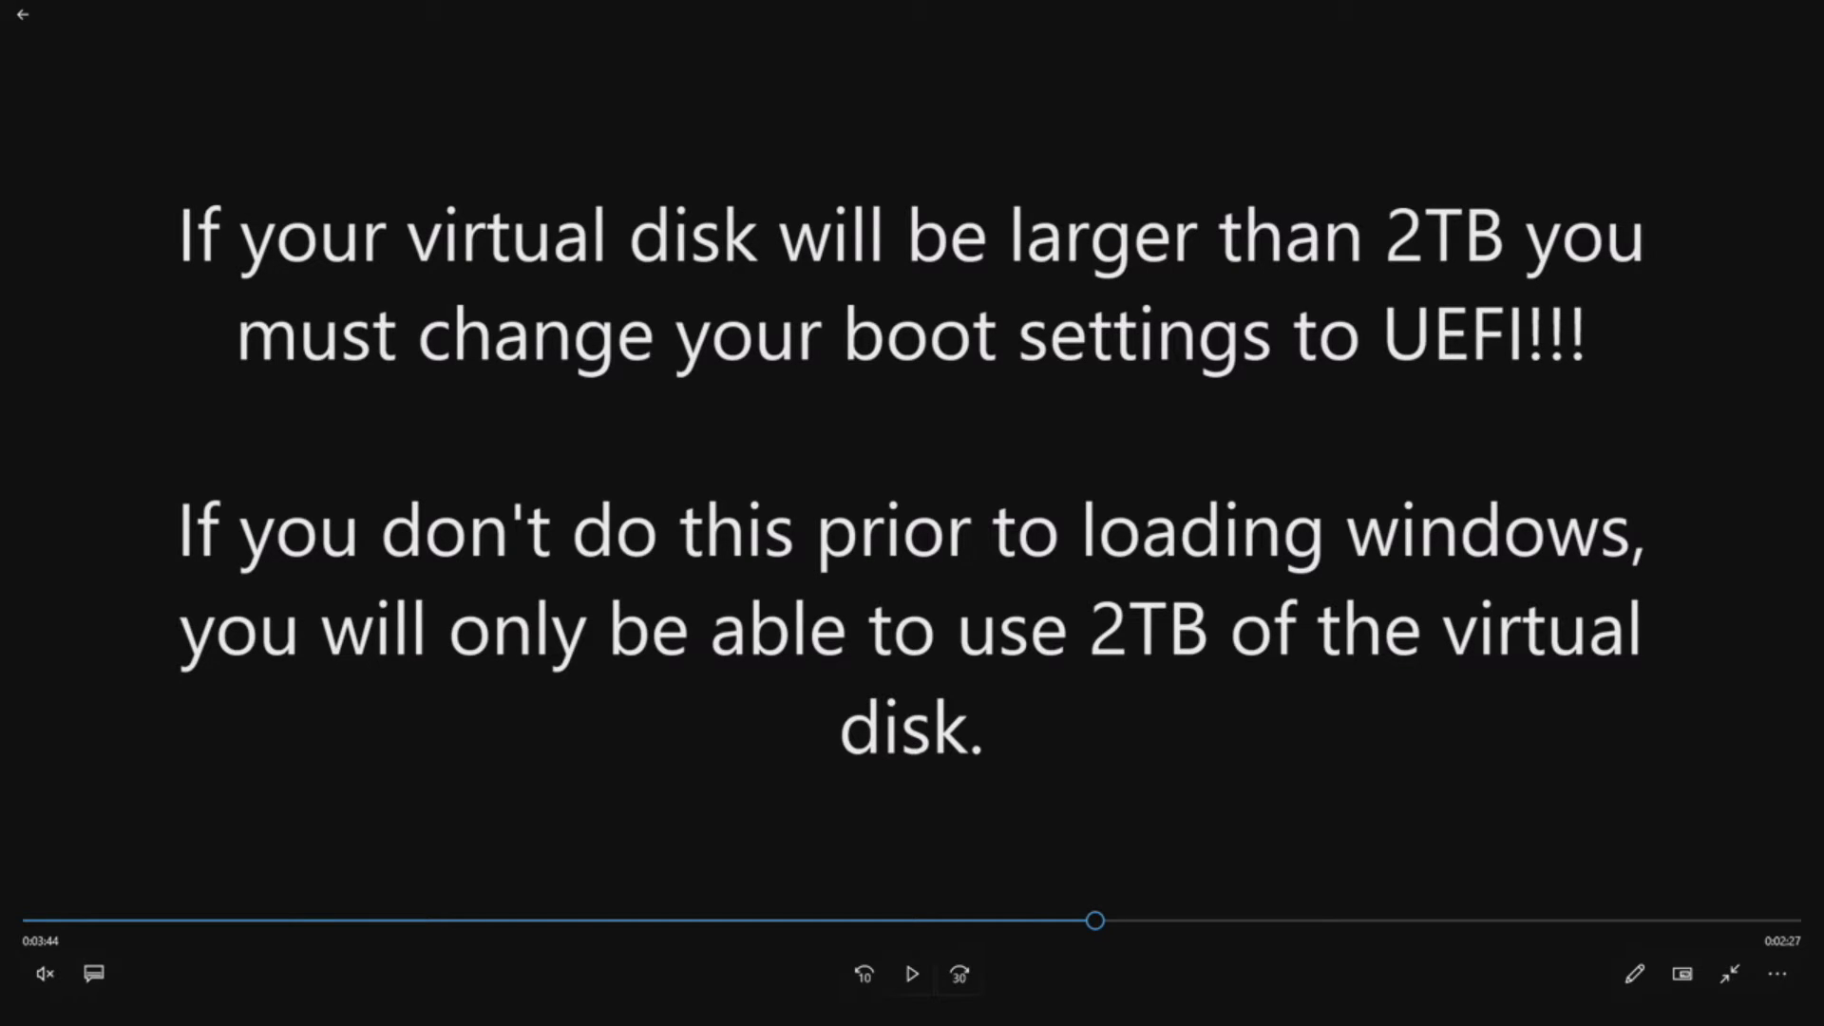
left_click(911, 974)
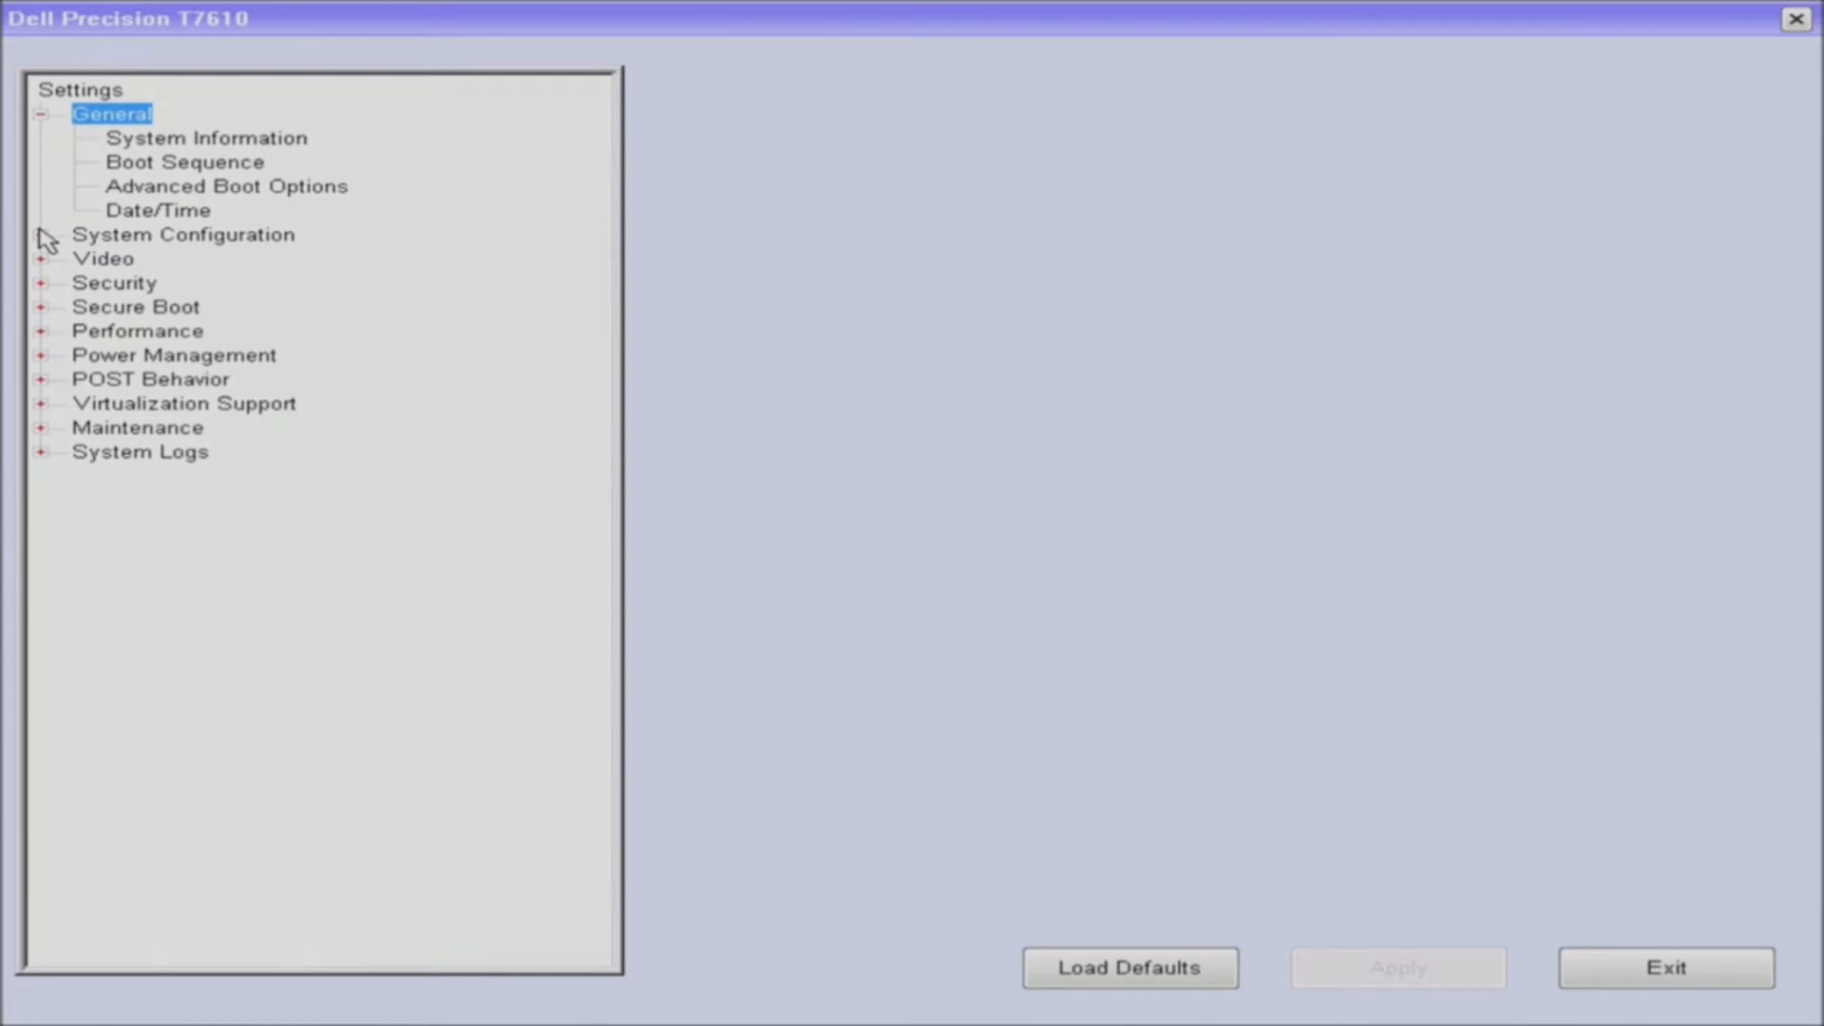
Review SAS RAID Controller, Drives, SATA Operation and the UEFI Boot Sequence in Dell BIOS Setup
left_click(46, 233)
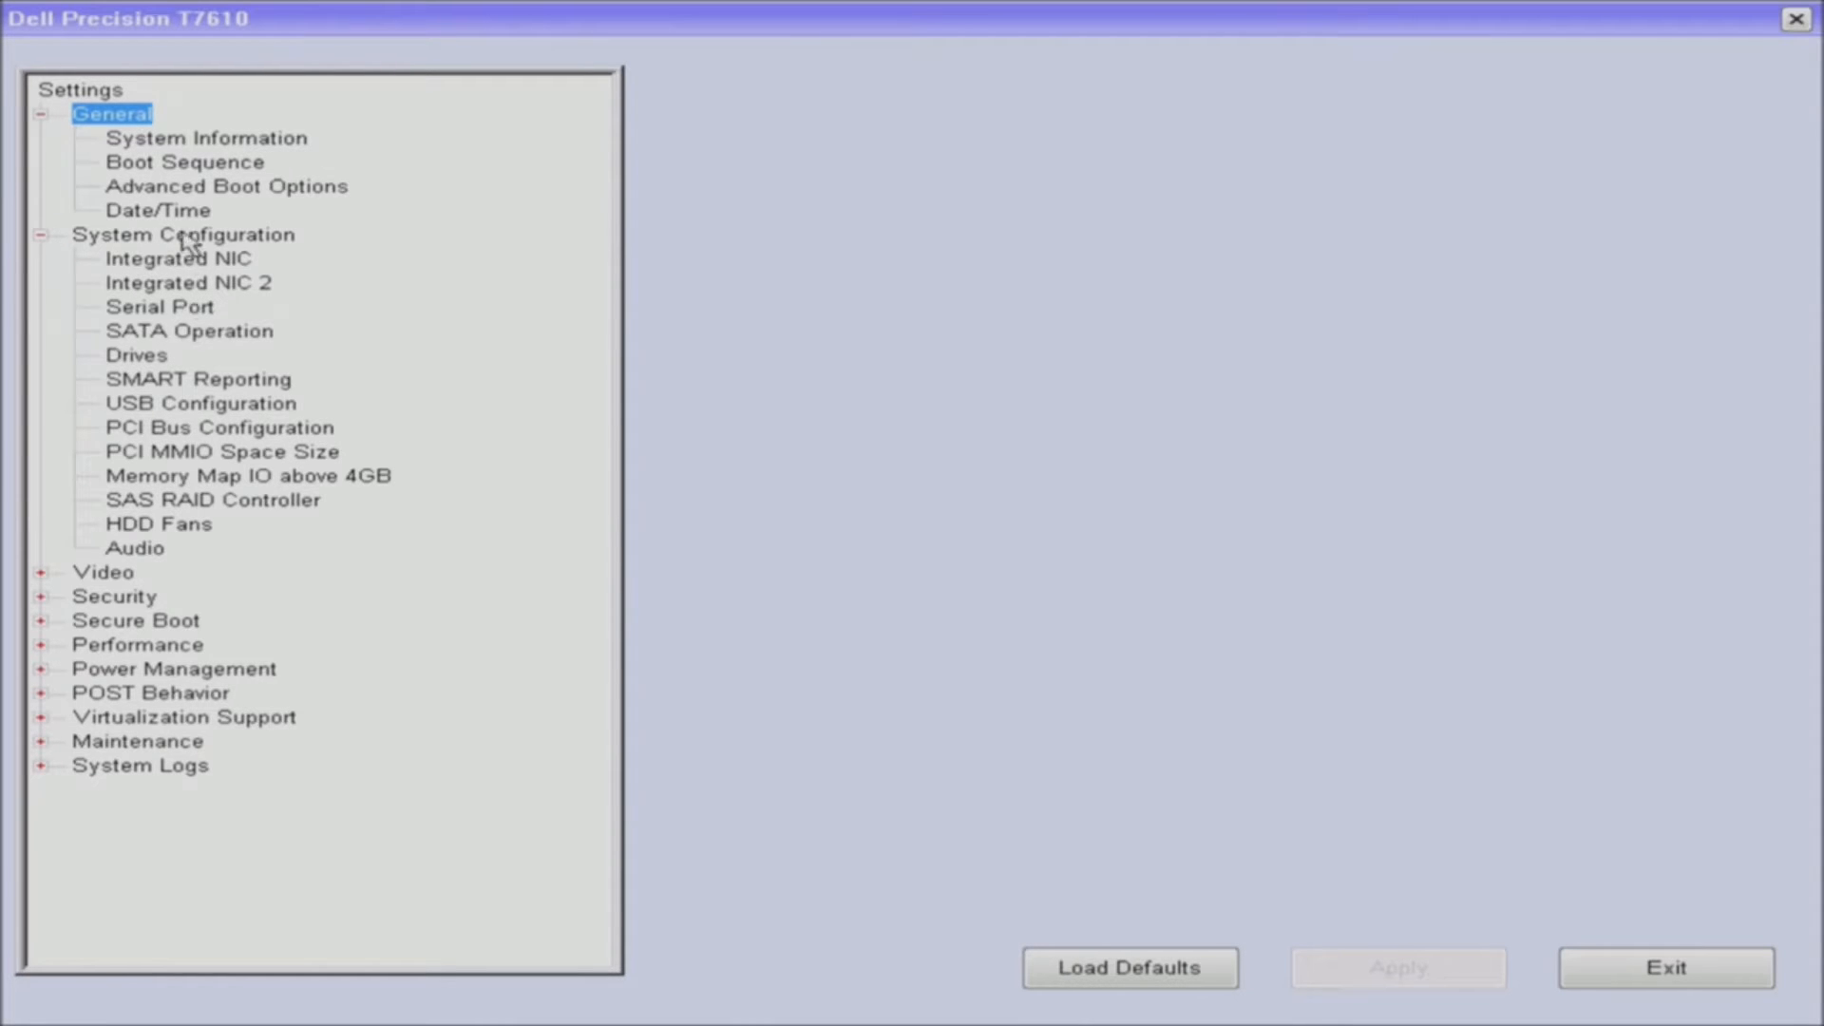
mouse_move(188, 323)
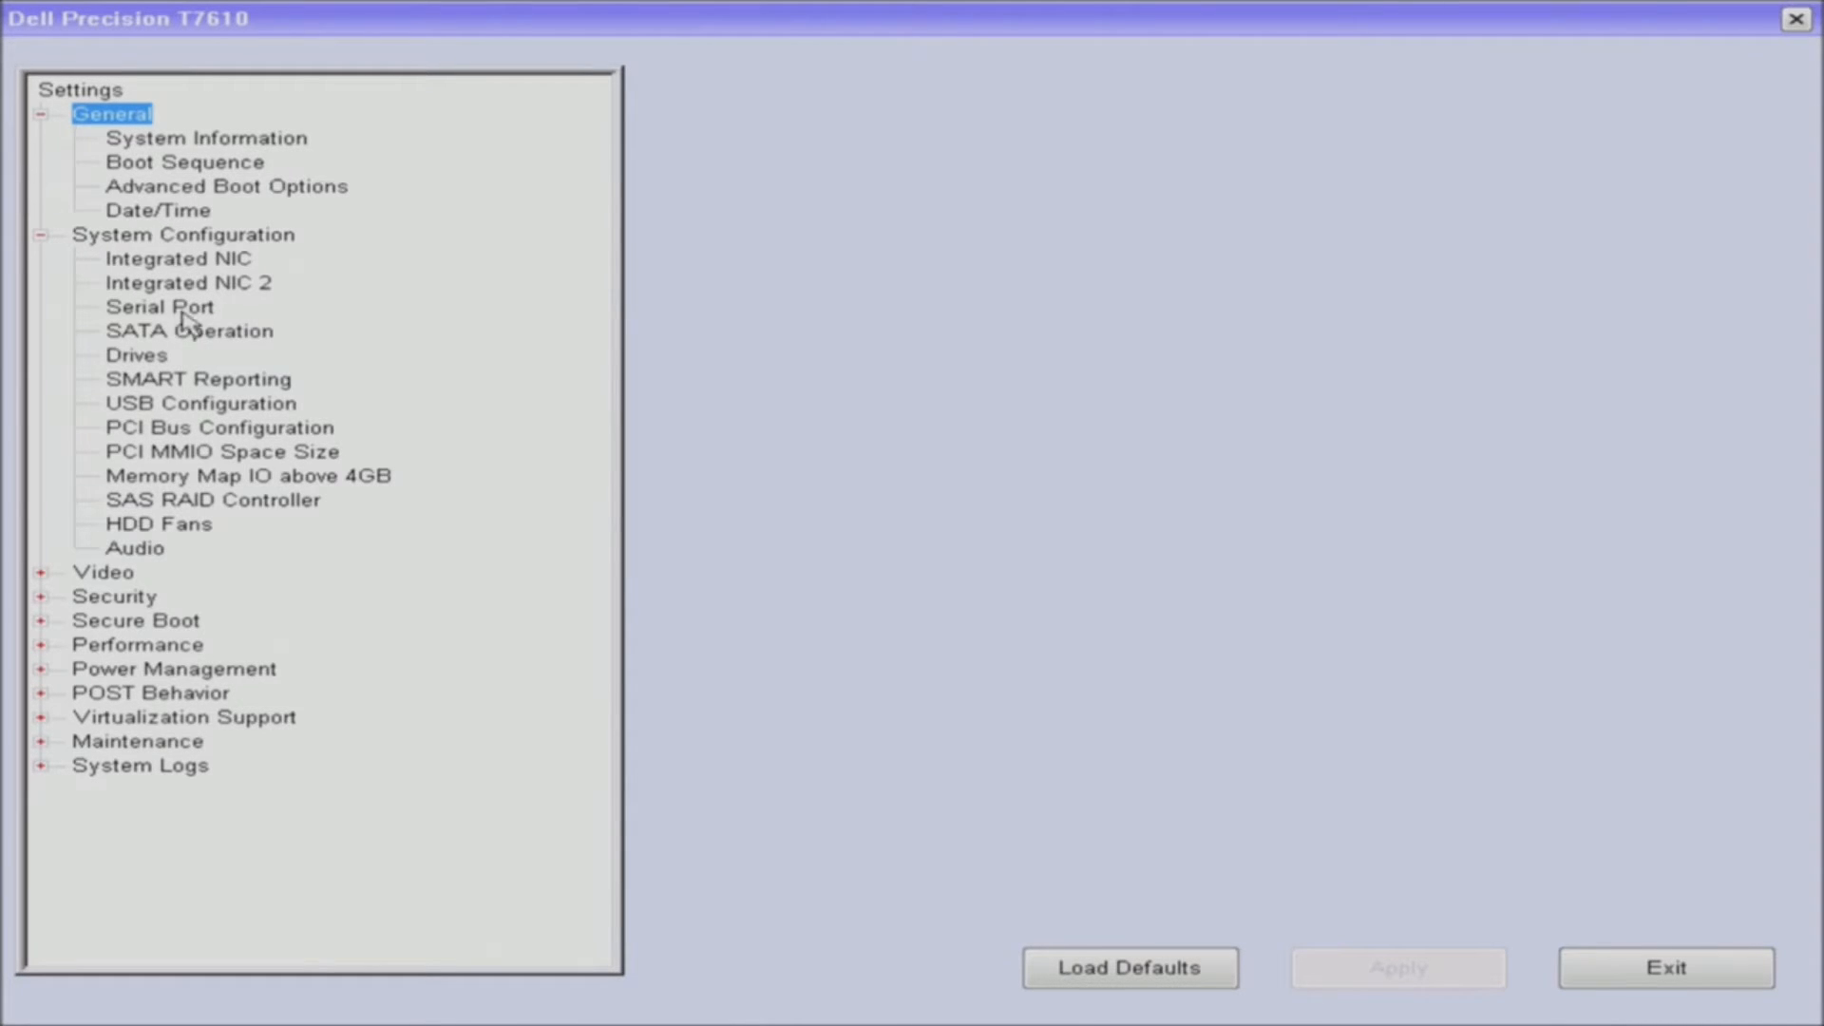
mouse_move(190, 337)
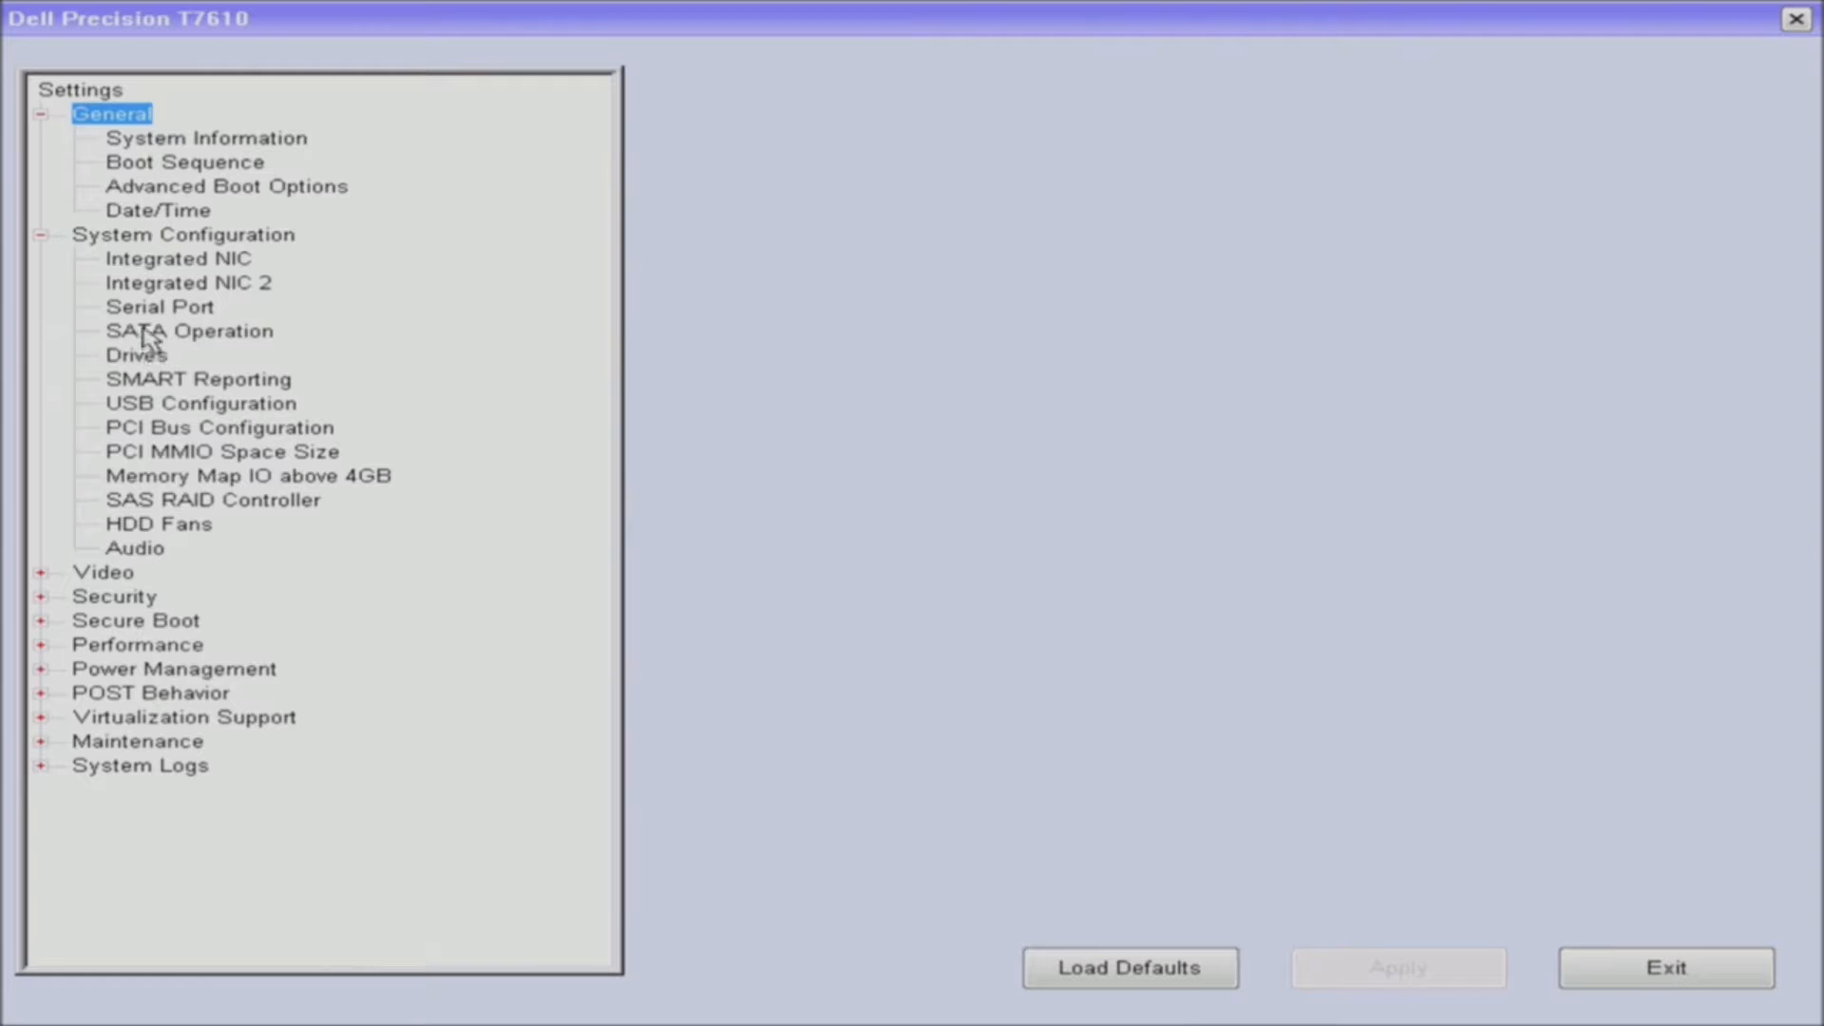
mouse_move(146, 462)
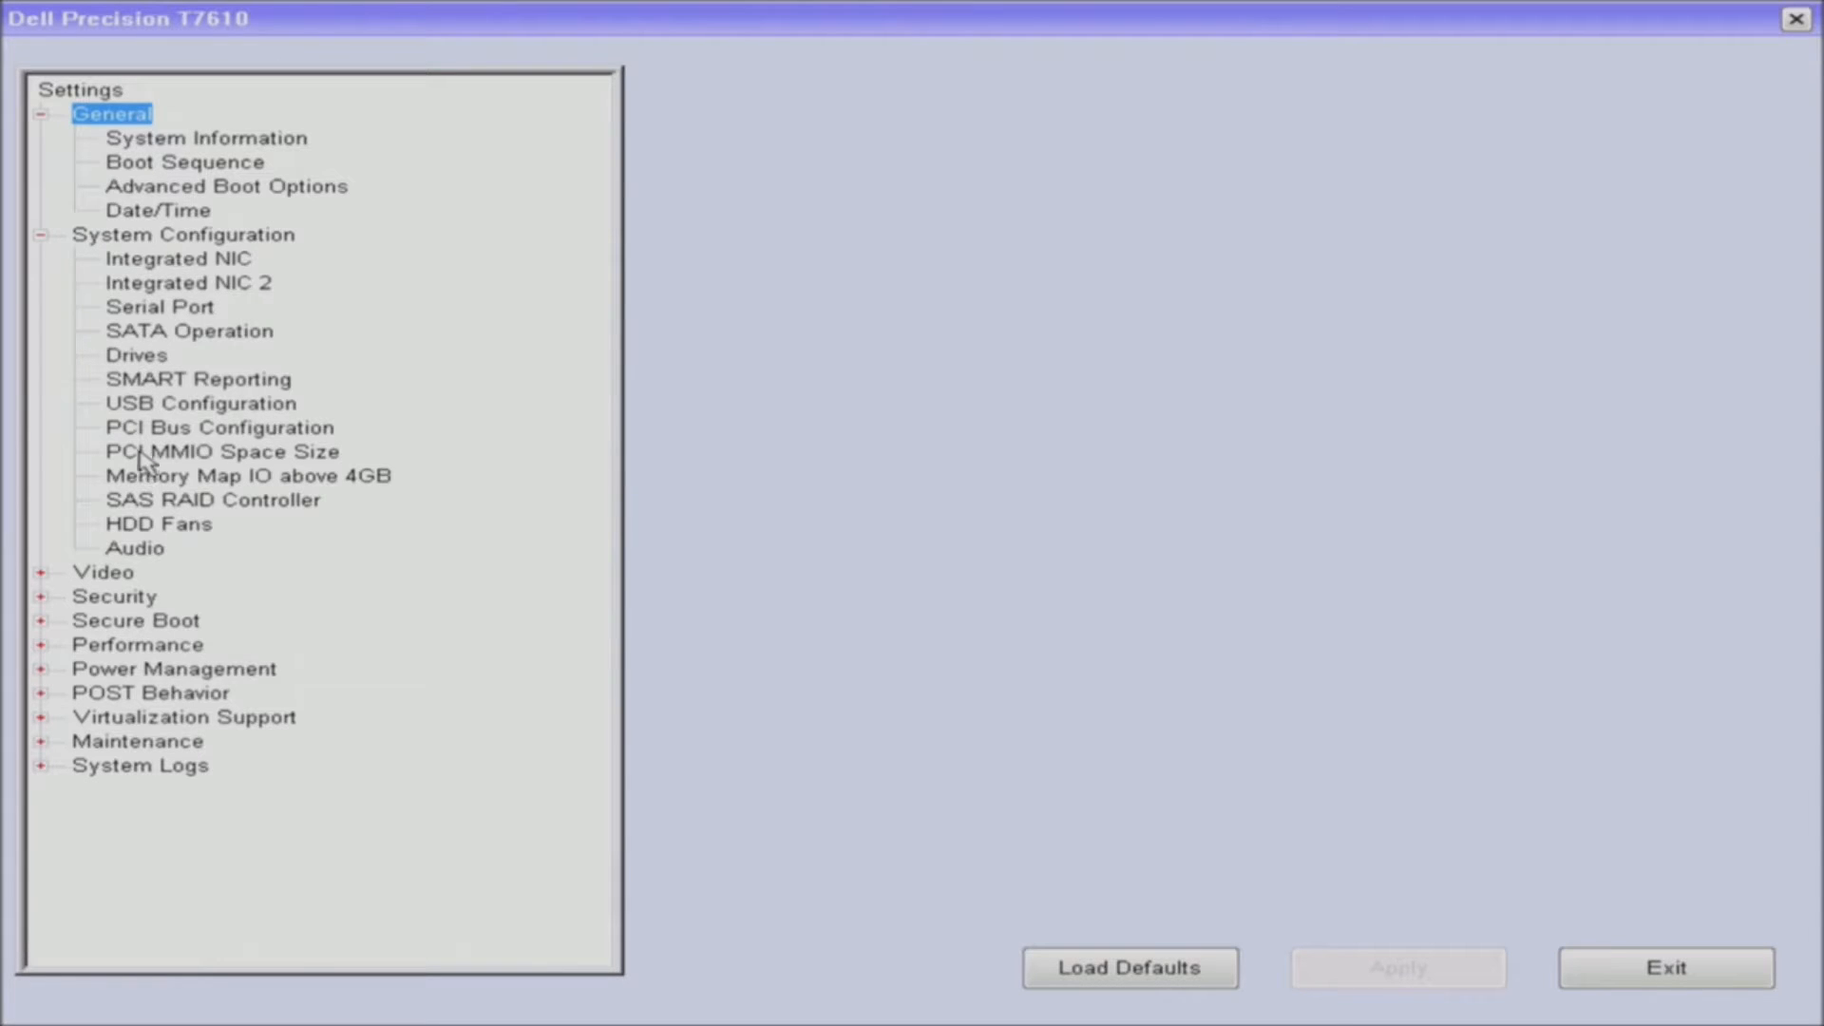
mouse_move(141, 508)
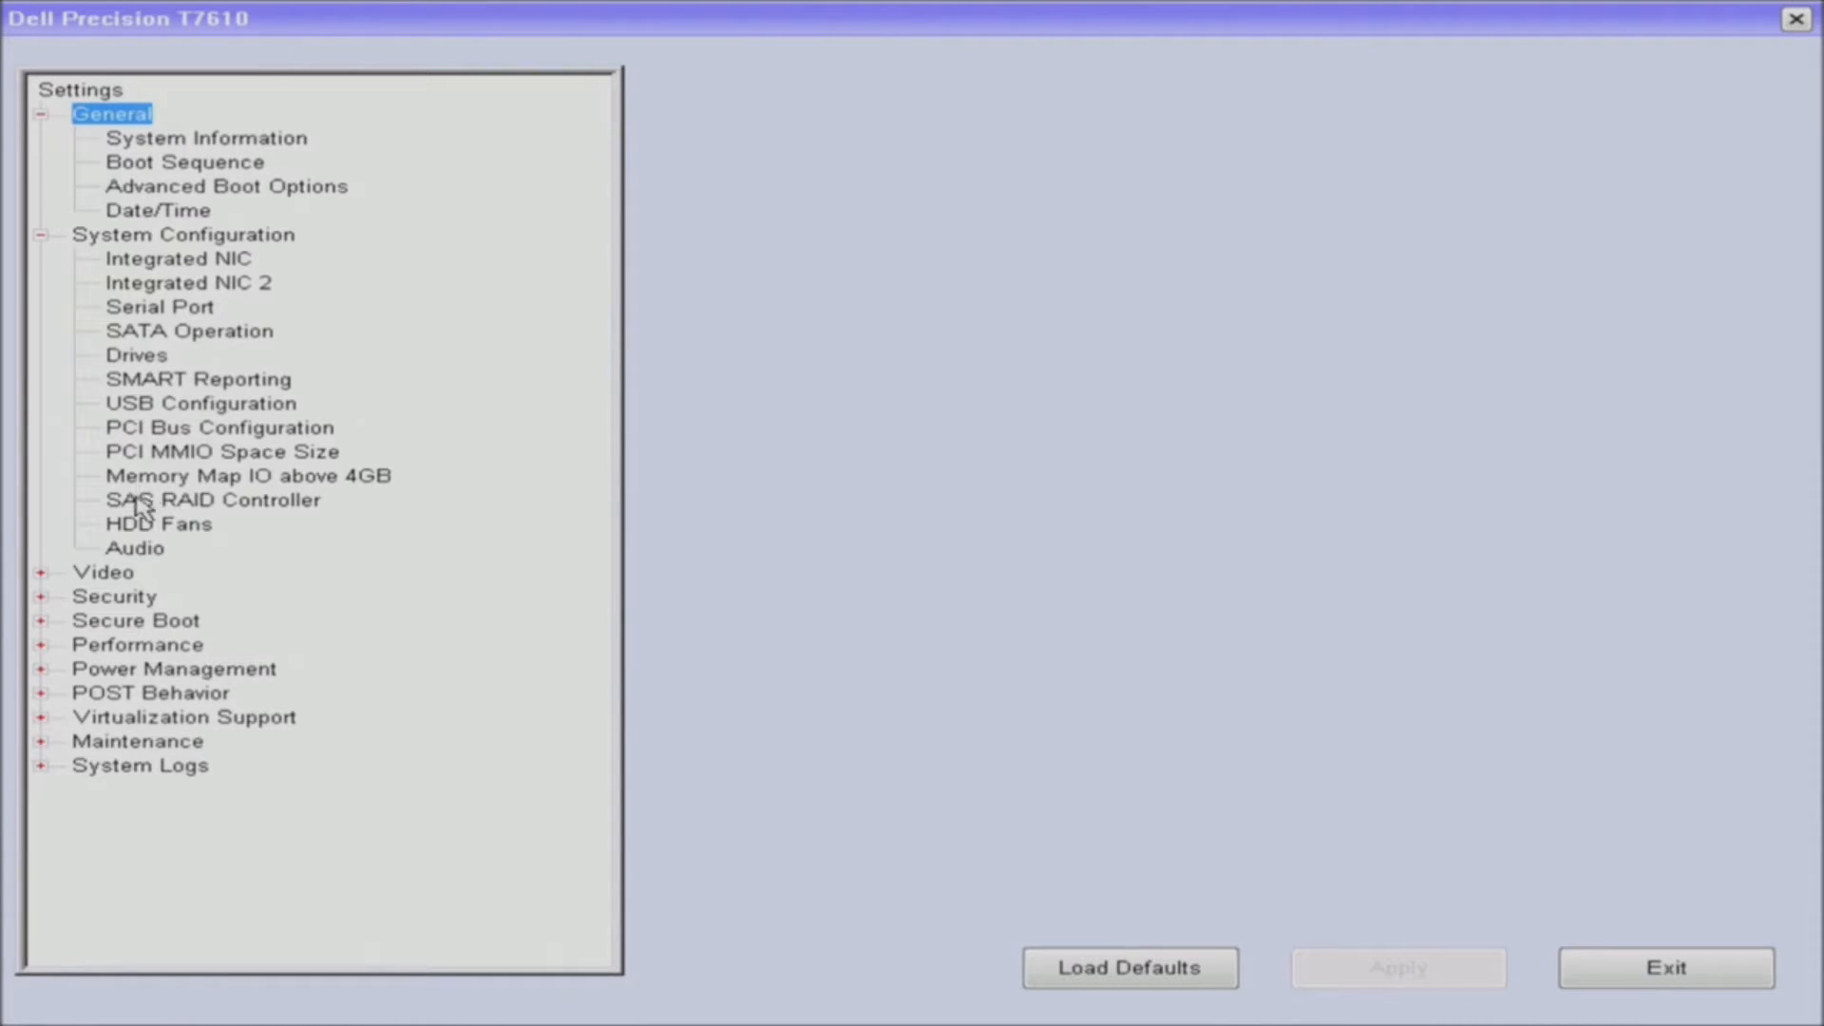
left_click(211, 498)
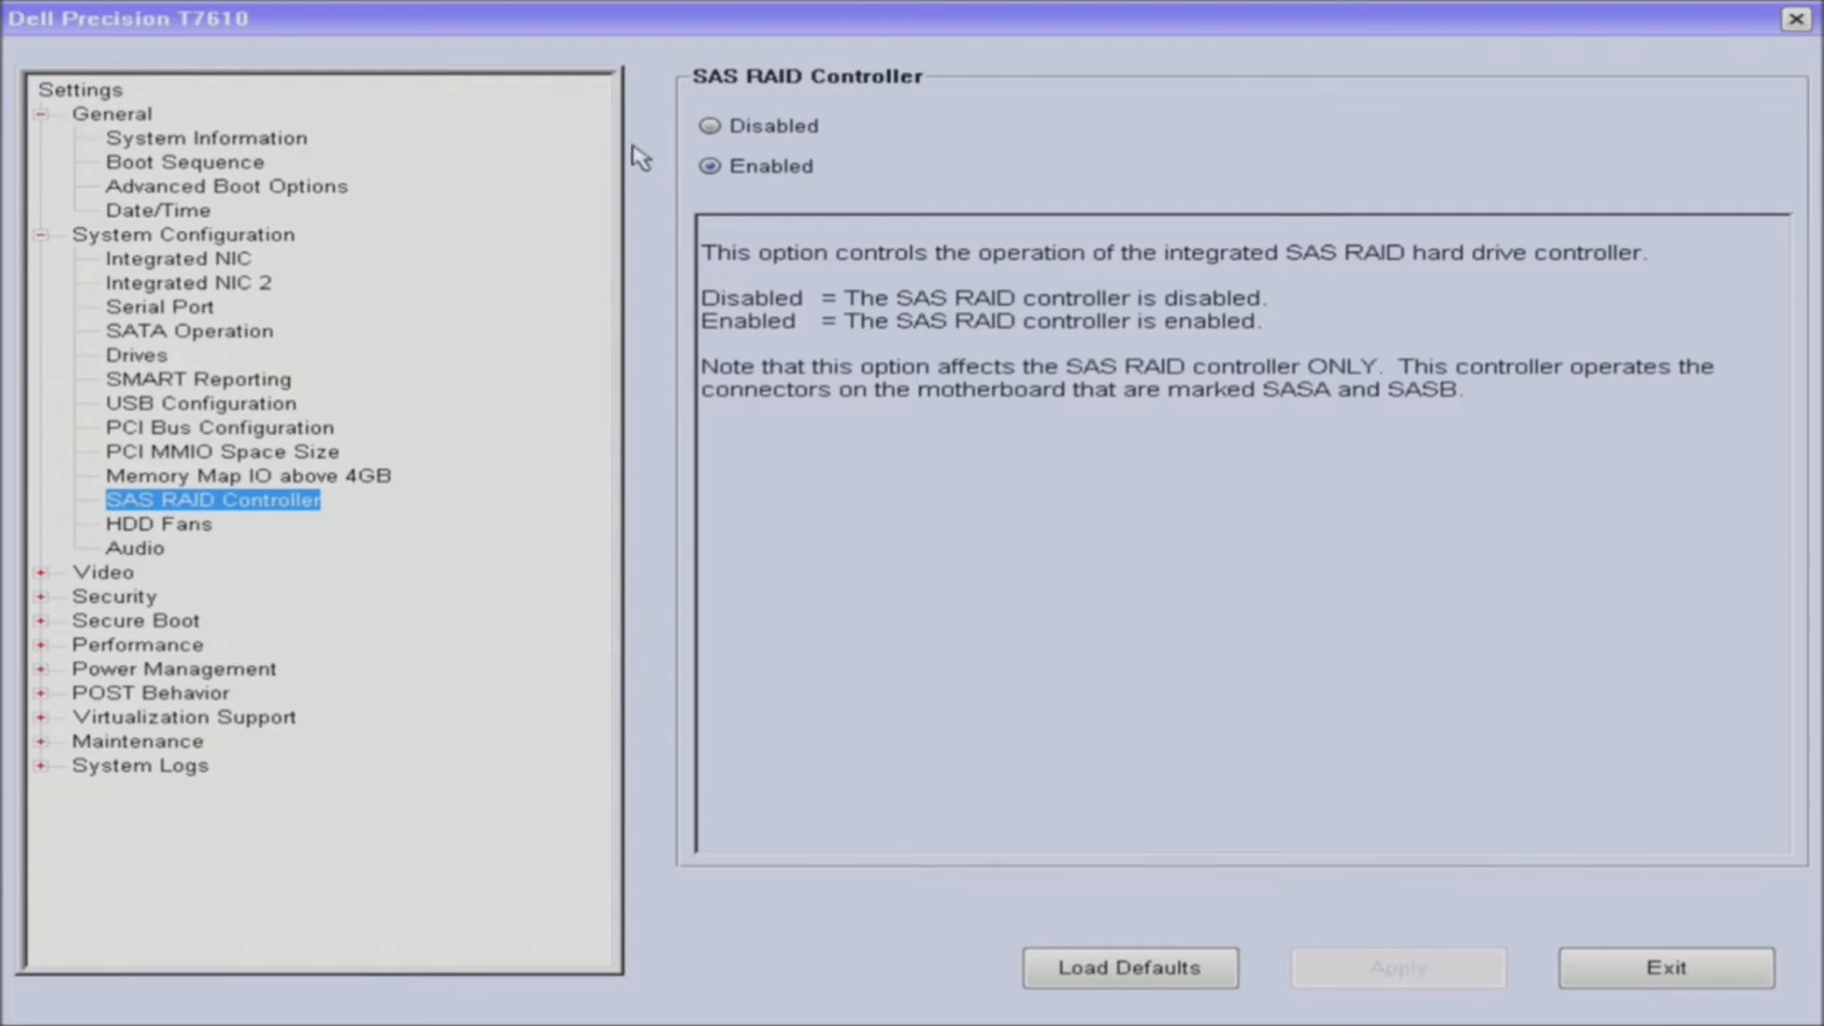
mouse_move(146, 410)
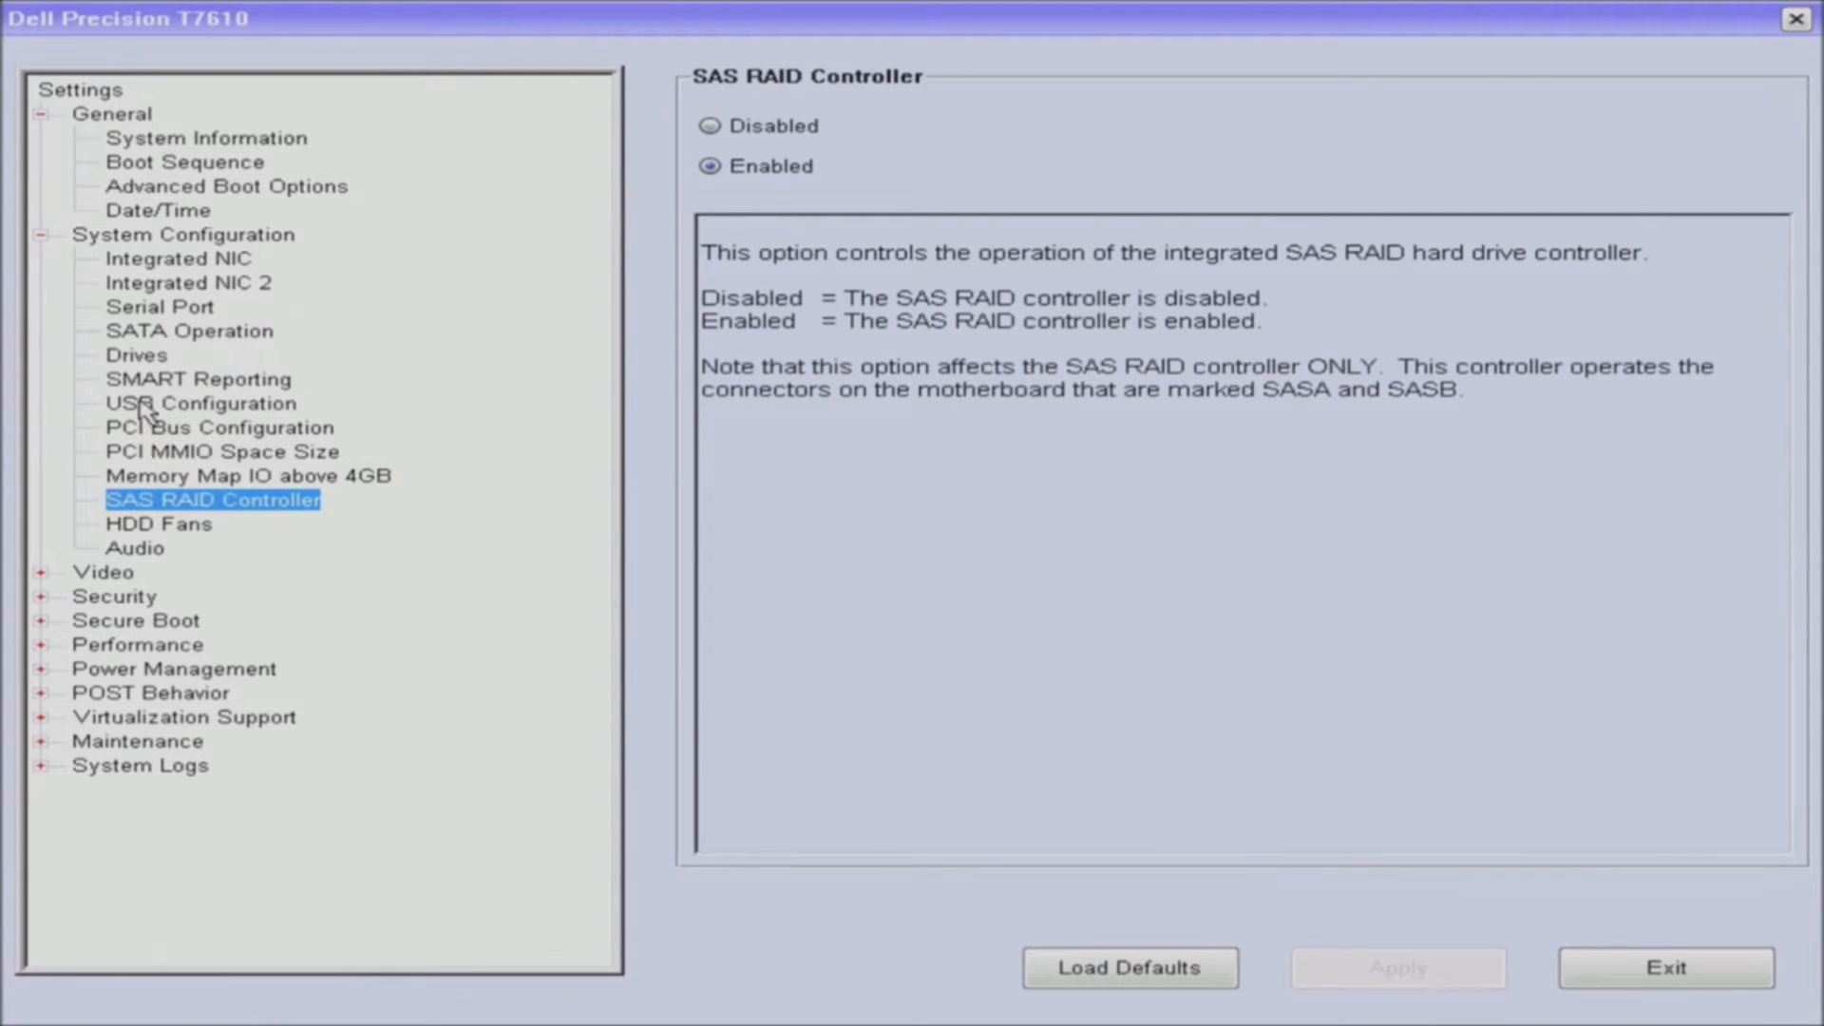
left_click(136, 354)
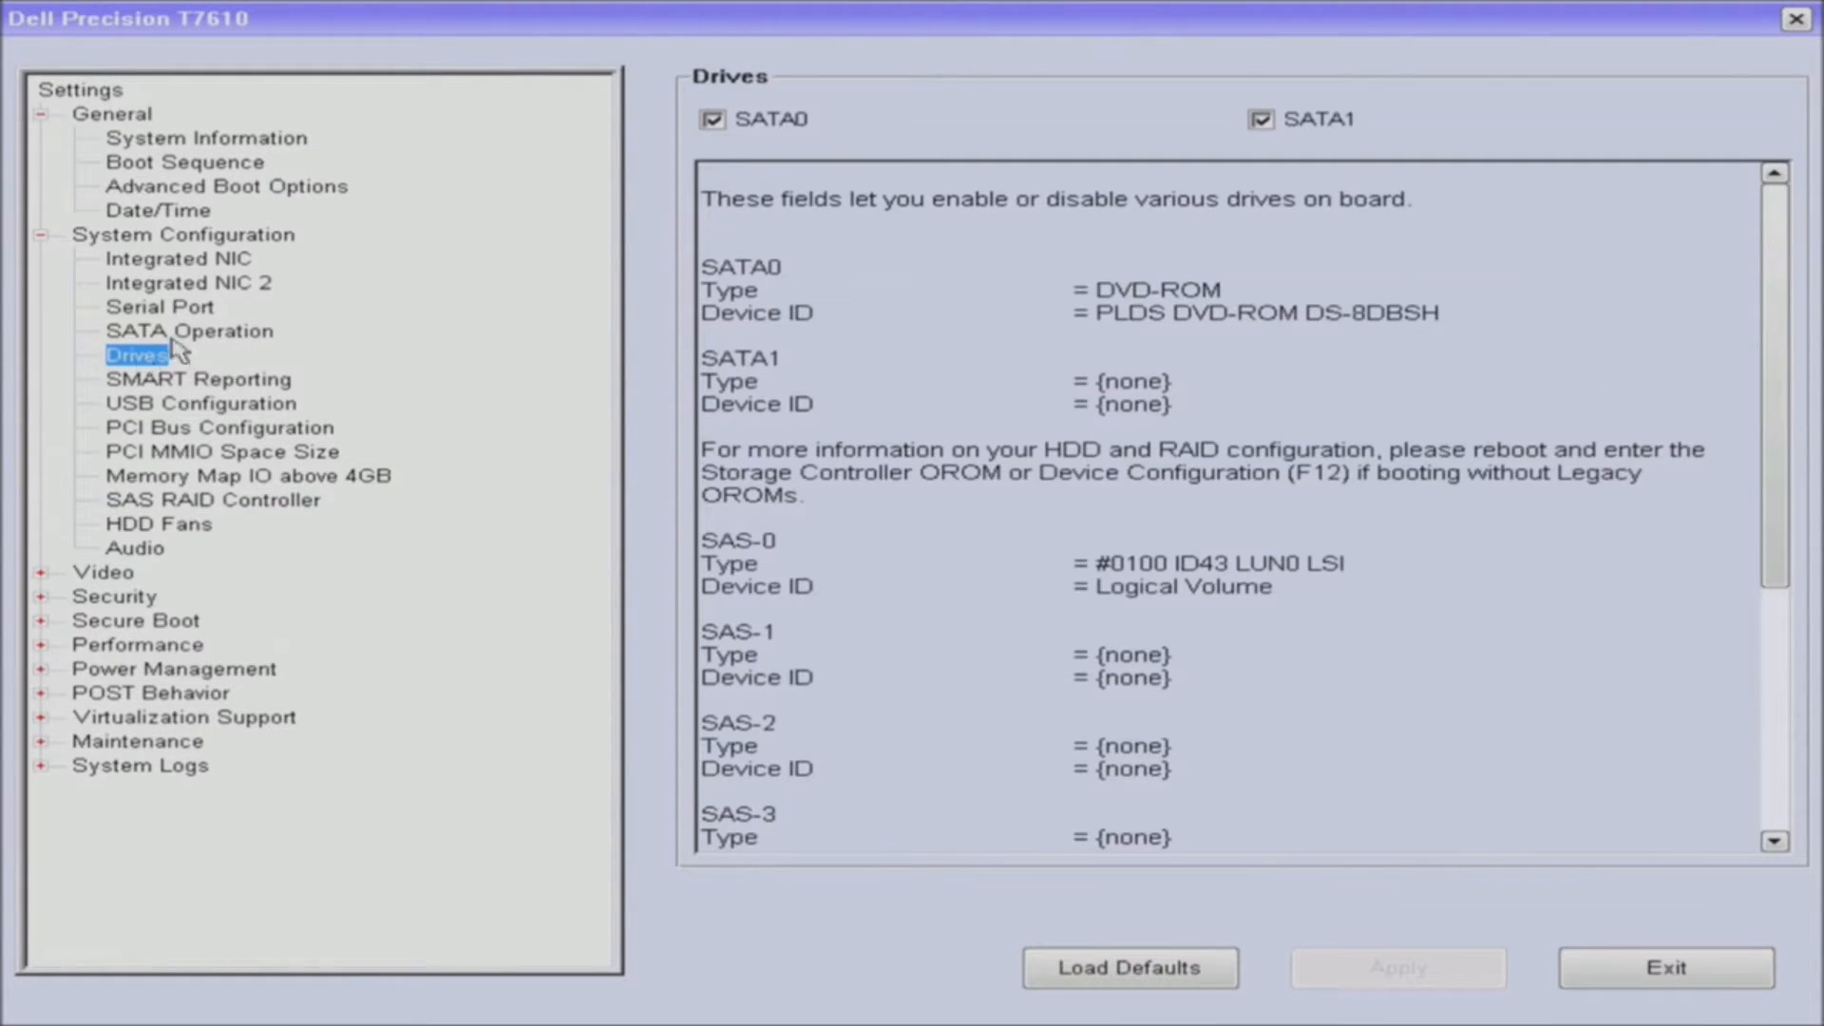
mouse_move(1209, 512)
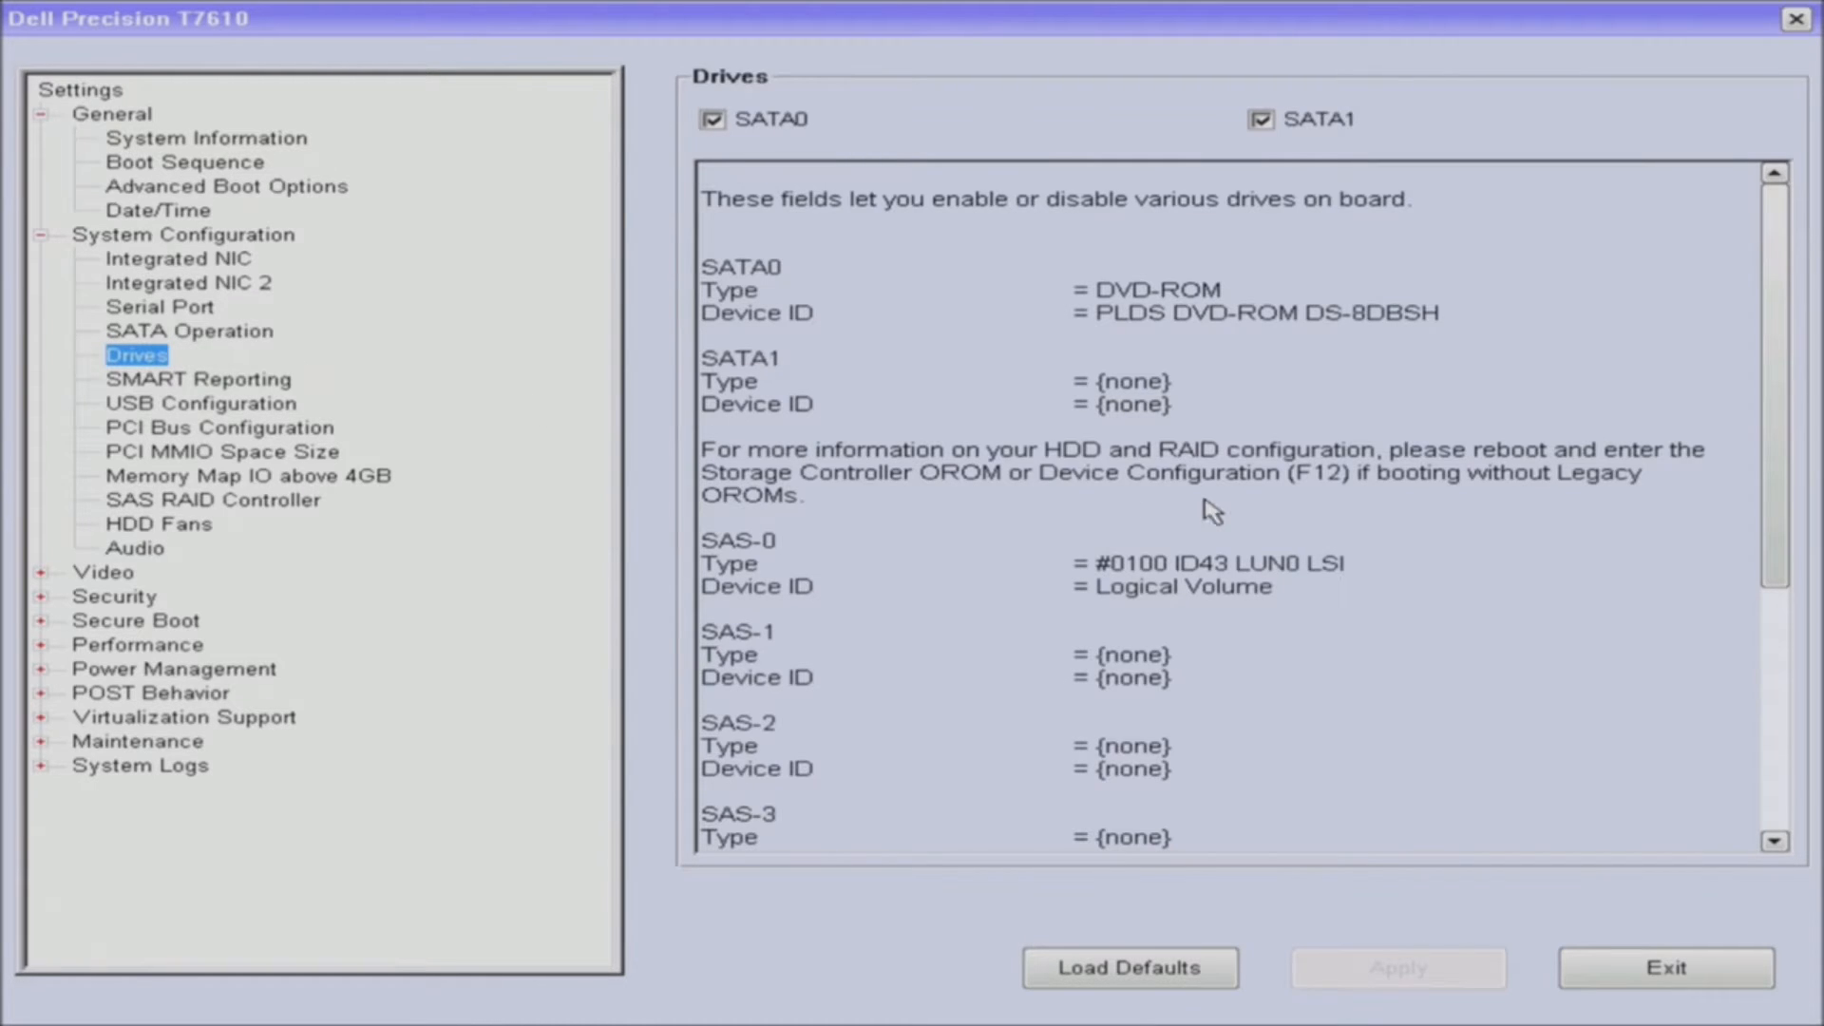
mouse_move(279, 378)
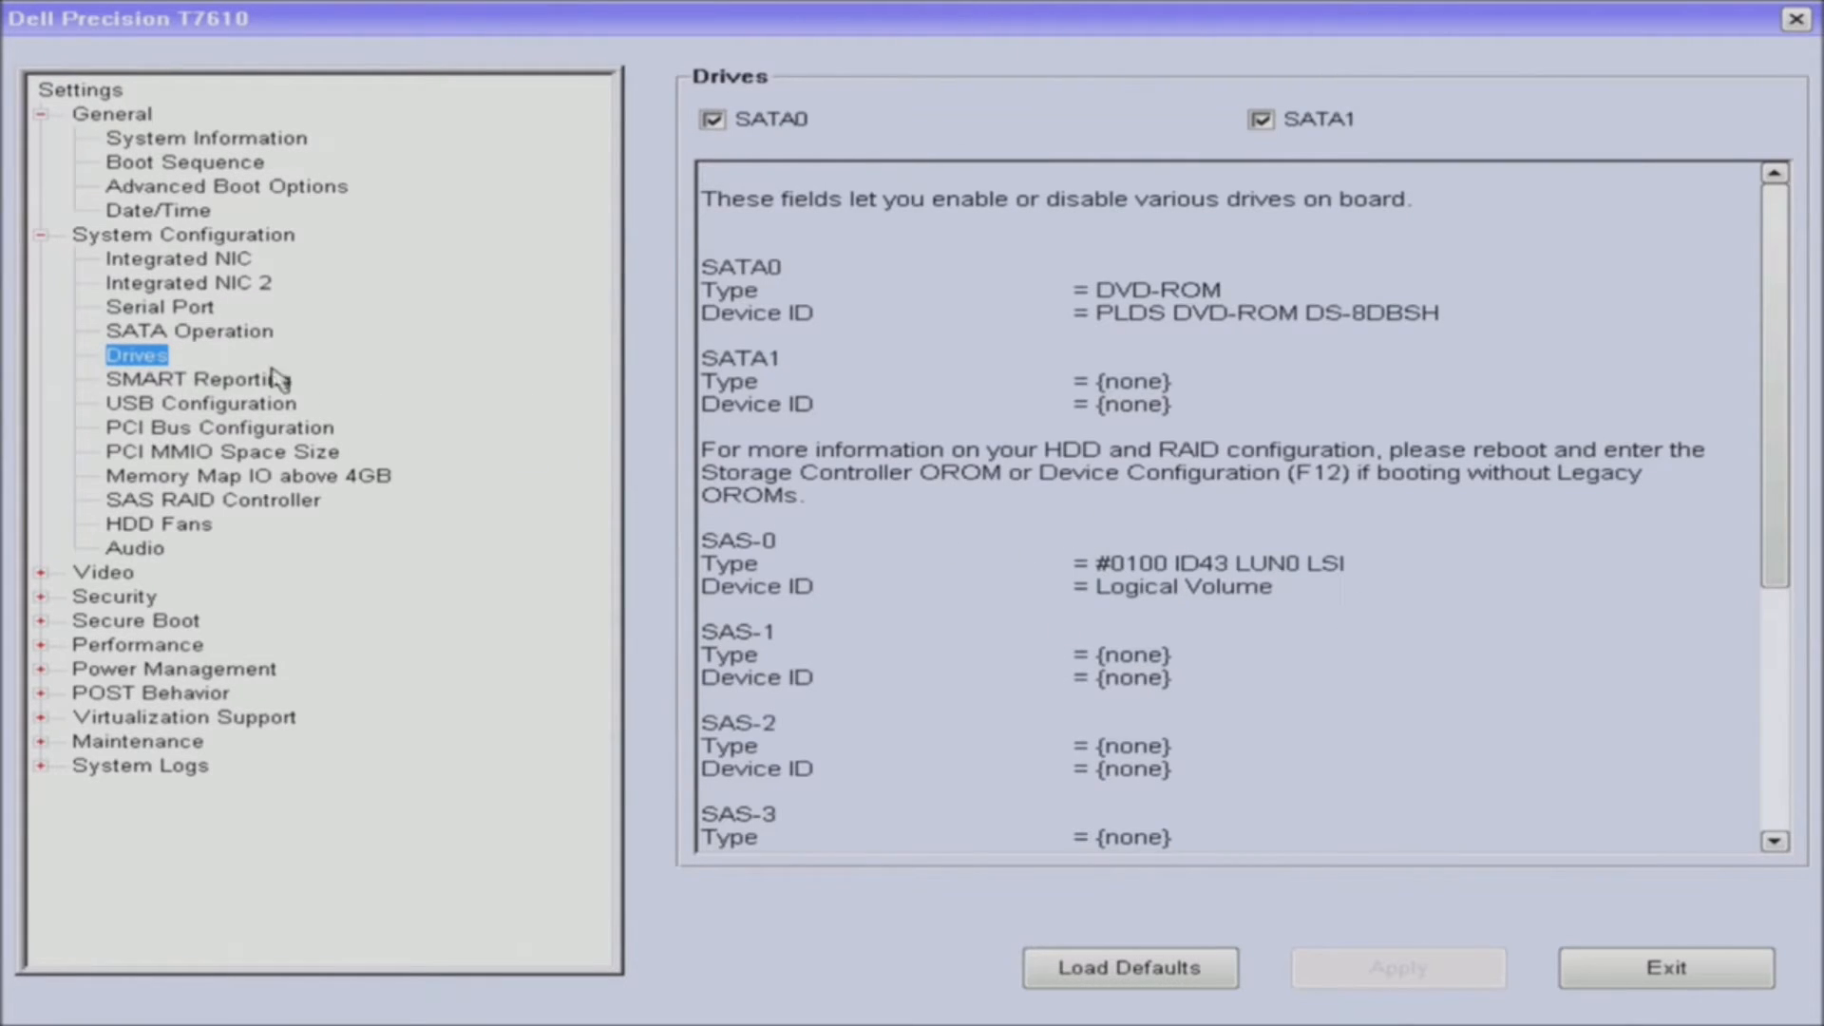
mouse_move(156, 314)
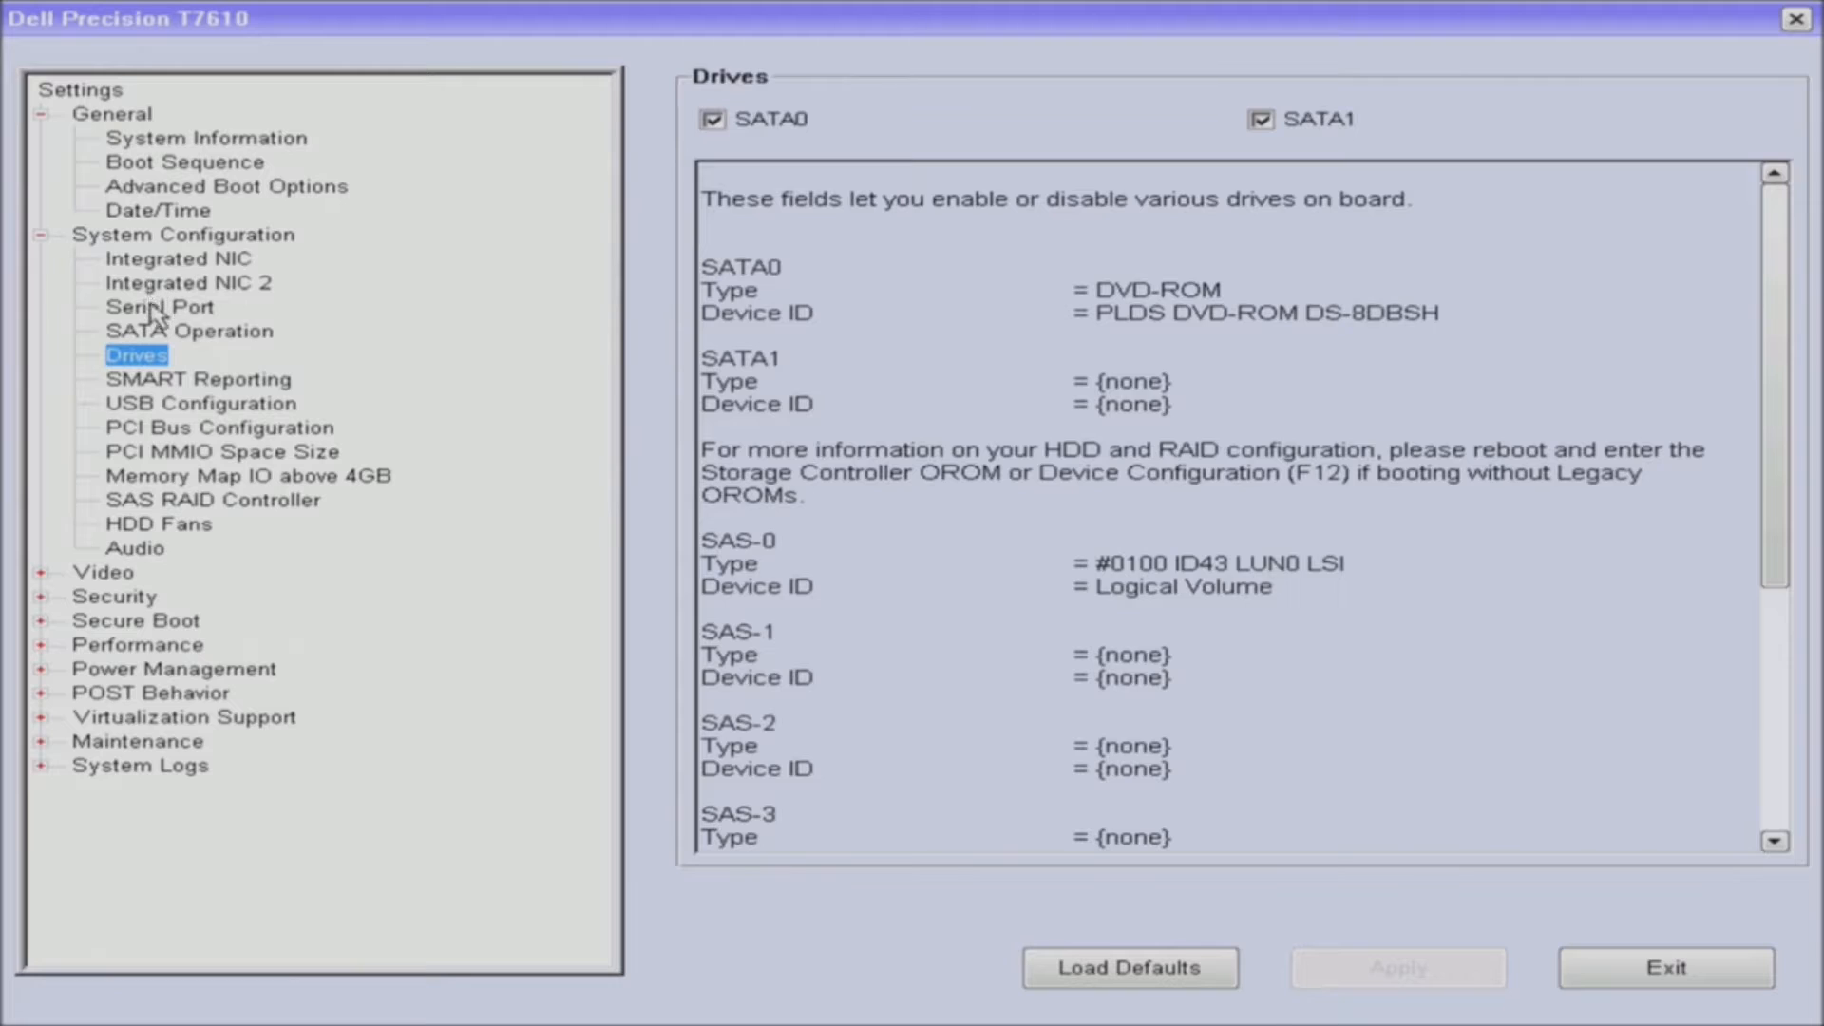
left_click(190, 331)
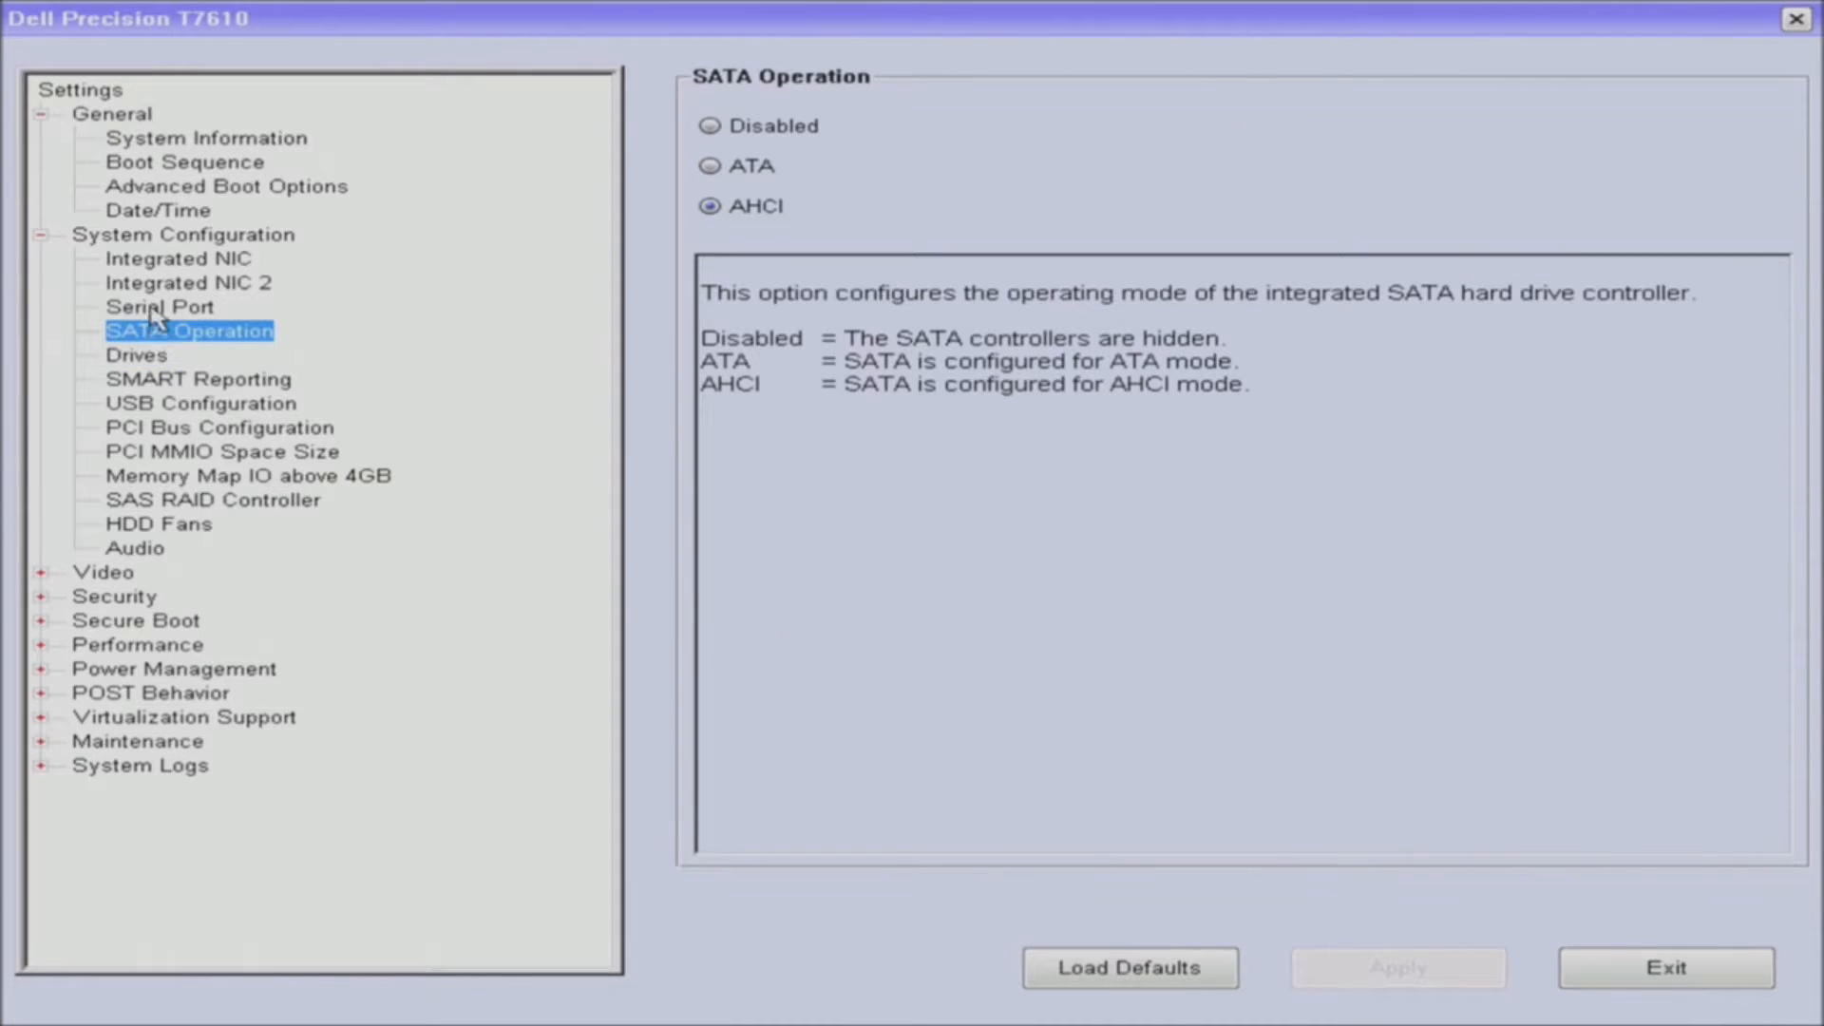
mouse_move(151, 188)
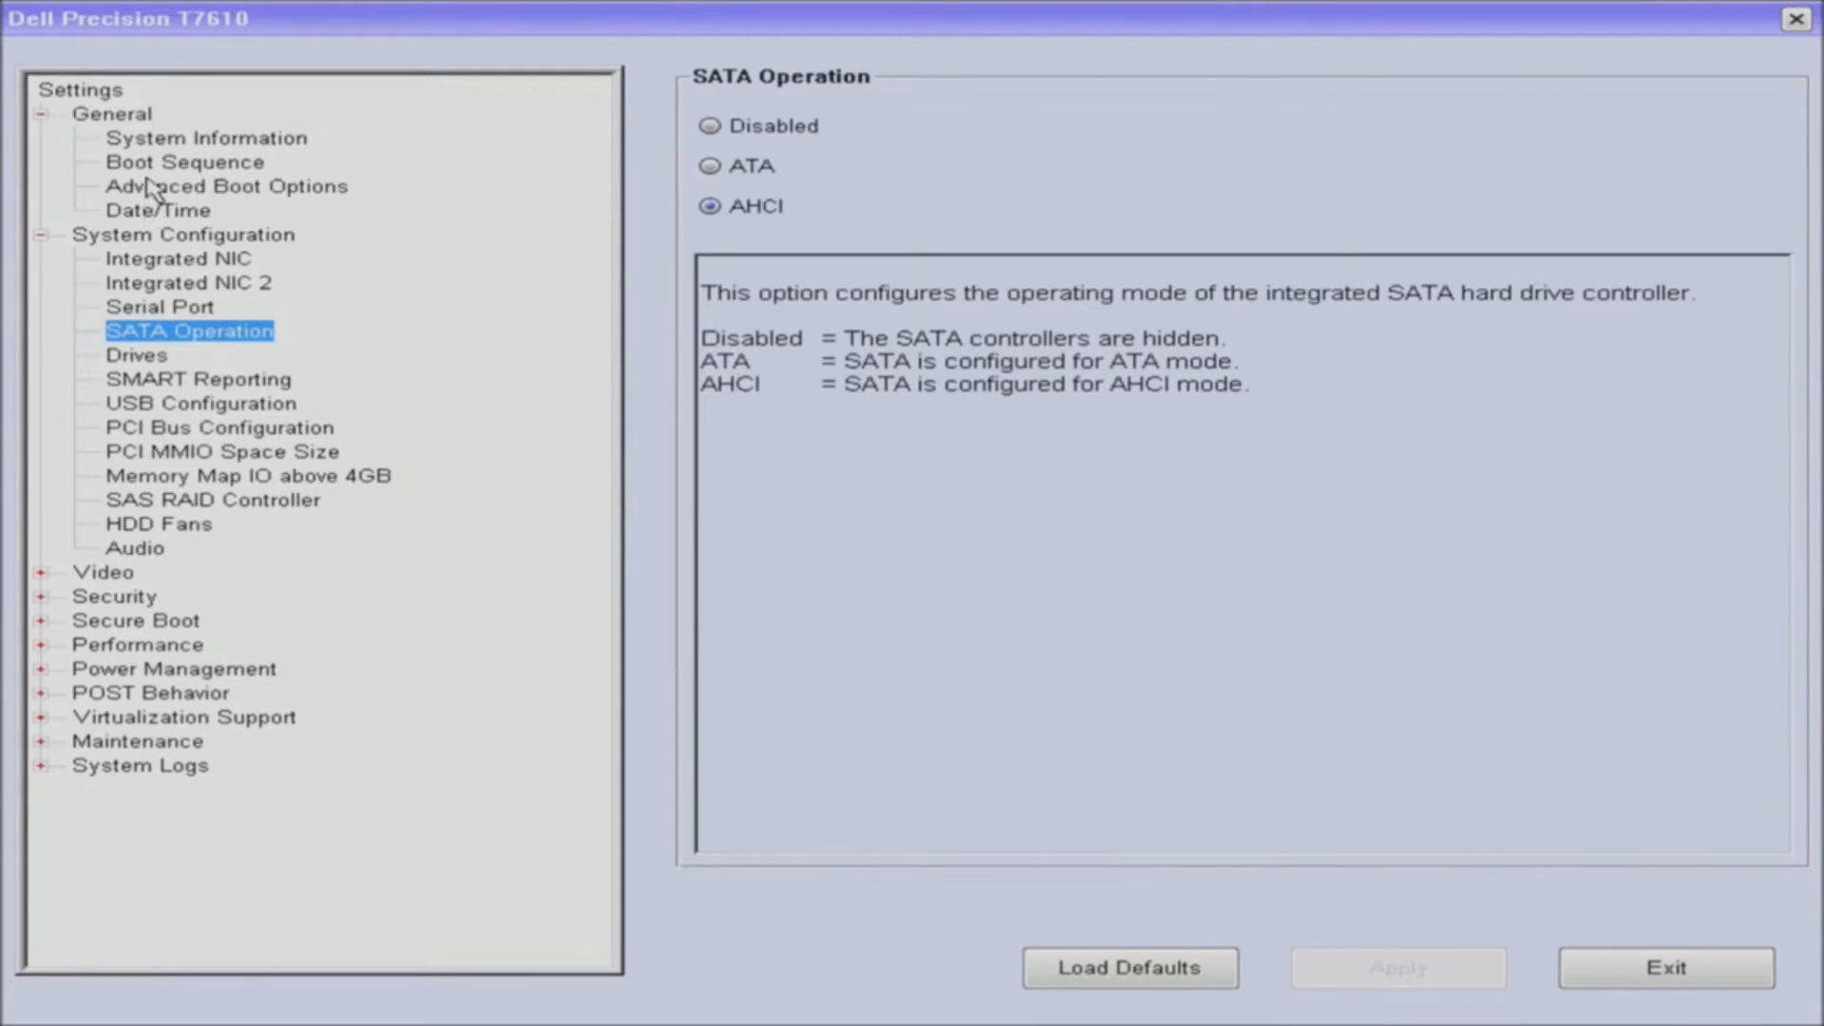
left_click(186, 161)
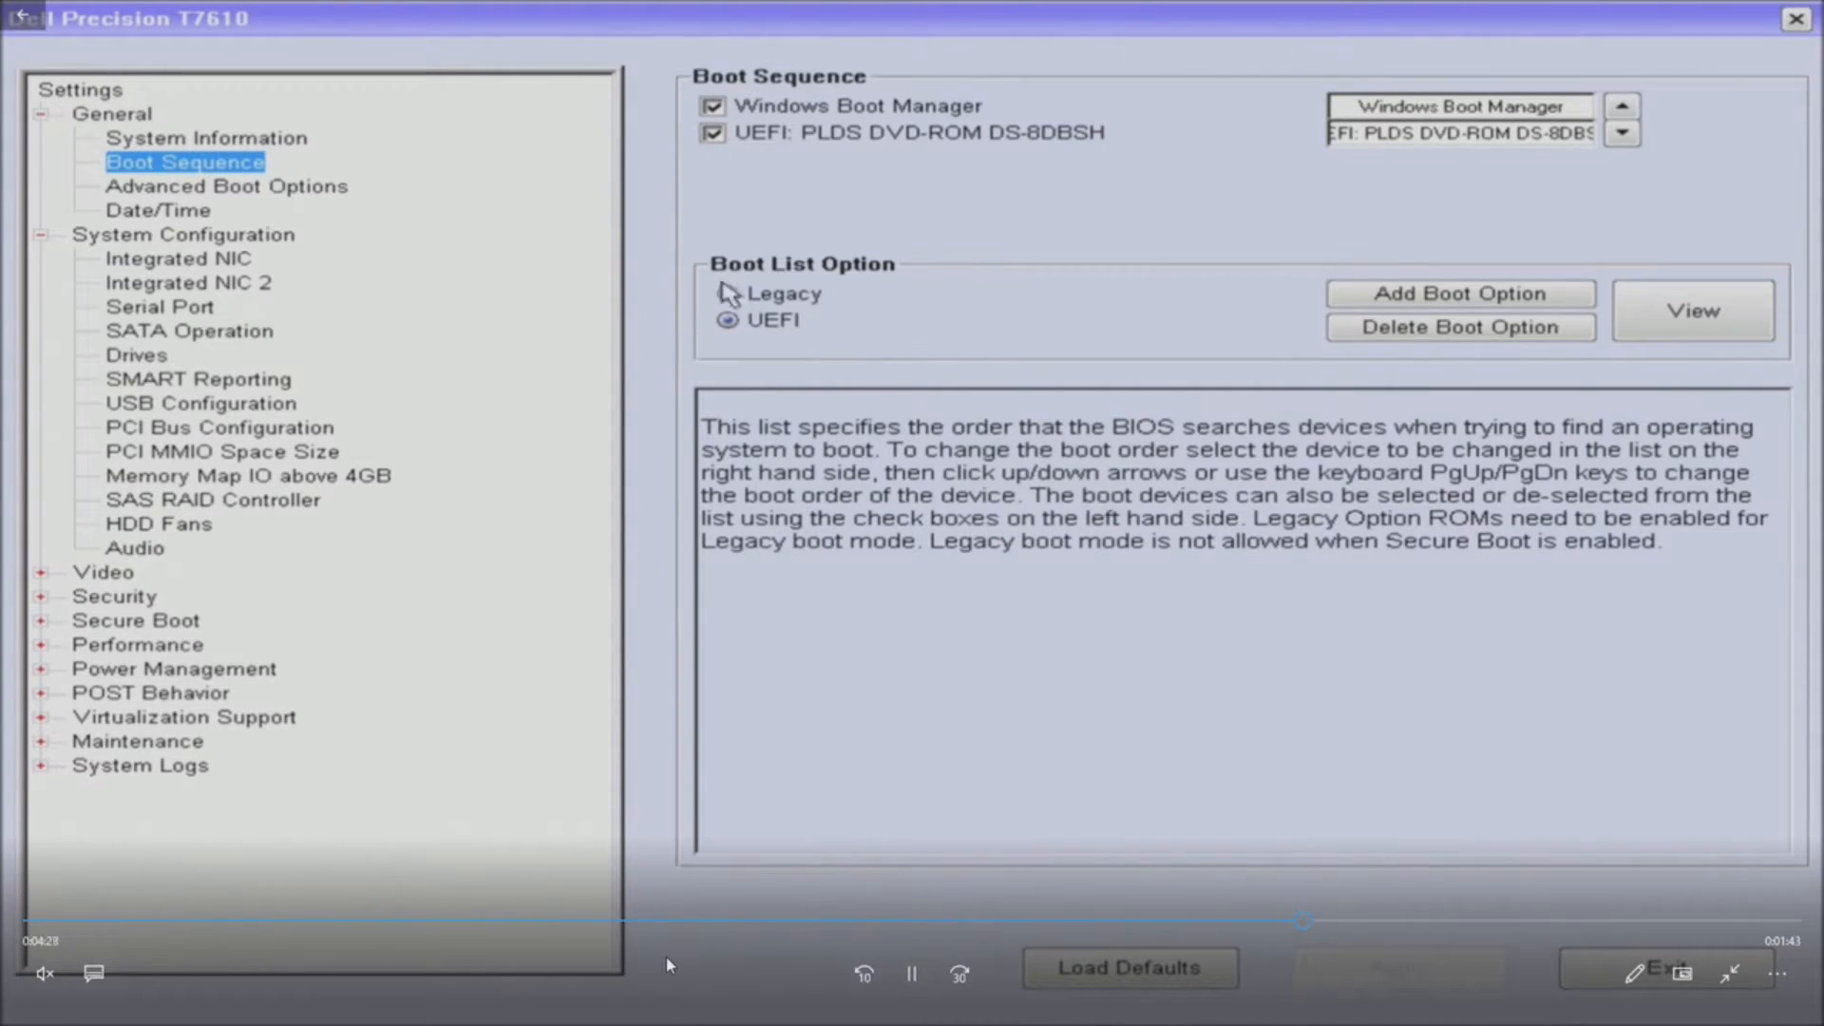
mouse_move(1198, 162)
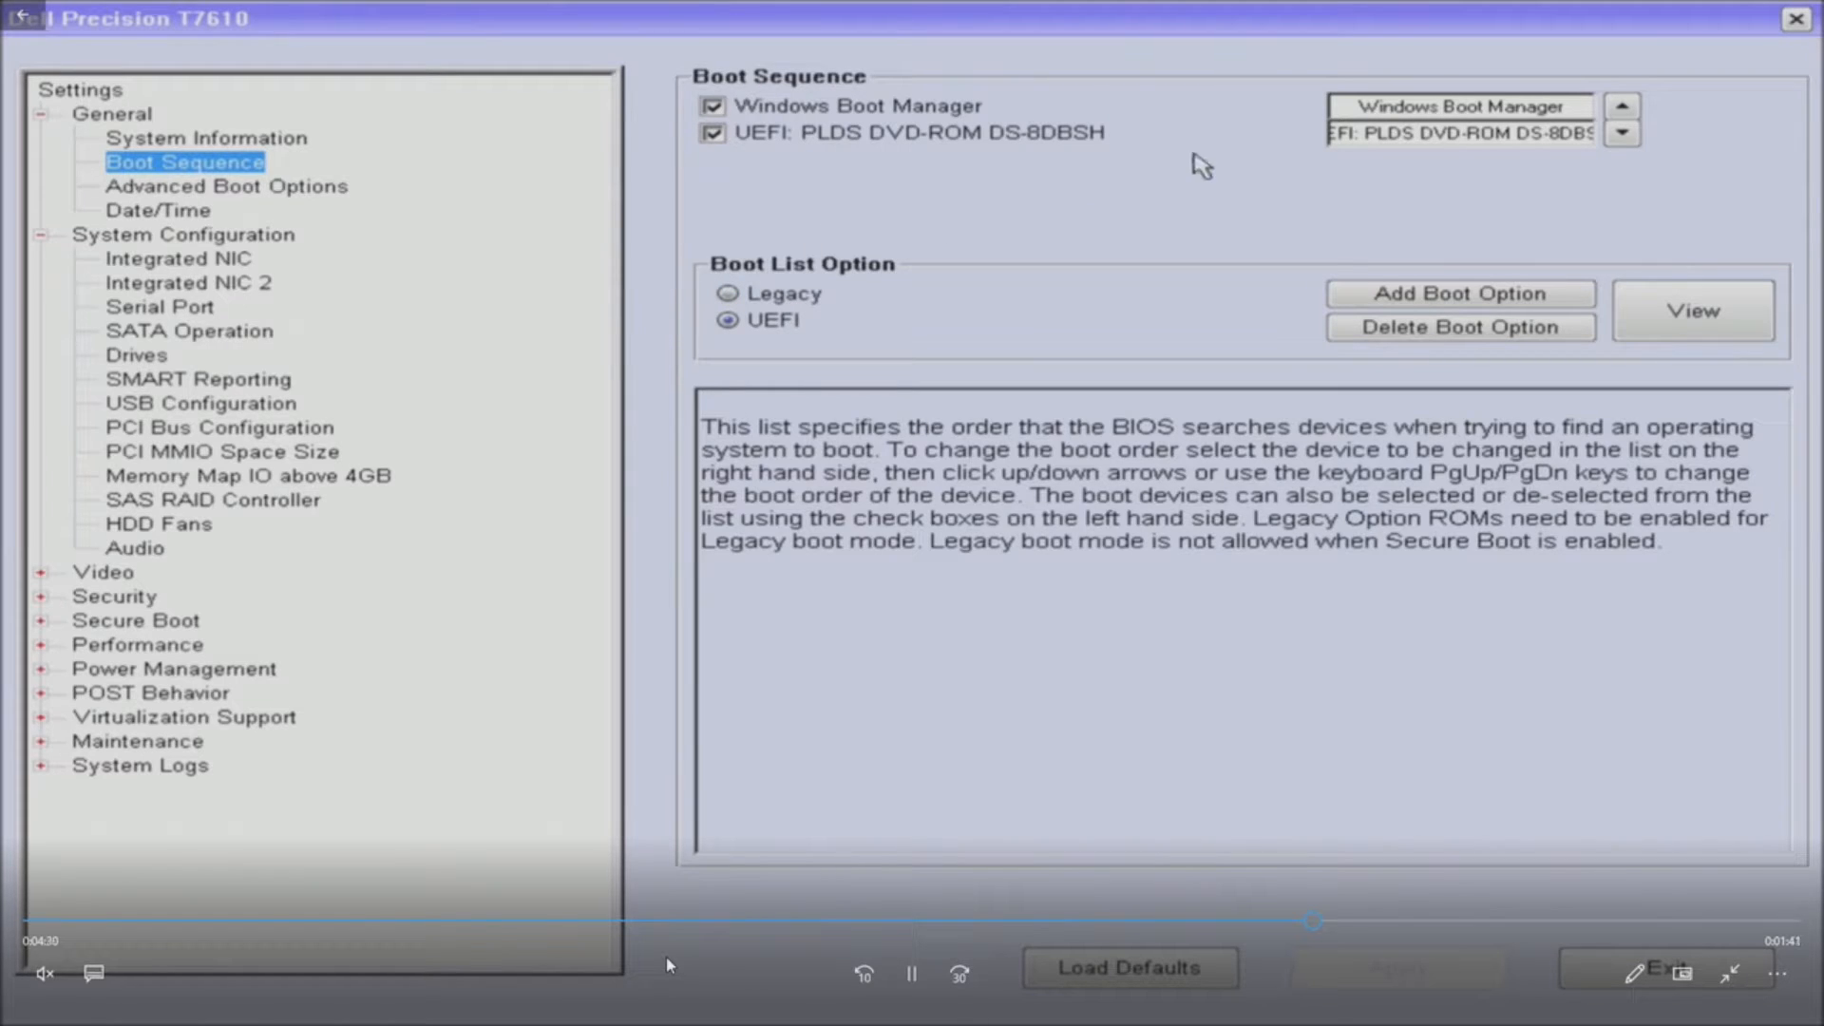
mouse_move(1712, 821)
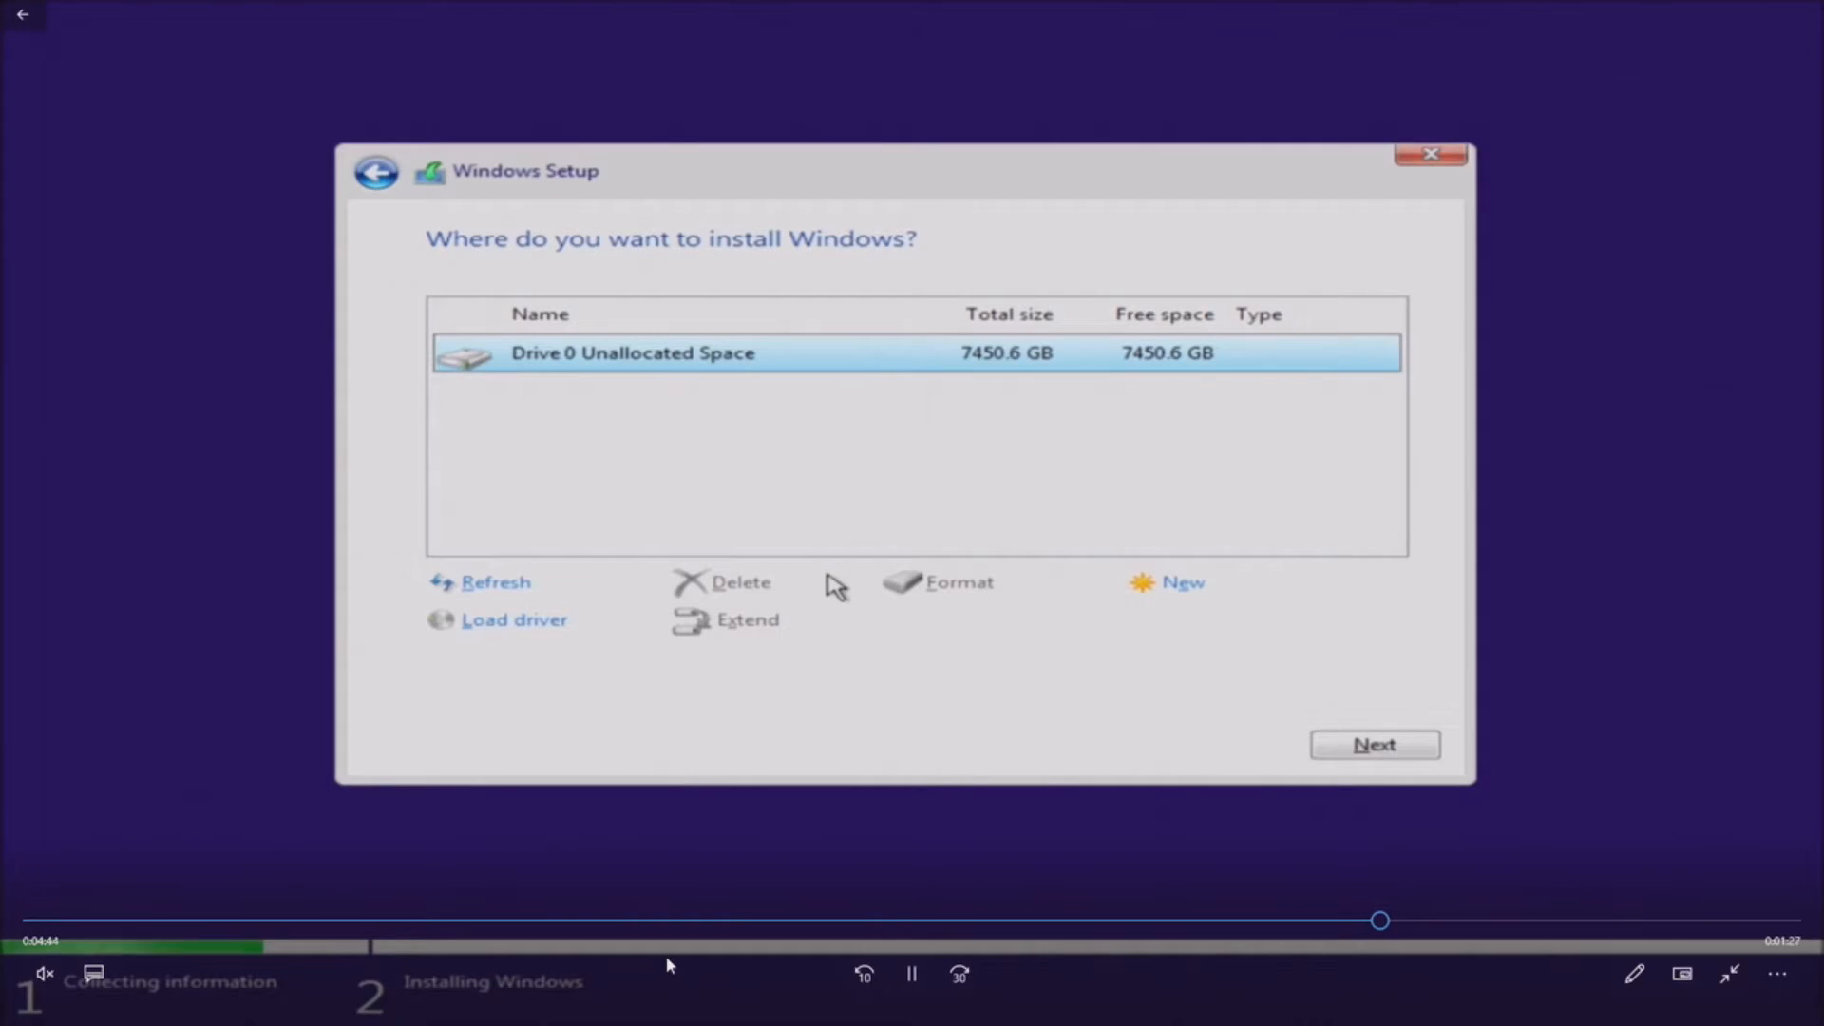
Install Windows onto Drive 0's 7450.6 GB unallocated space
left_click(912, 974)
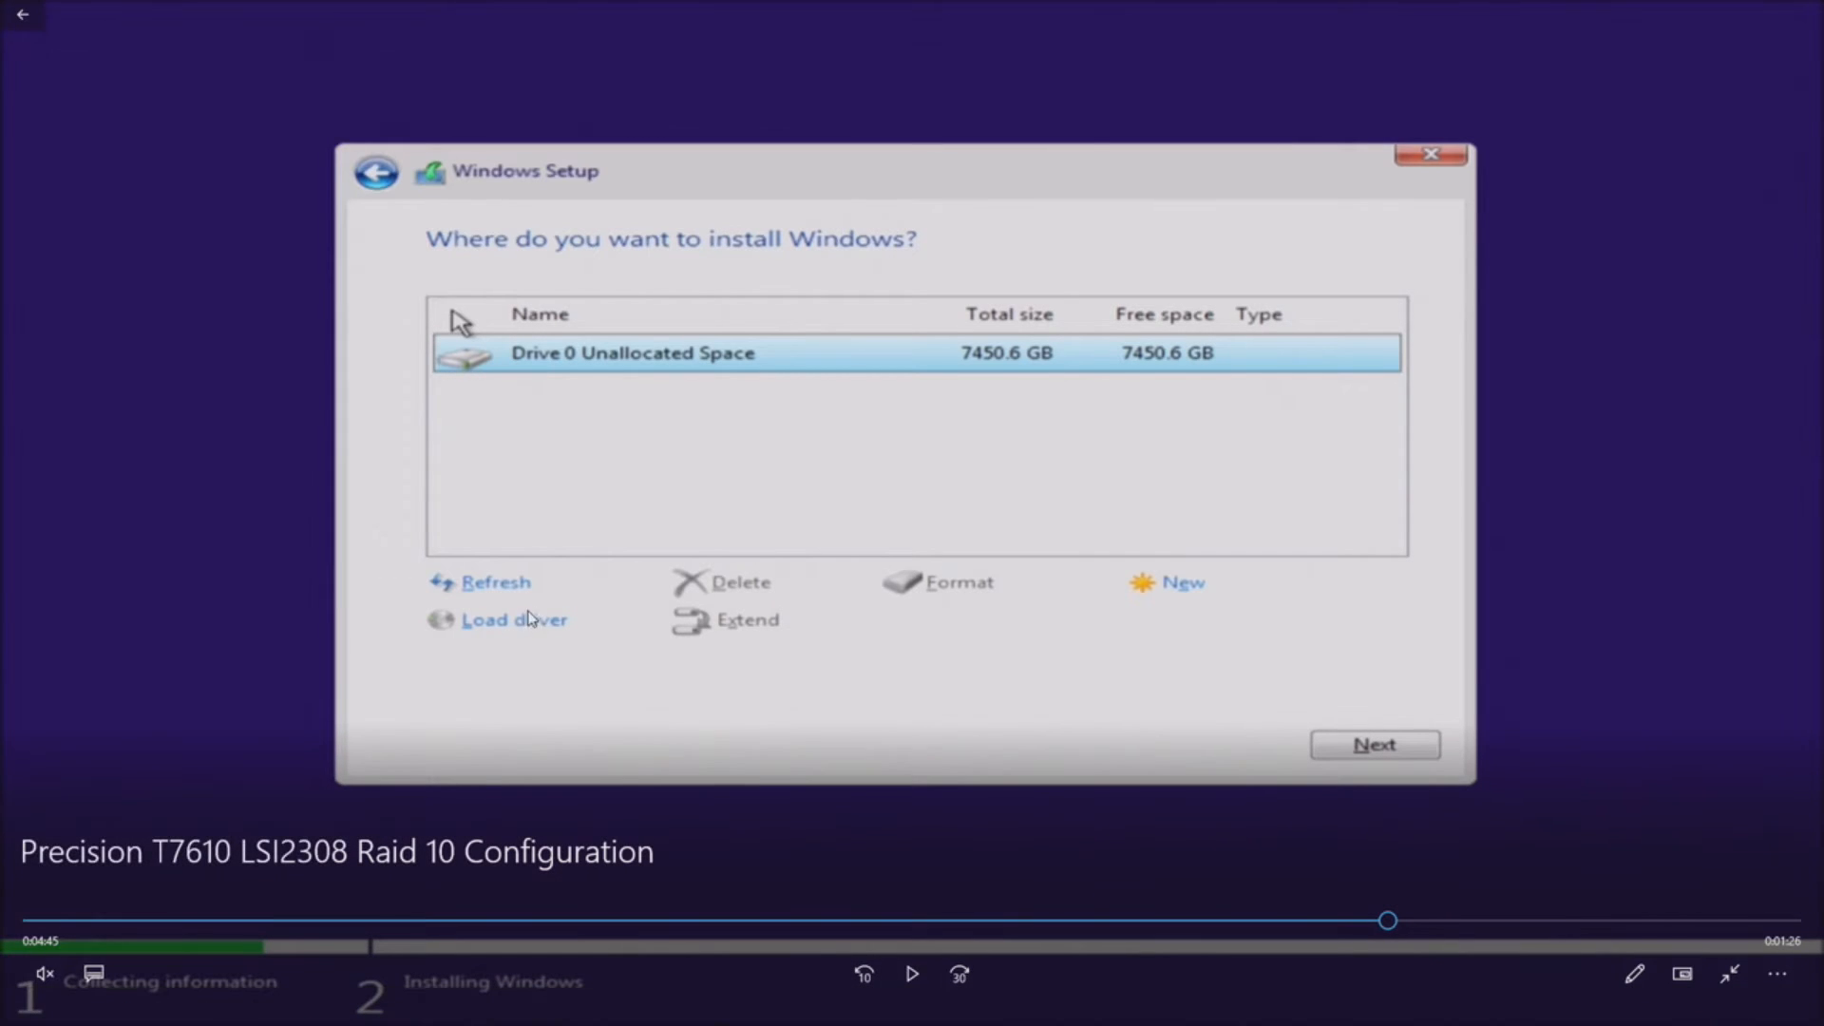
mouse_move(519, 646)
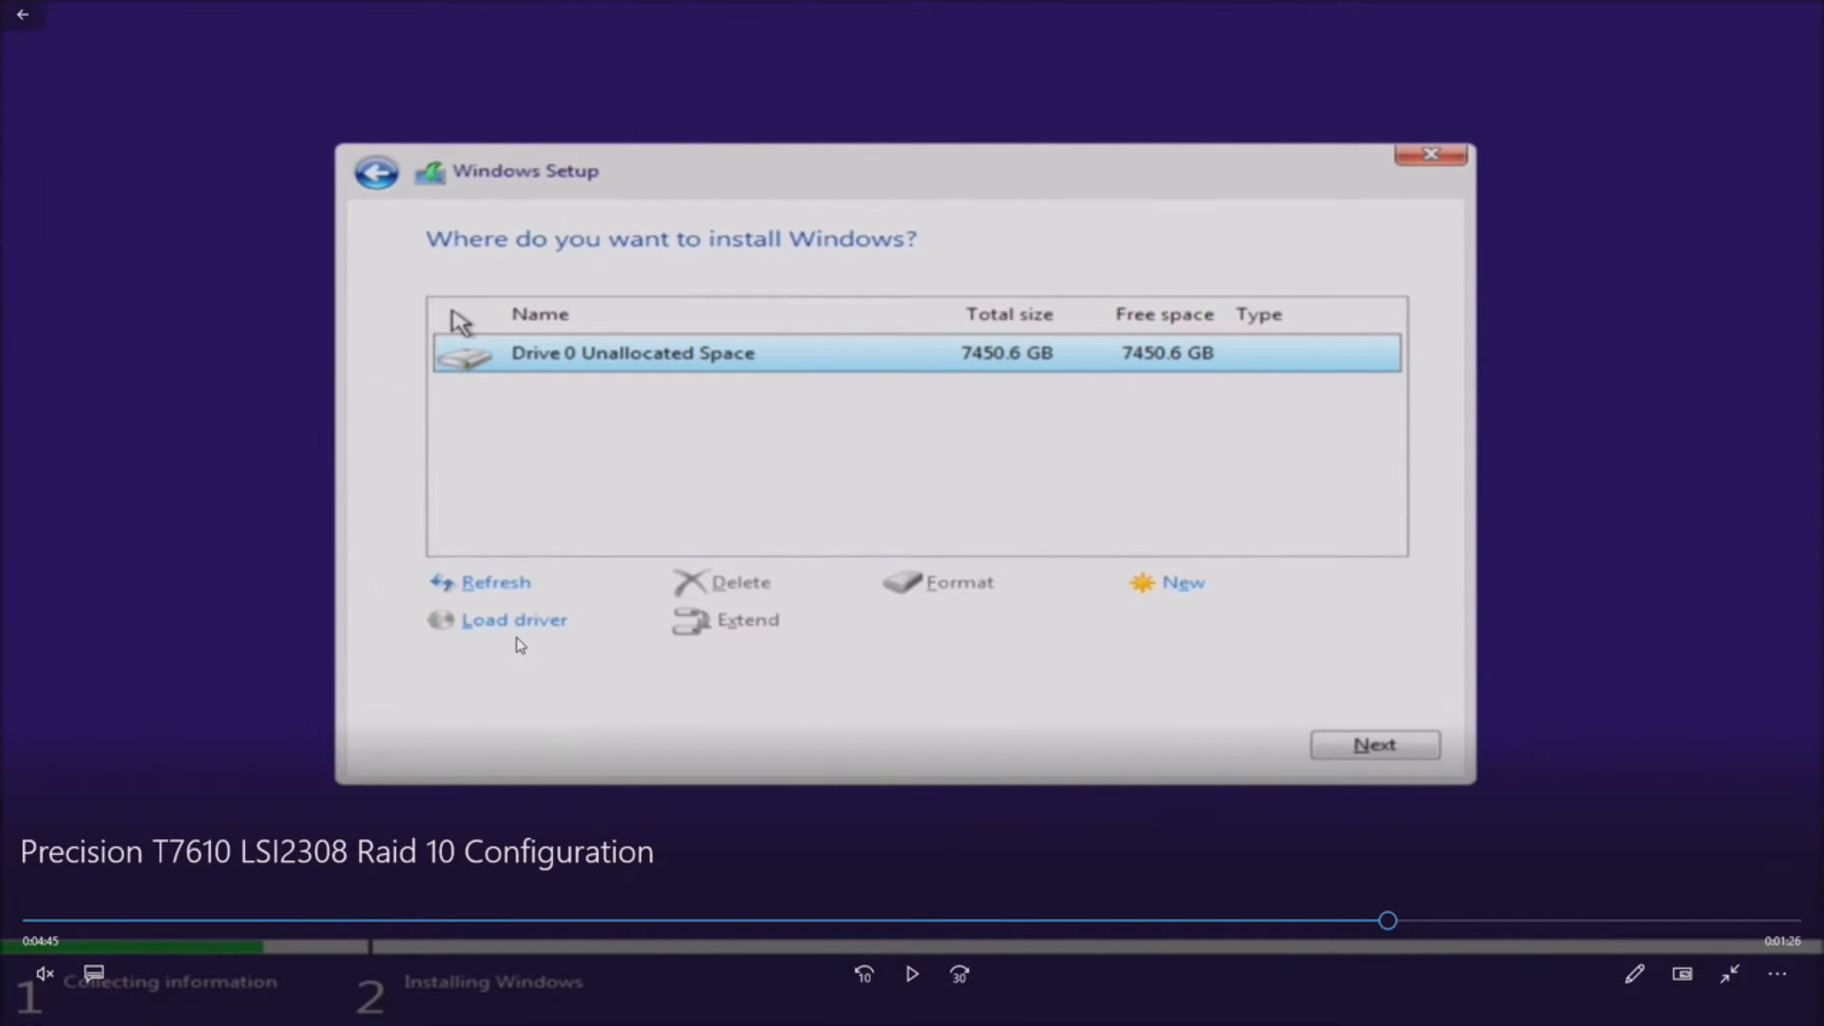
mouse_move(533, 643)
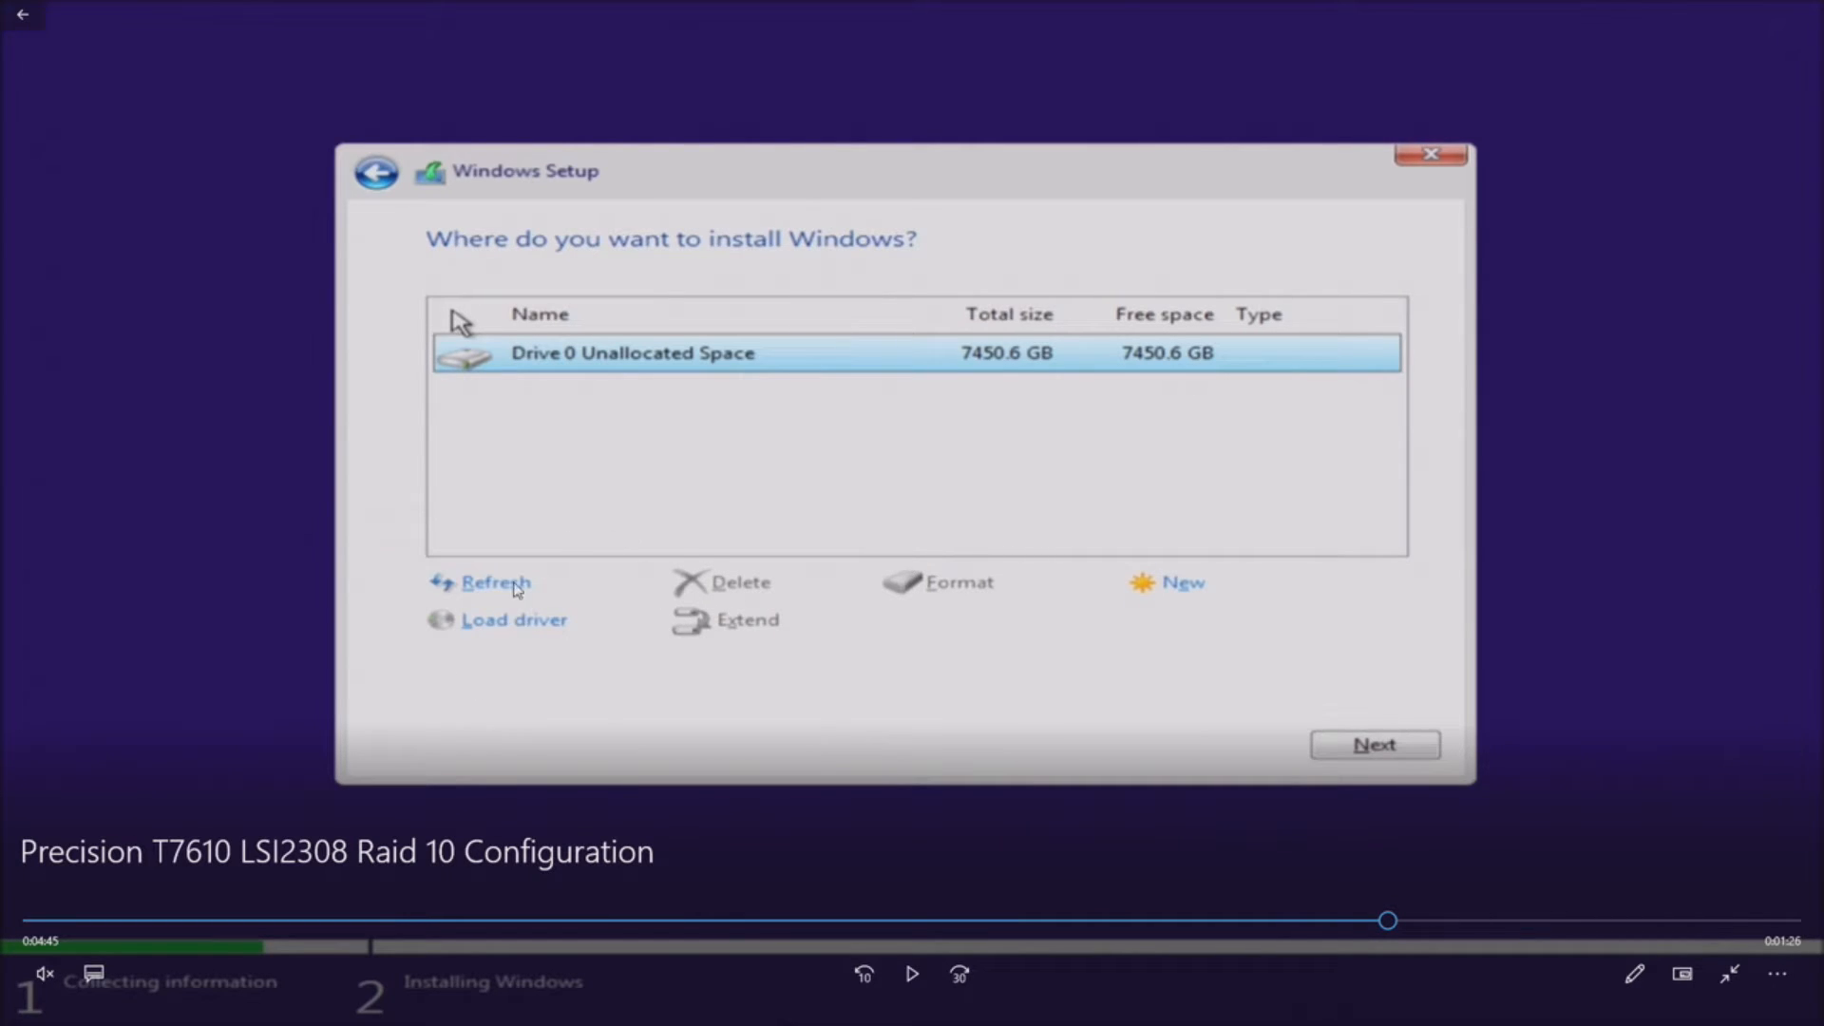
mouse_move(555, 637)
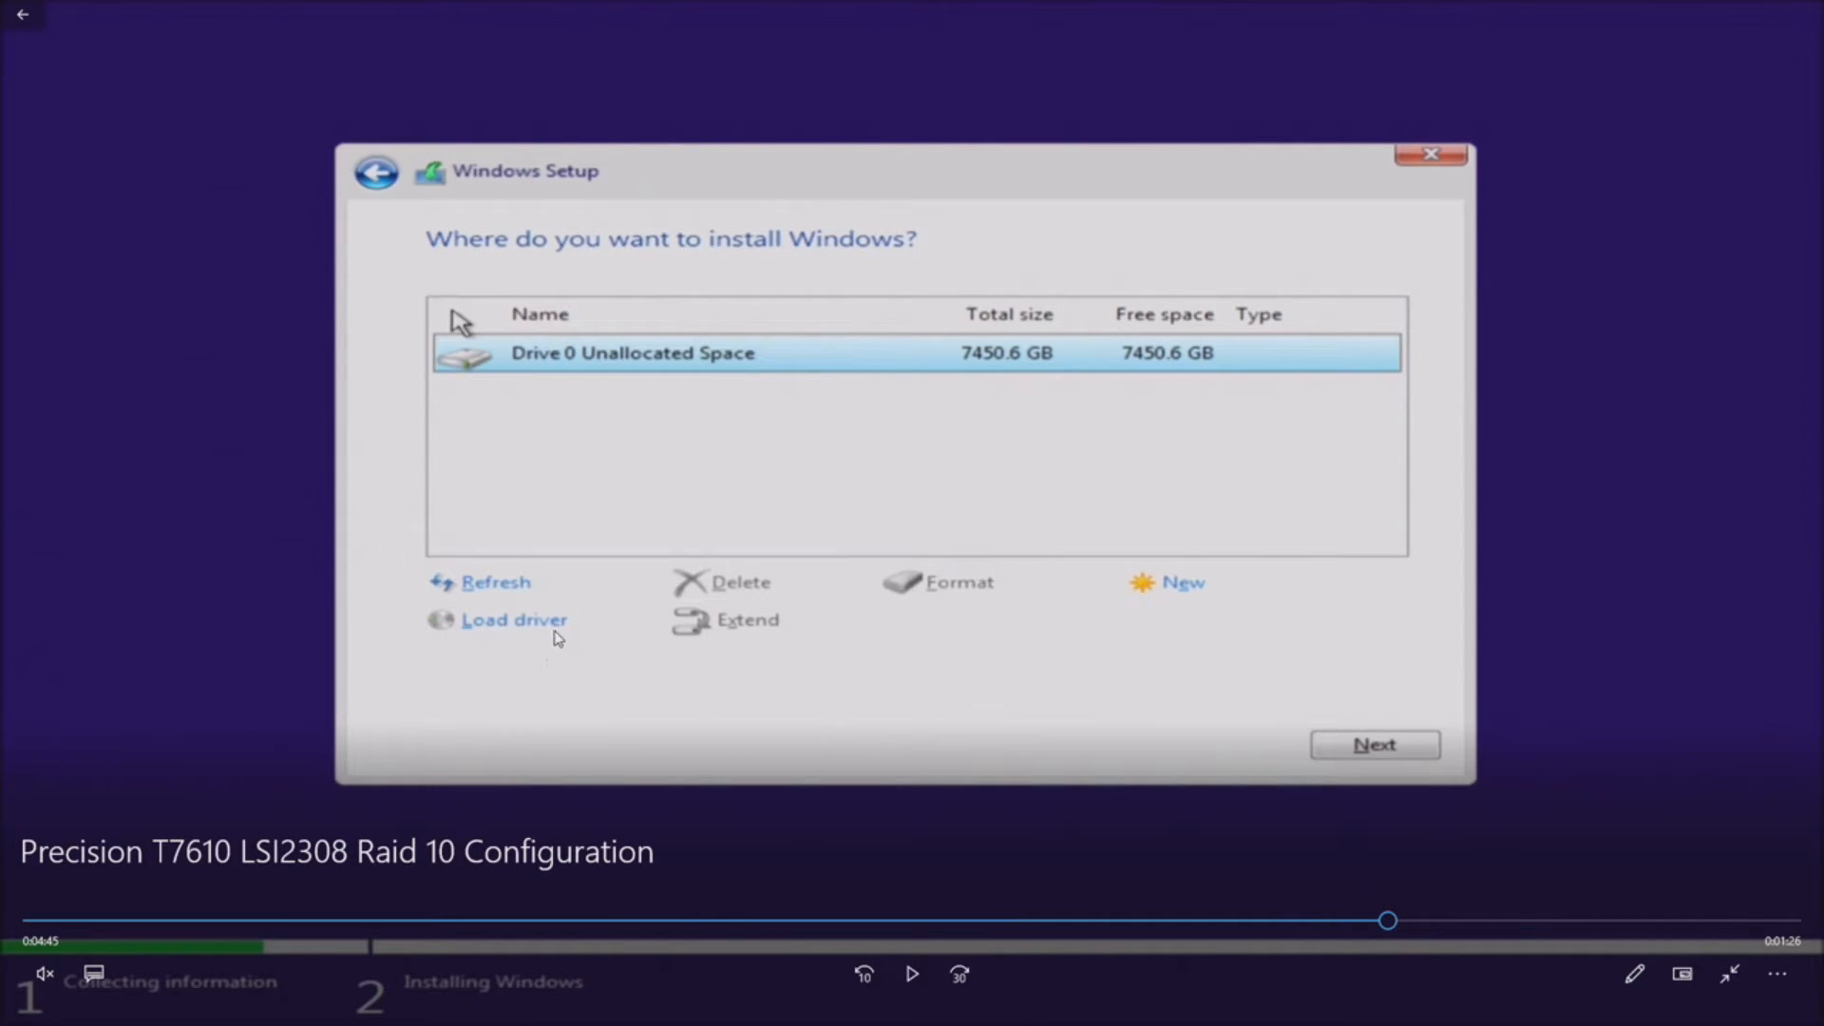
mouse_move(532, 641)
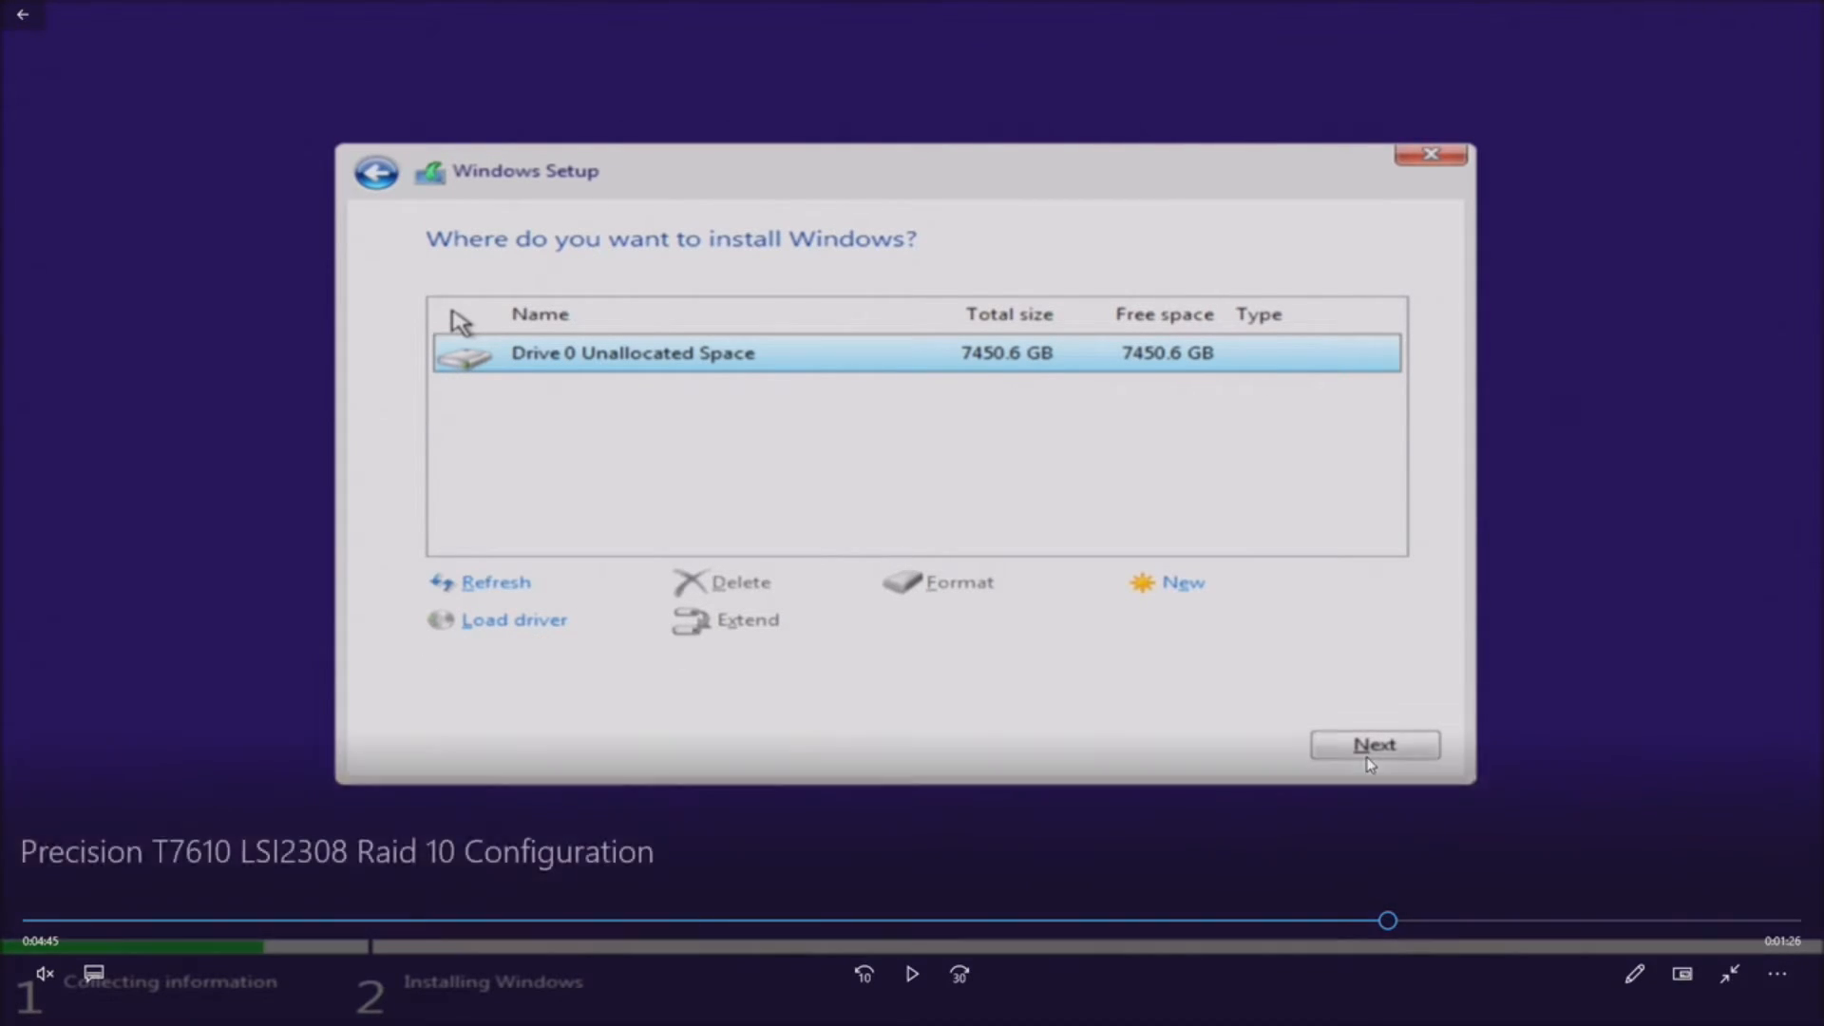
left_click(912, 973)
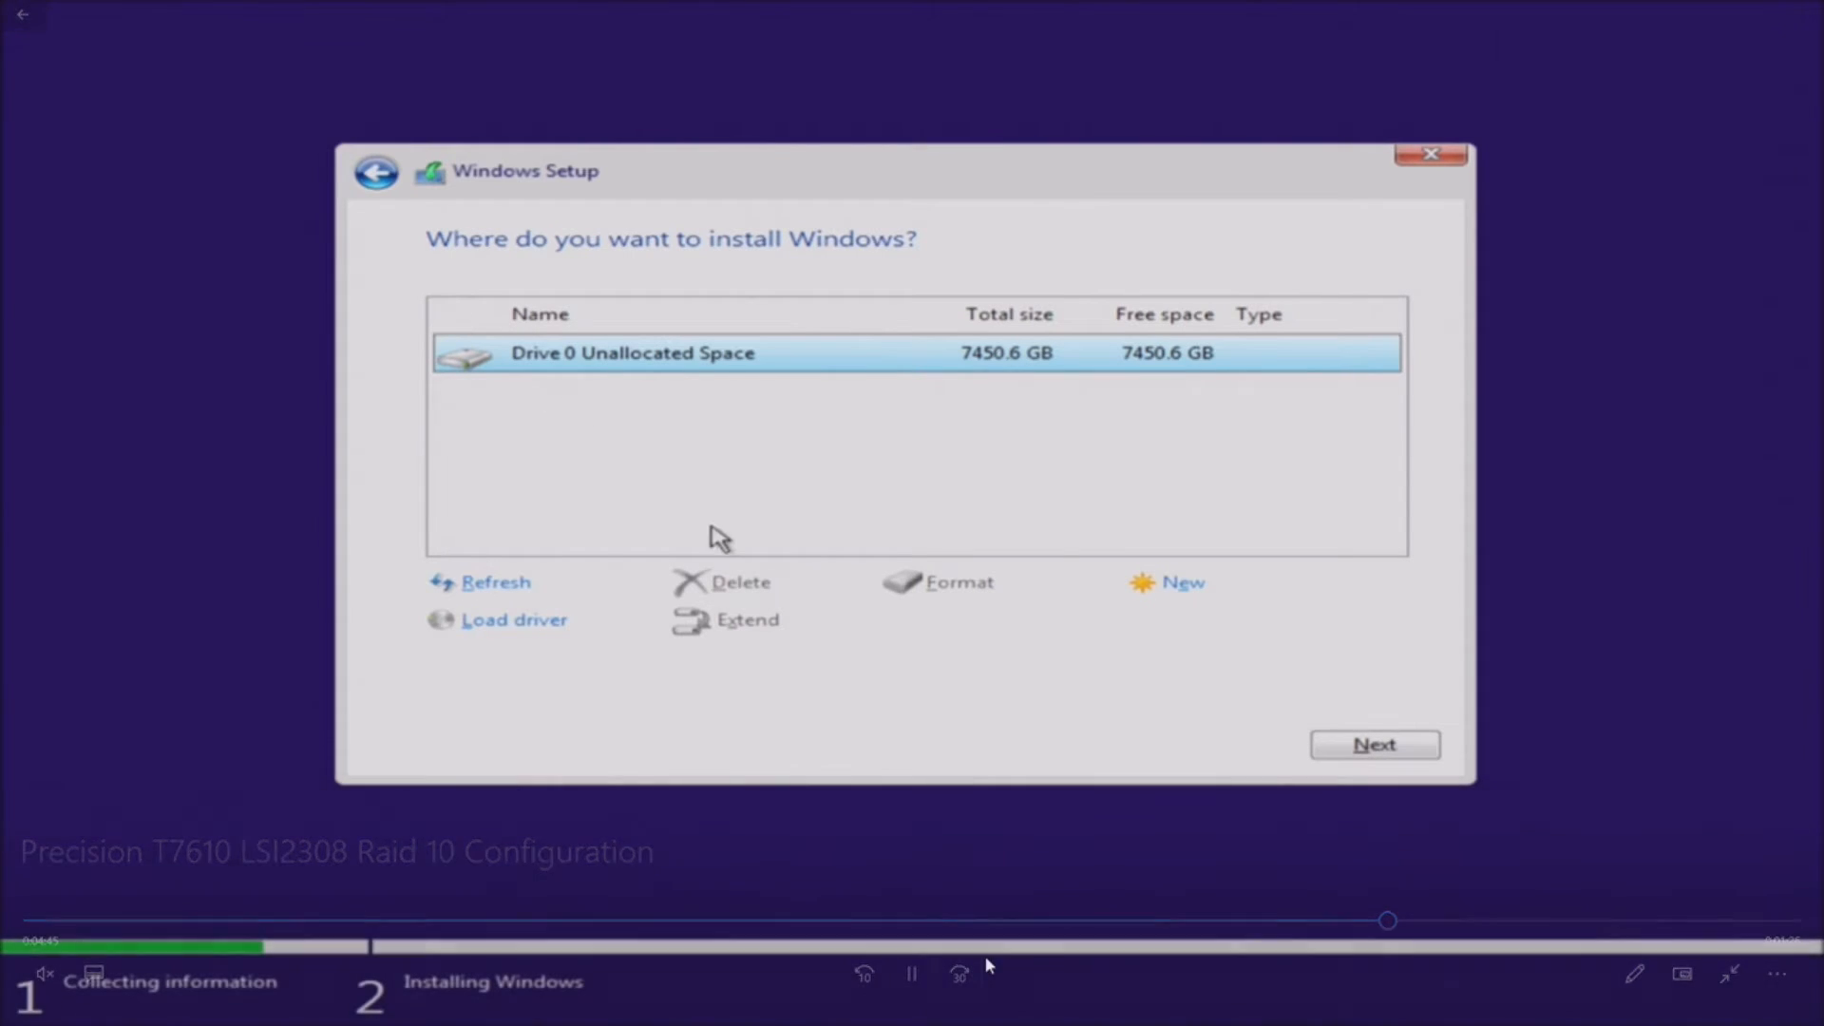
mouse_move(1209, 750)
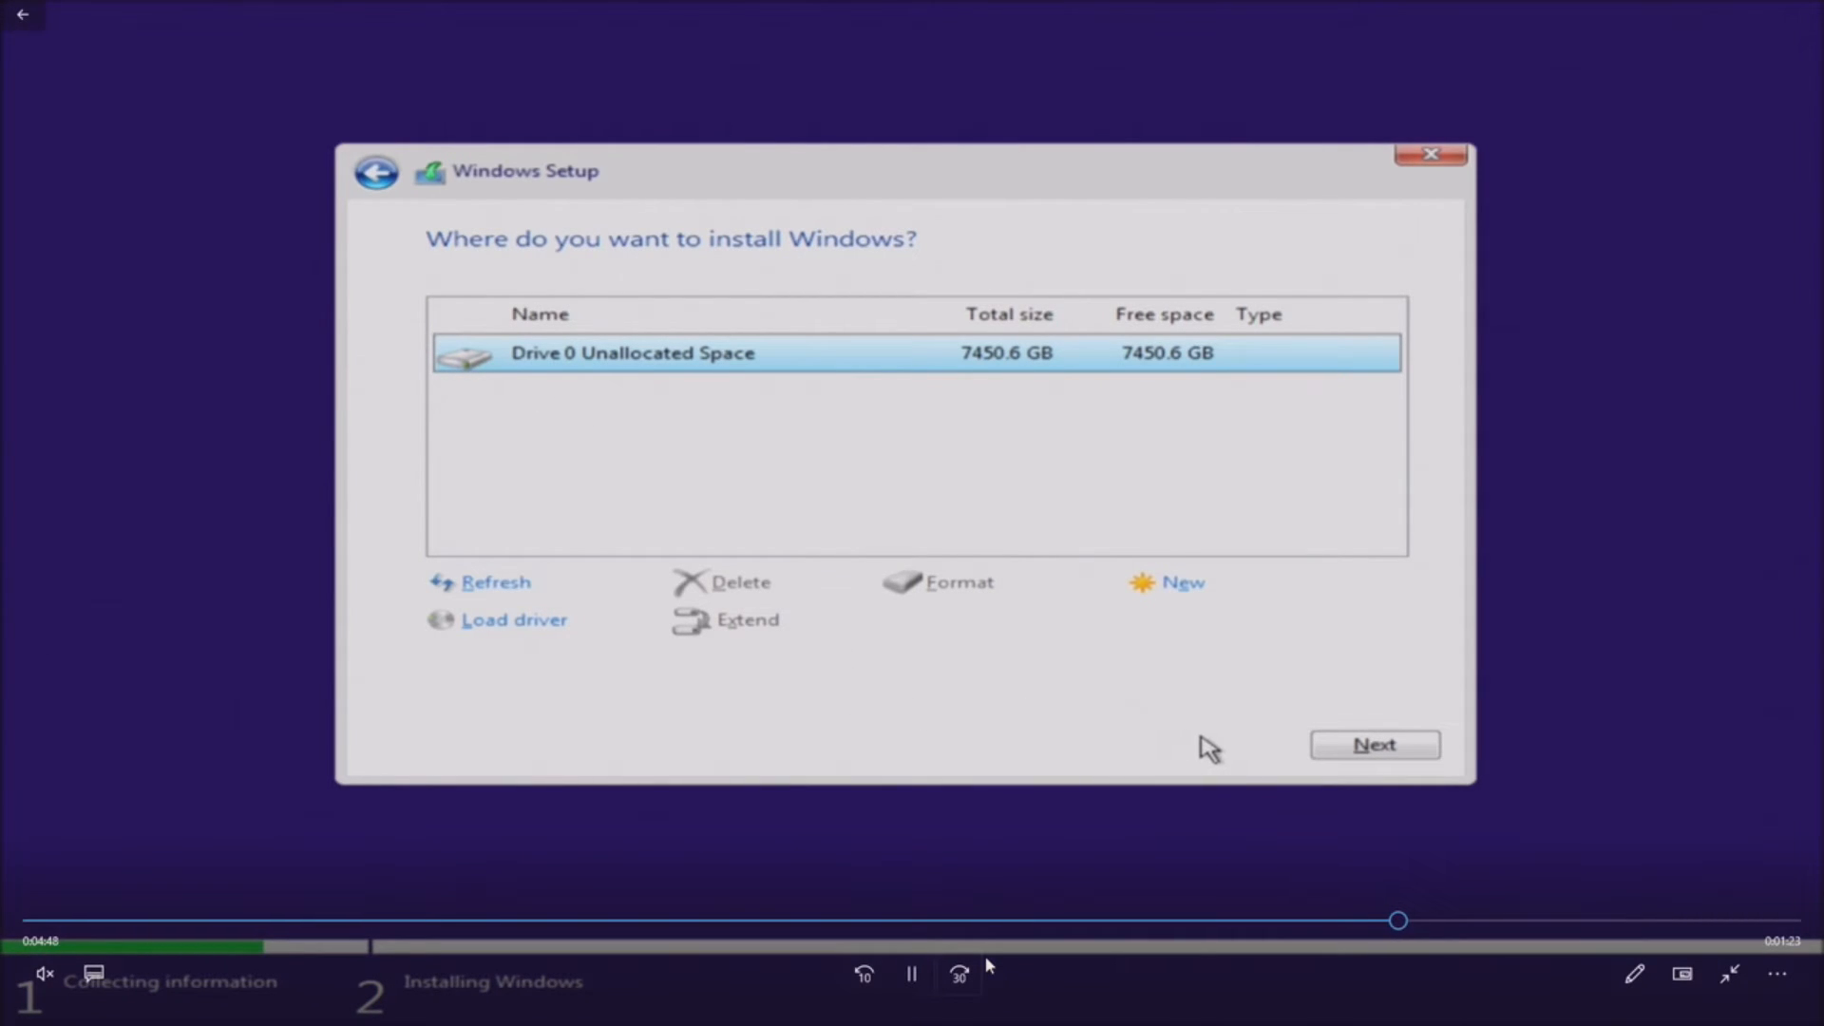
mouse_move(1091, 223)
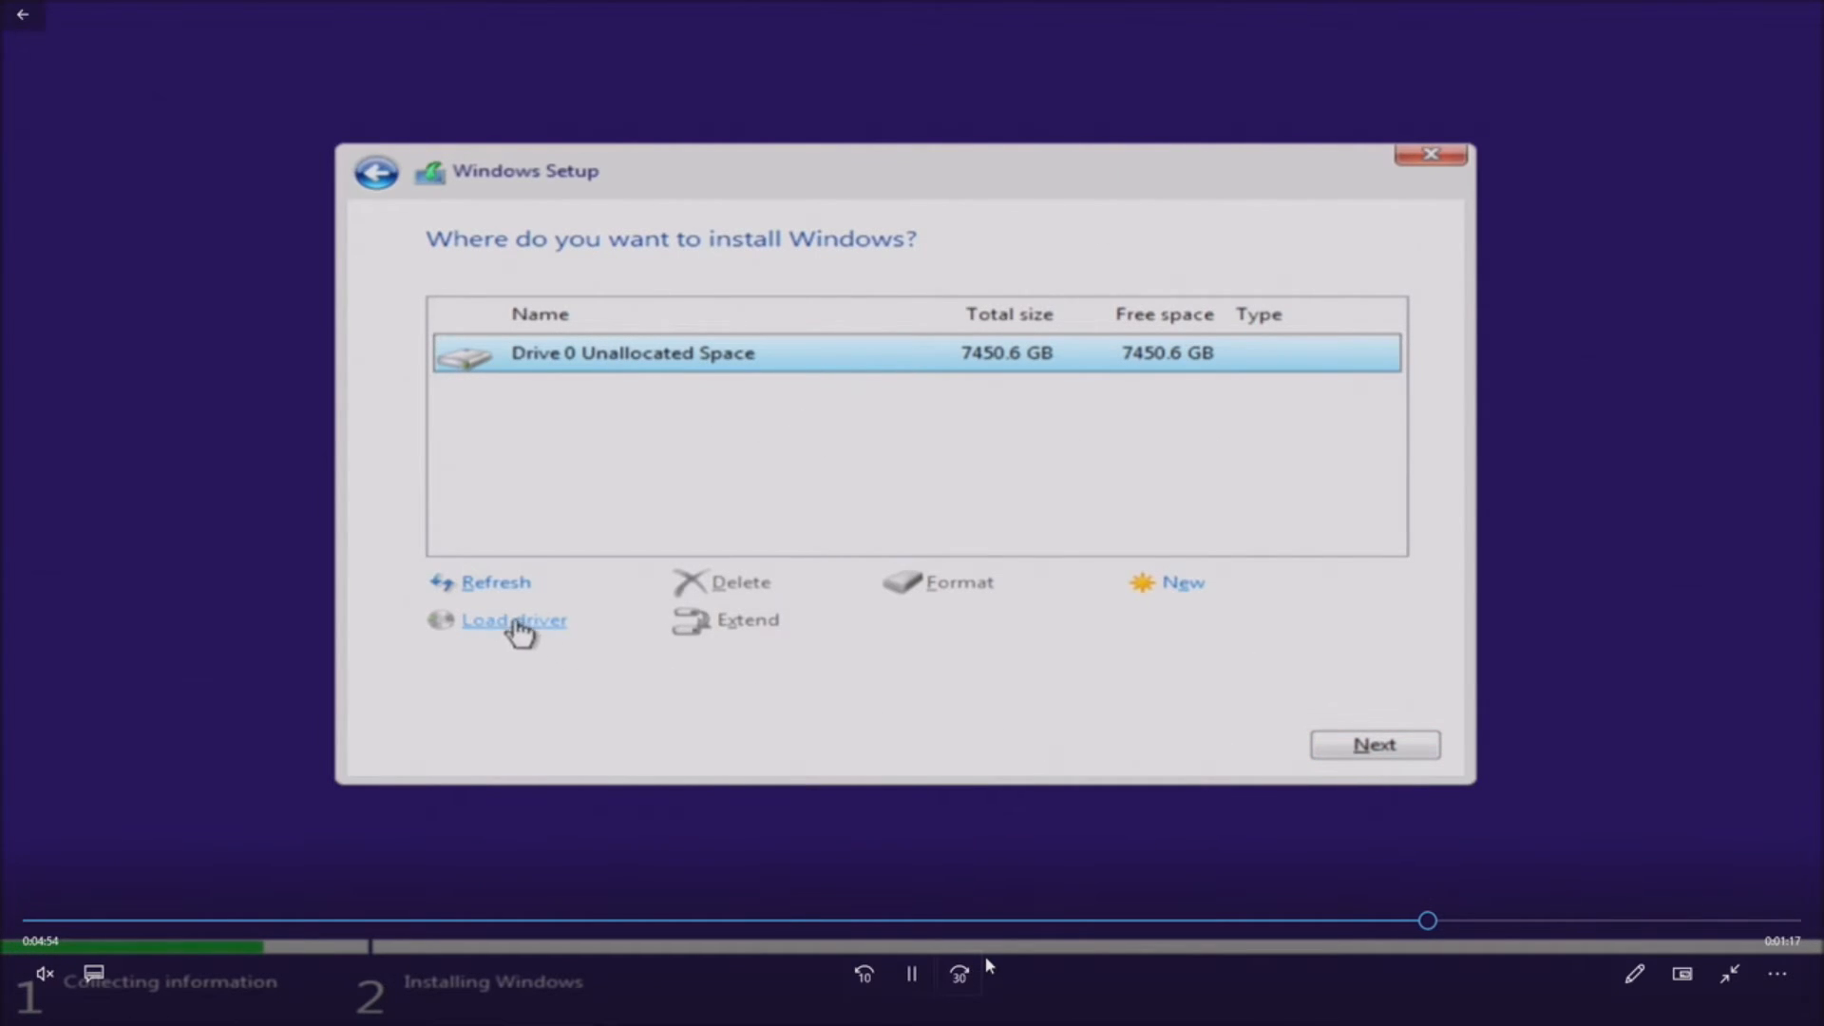
mouse_move(1074, 709)
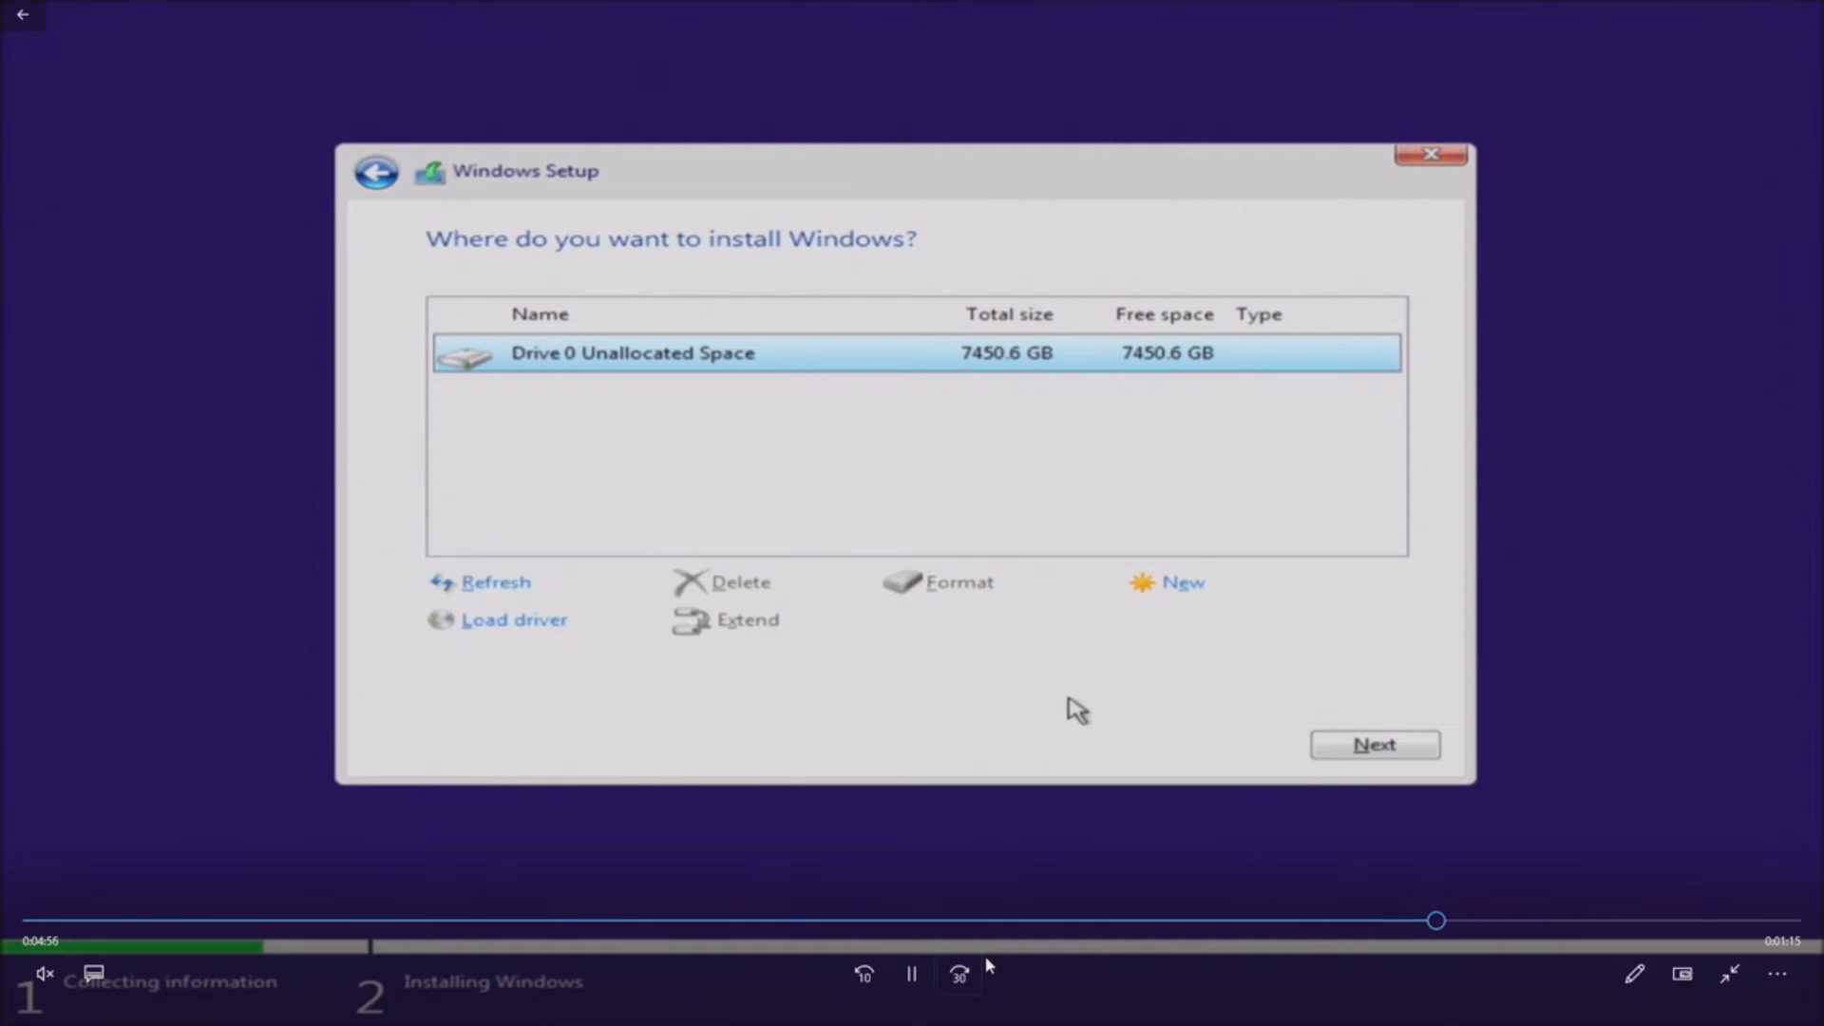
left_click(1374, 744)
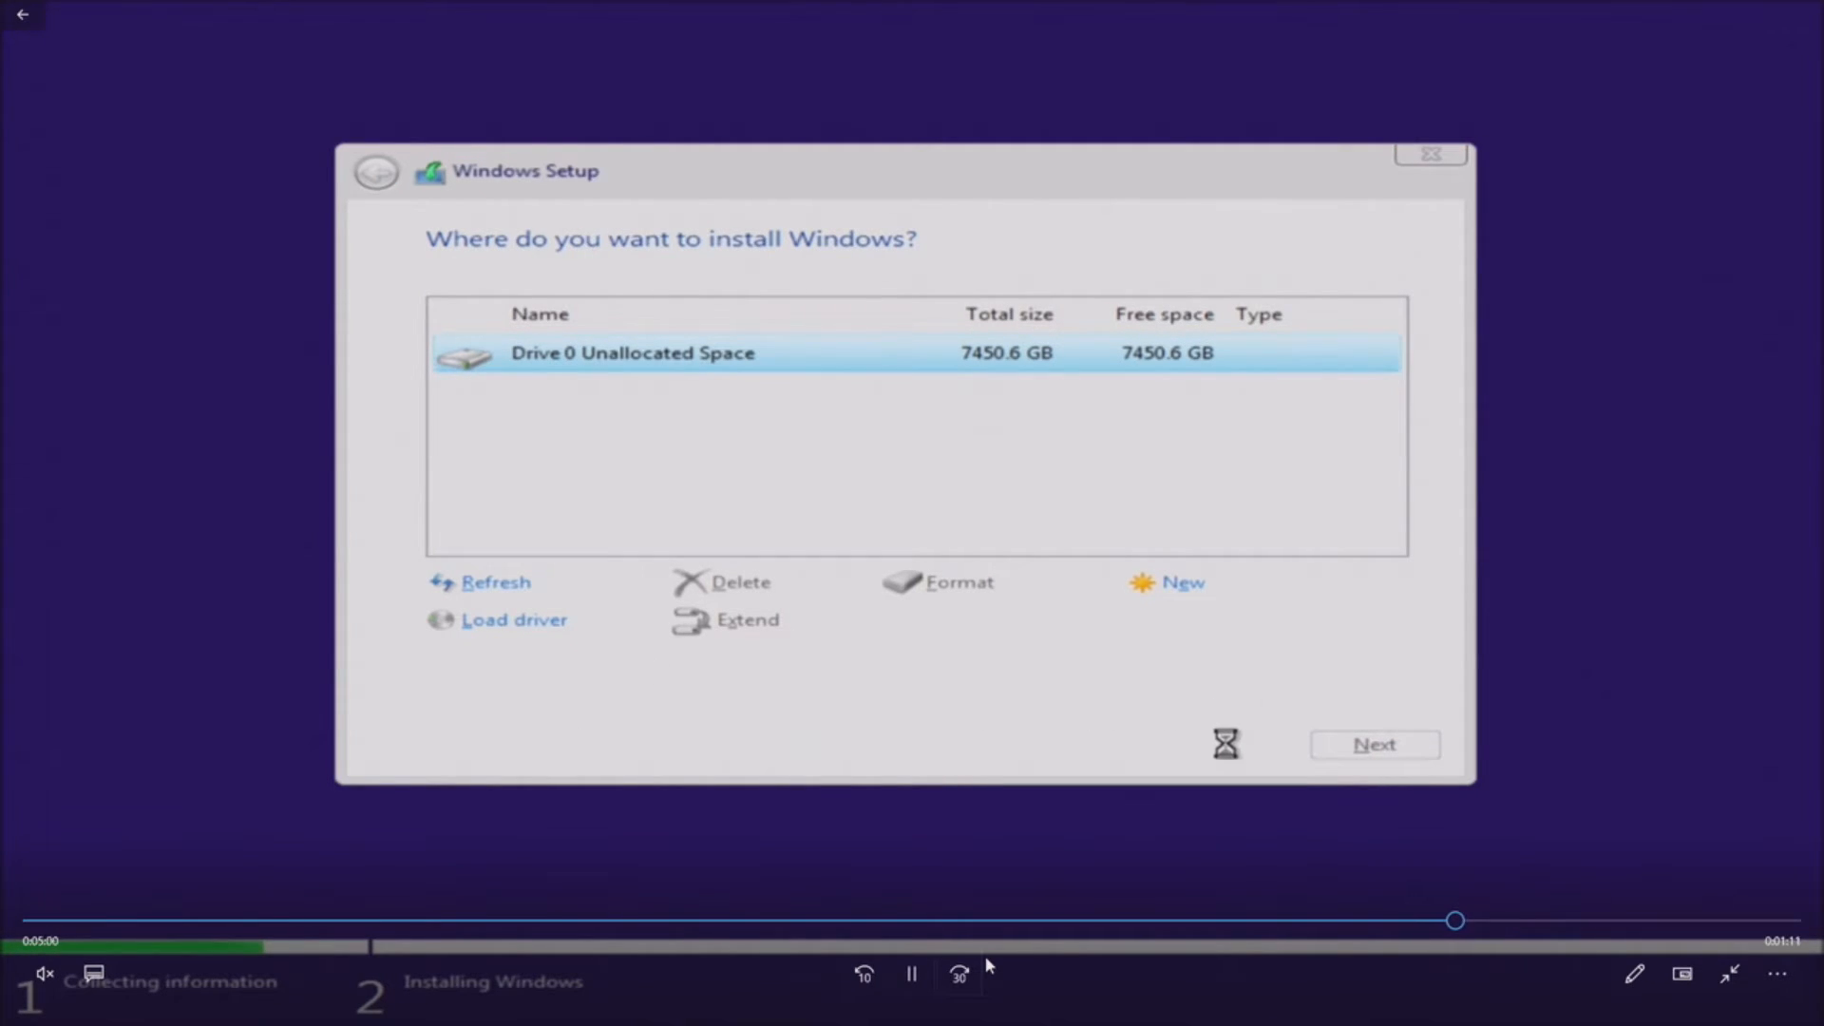
left_click(1374, 744)
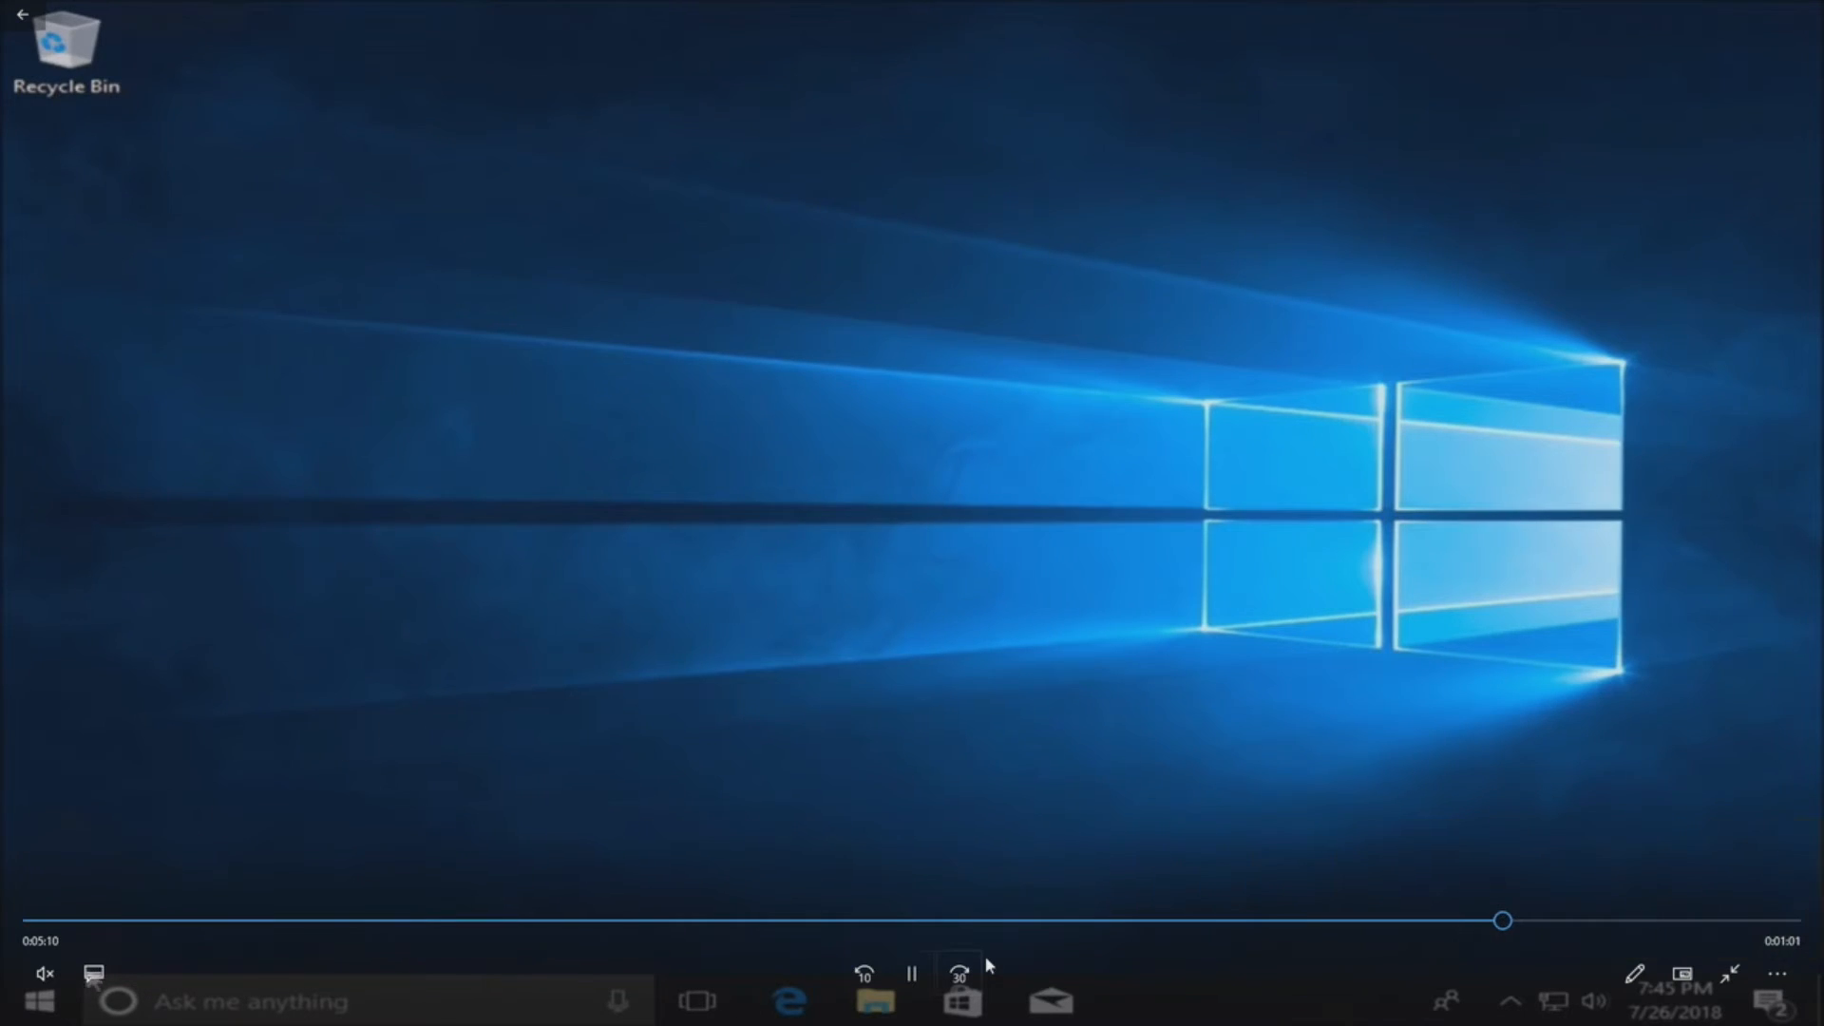
Confirm Disk 0's 7449.98 GB NTFS C: partition in Disk Management, then close it
right_click(41, 1000)
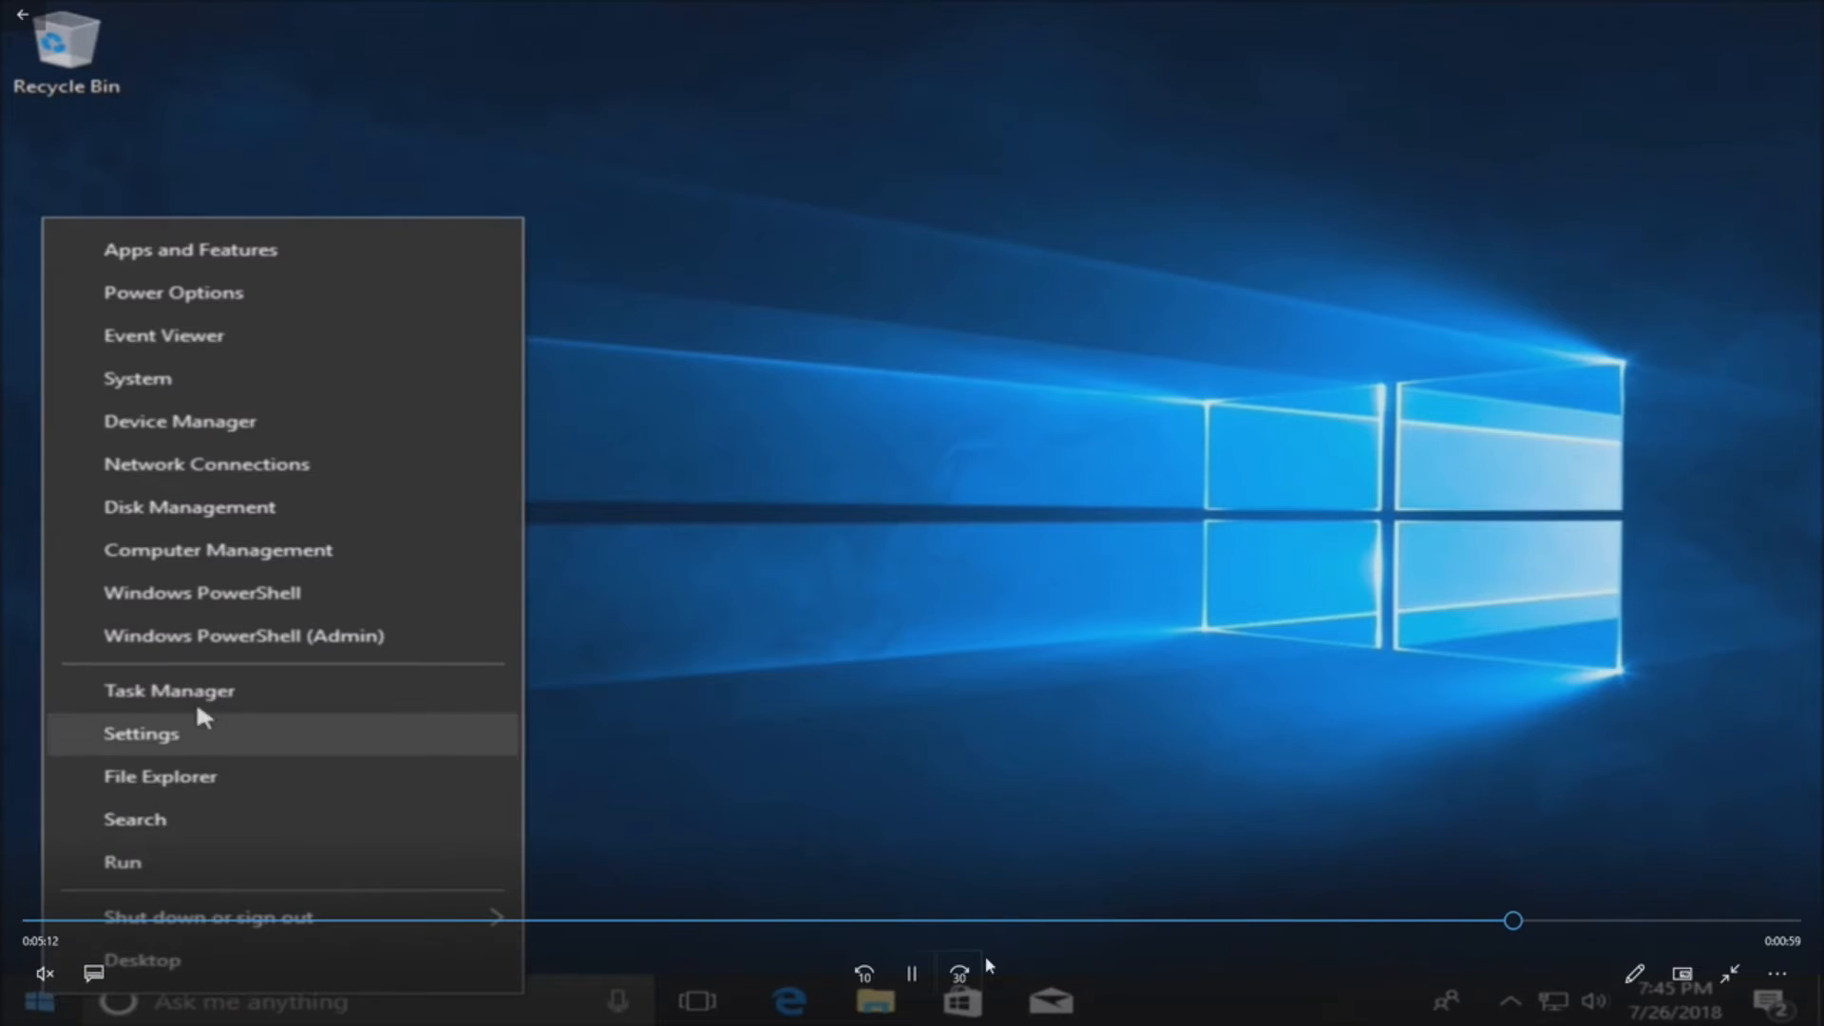
mouse_move(188, 506)
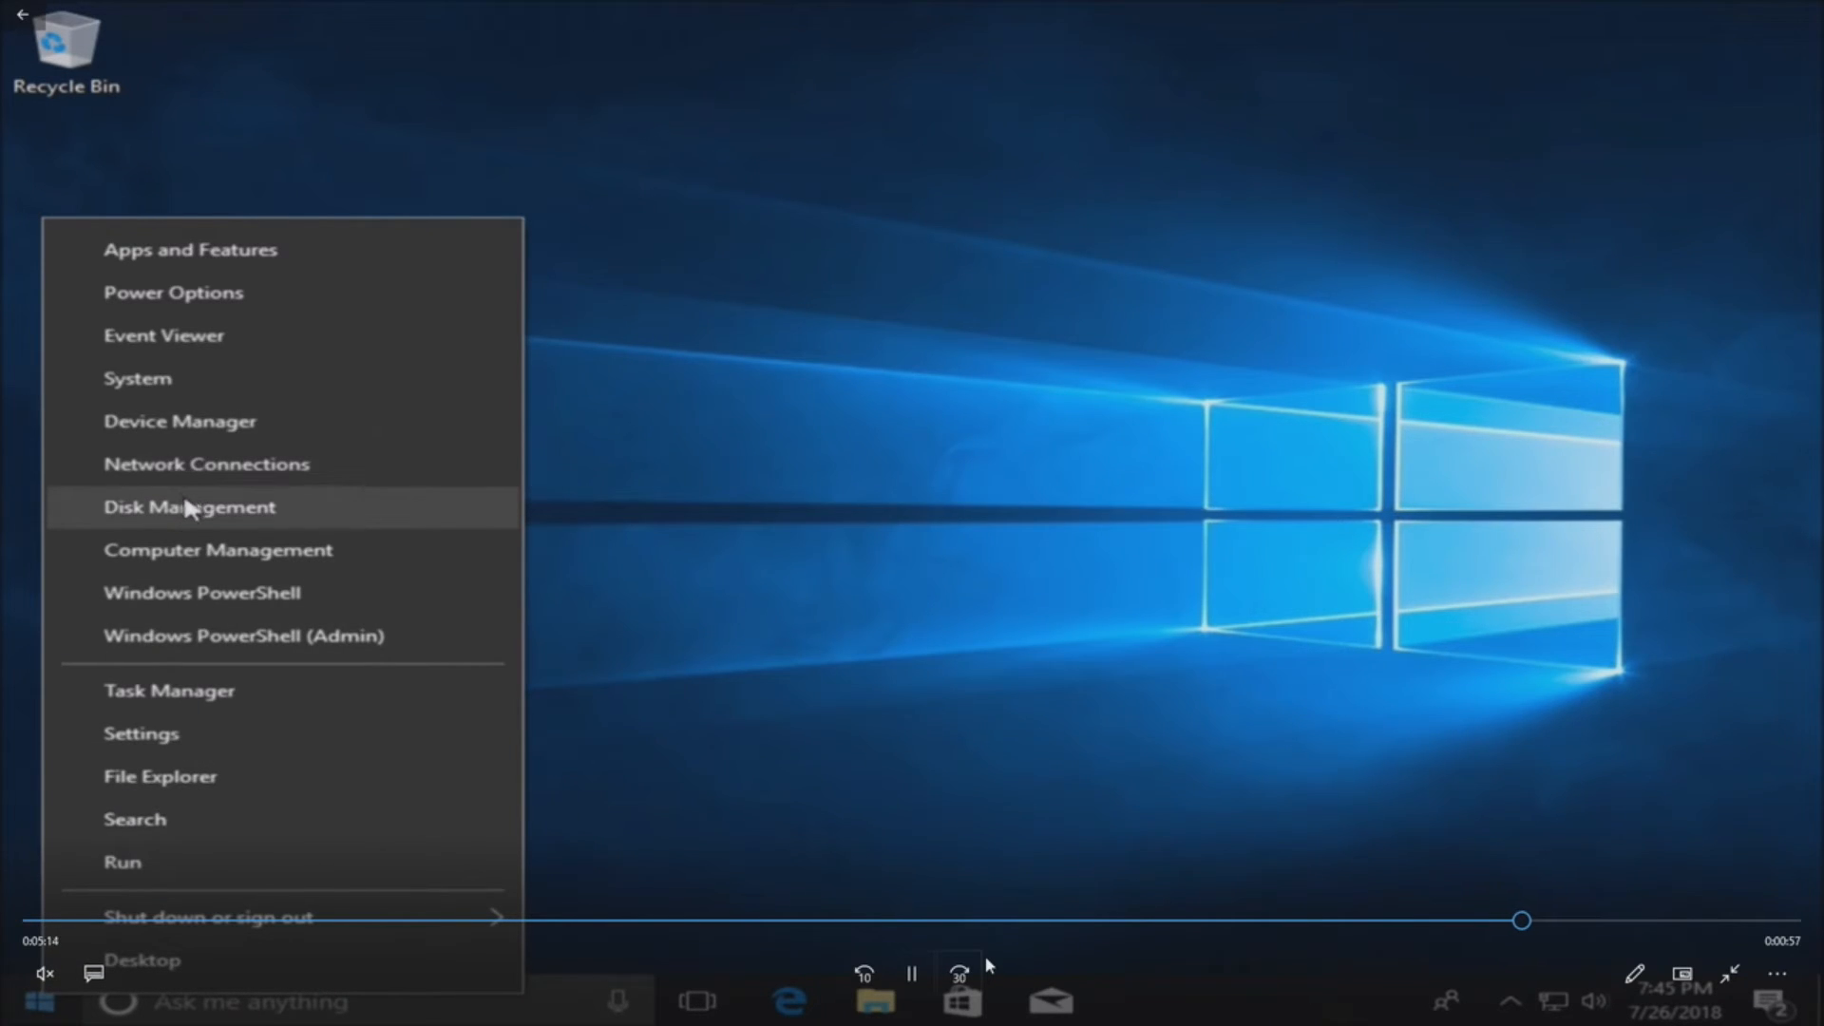
left_click(188, 506)
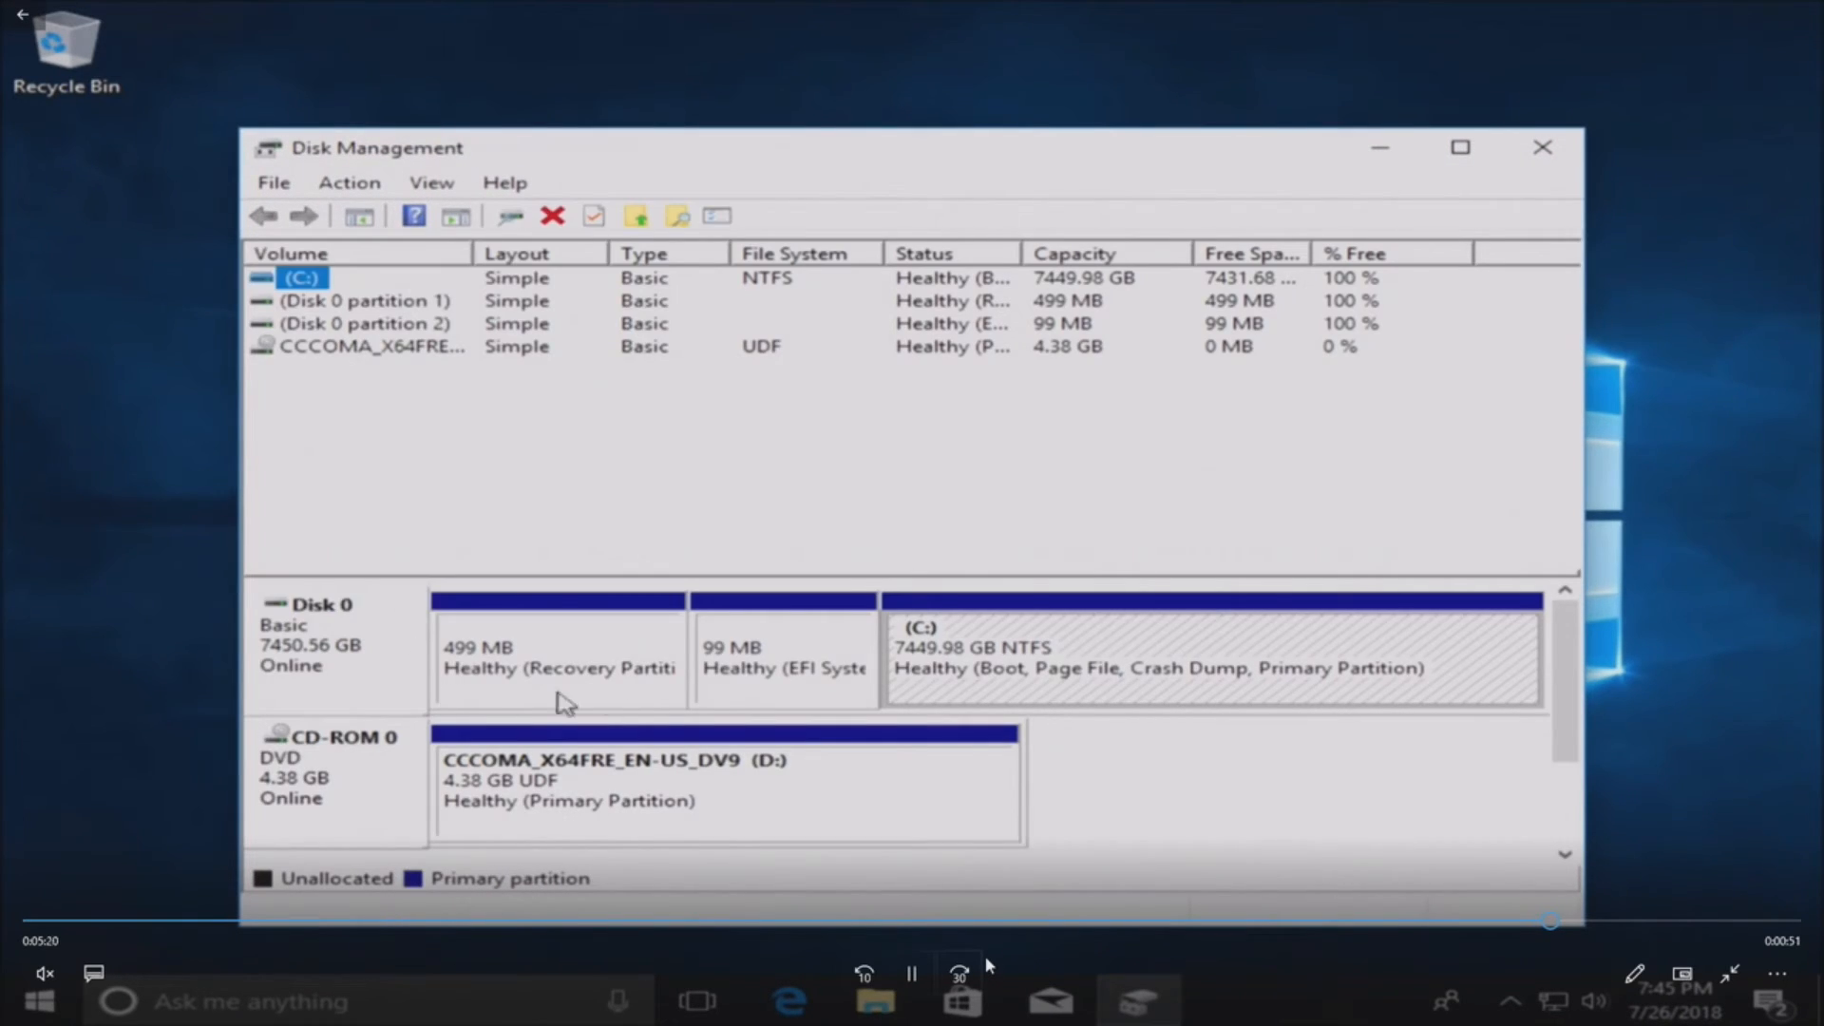
mouse_move(1145, 655)
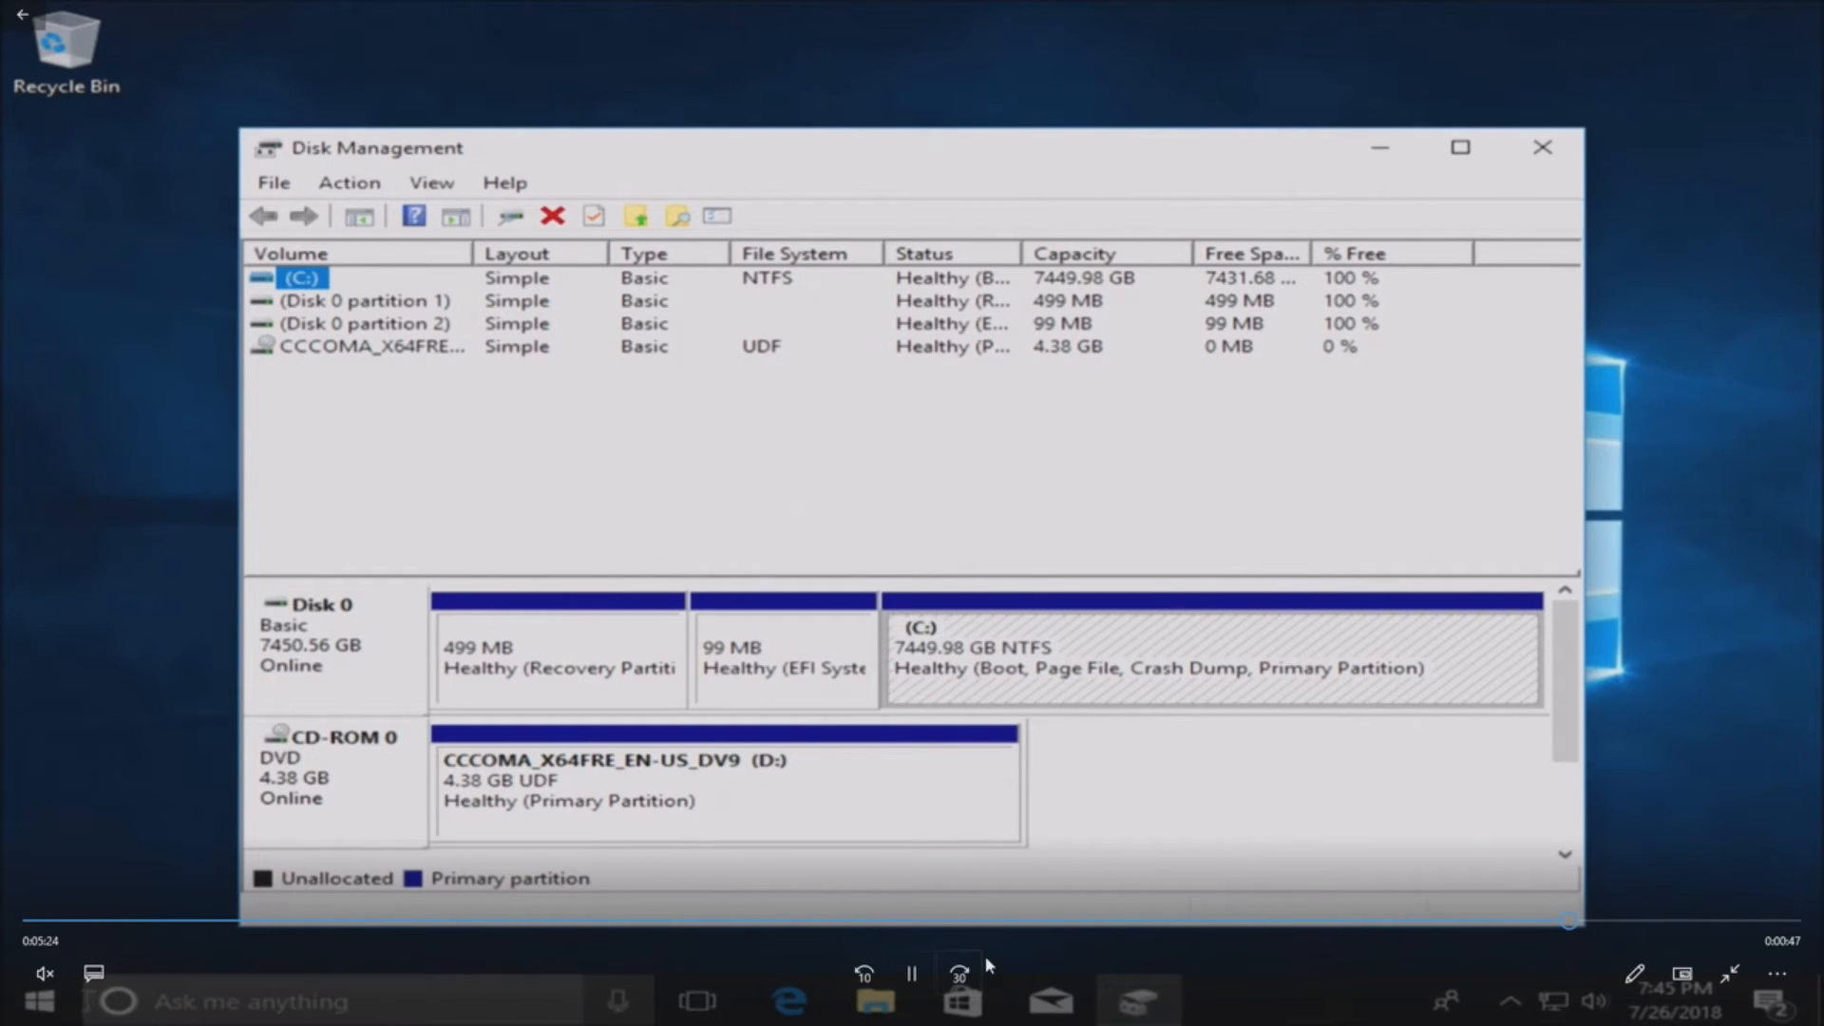
right_click(23, 1000)
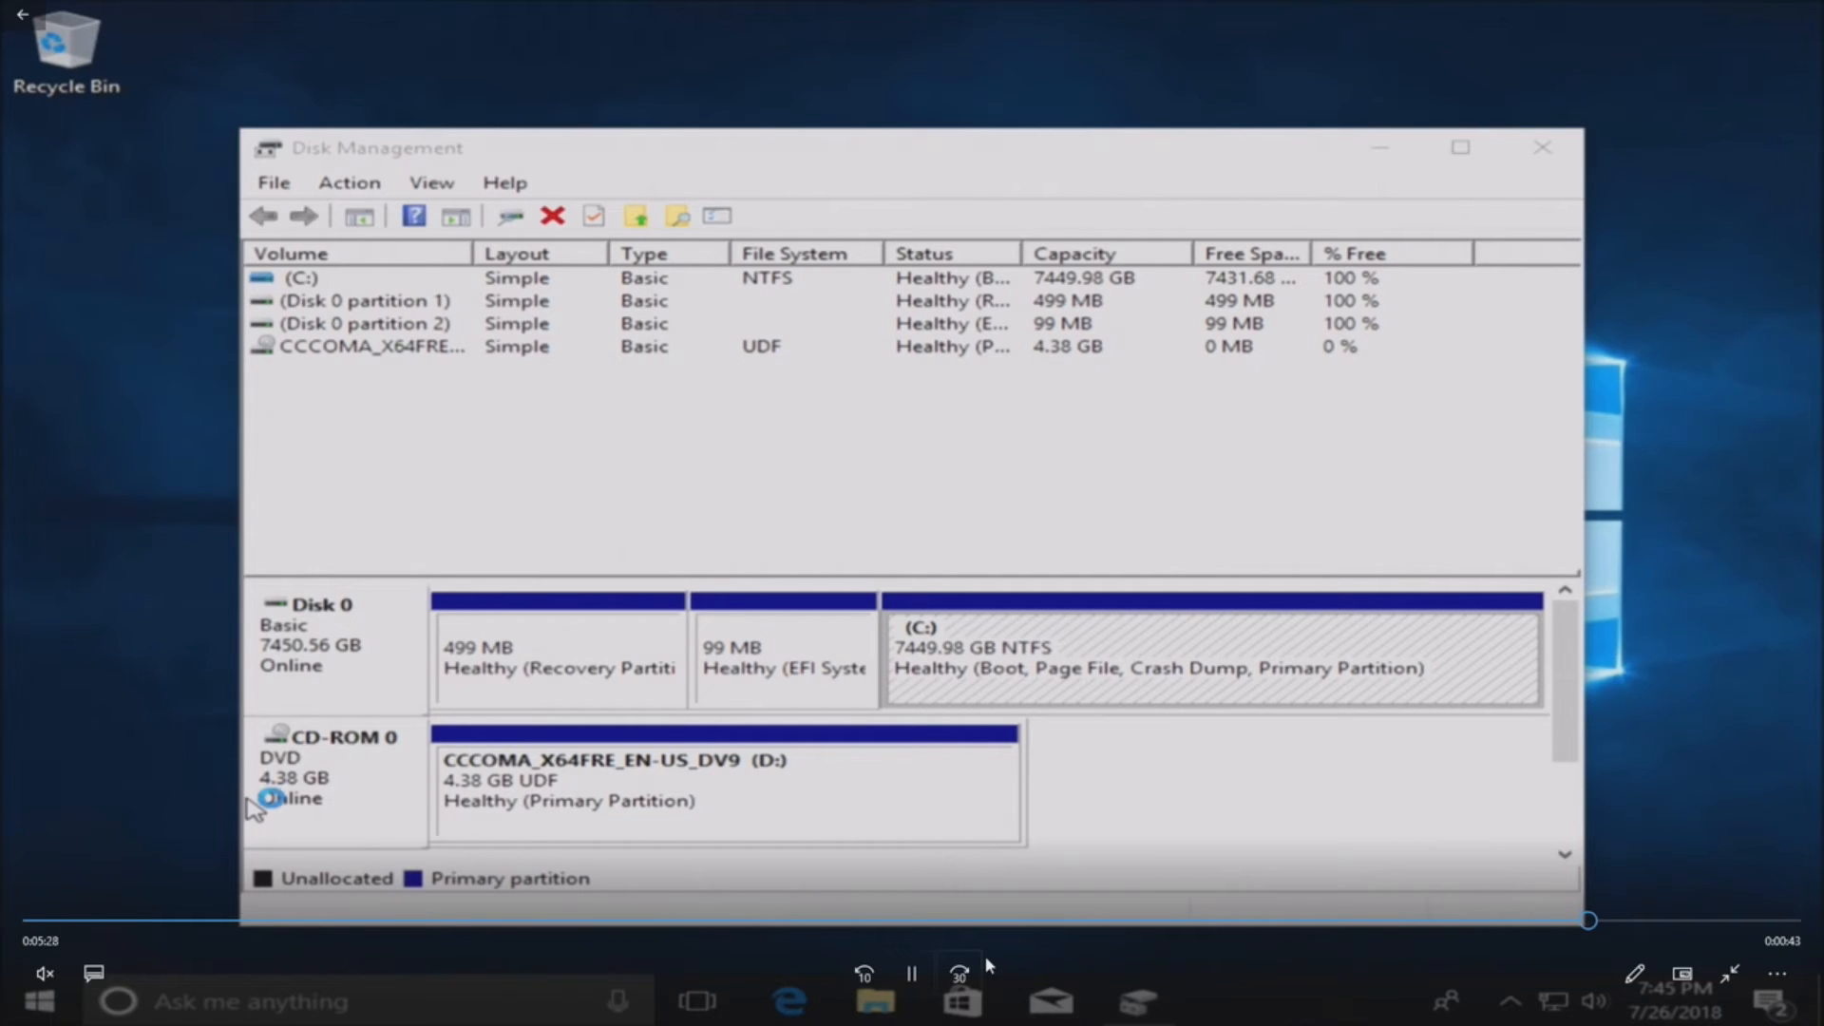
left_click(875, 1000)
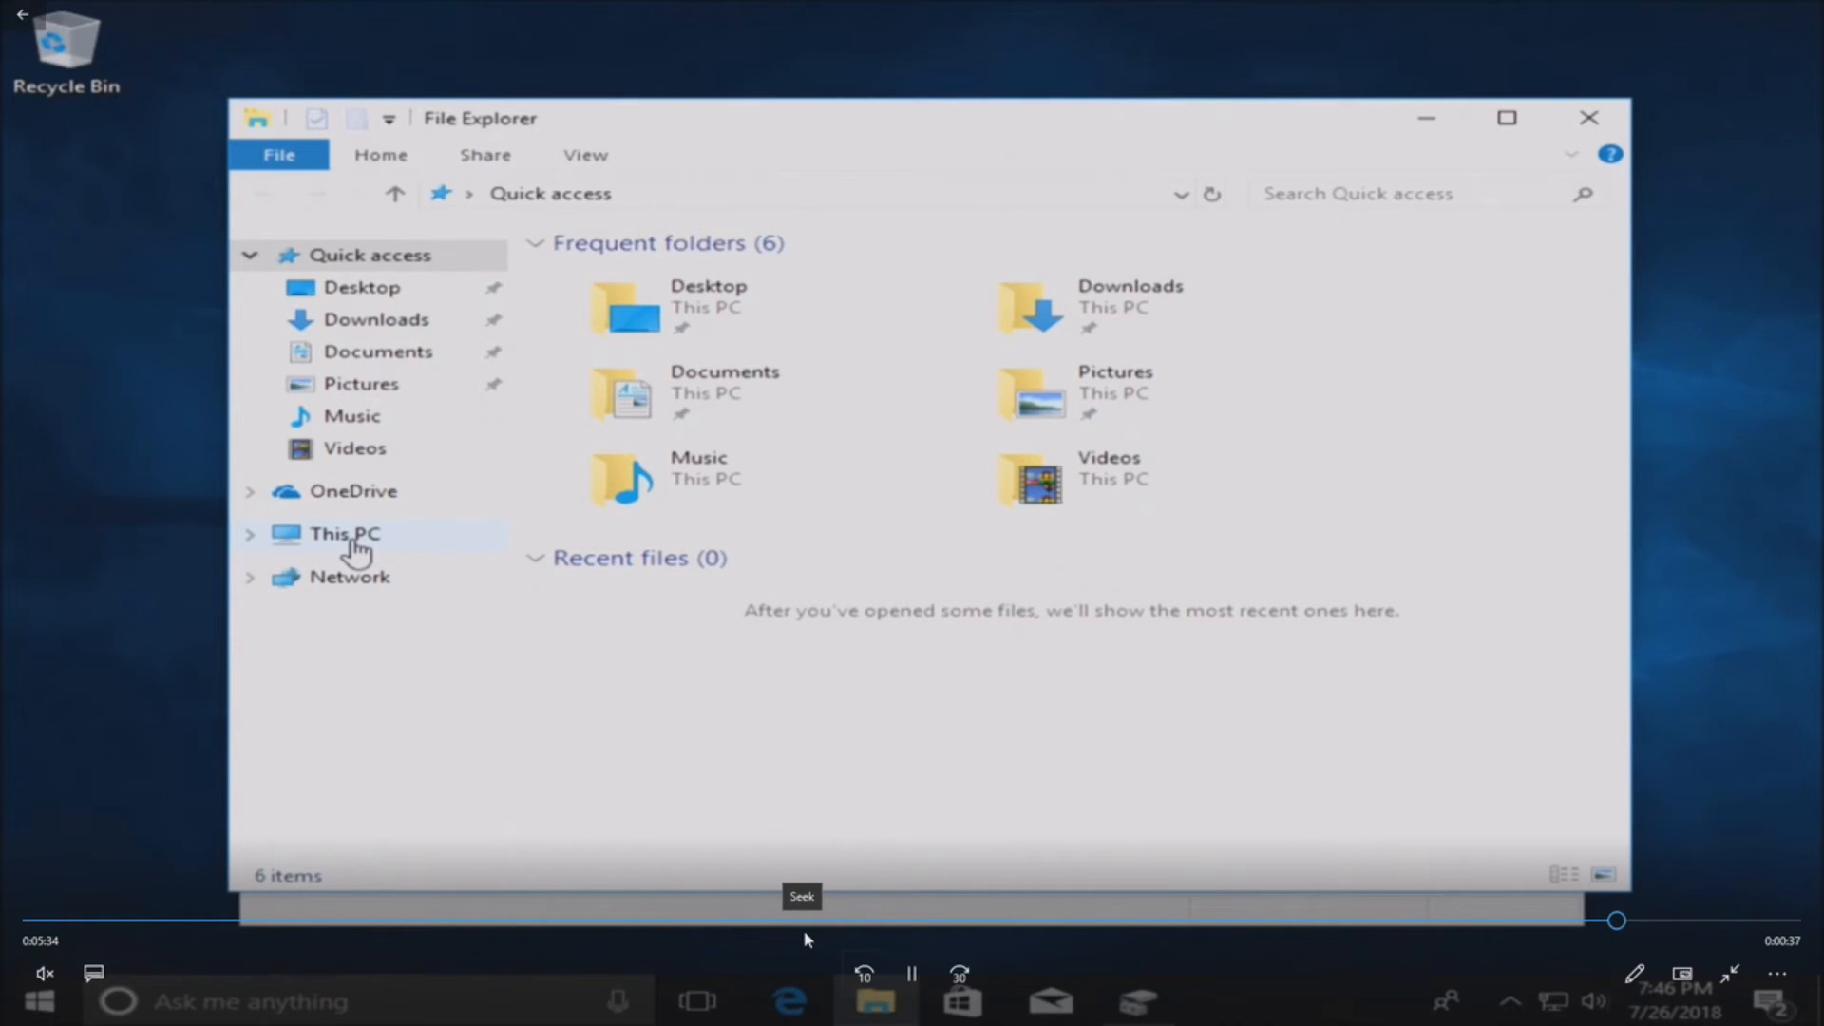
View Local Disk (C:) under This PC, showing 7.25 TB free of 7.27 TB
left_click(344, 532)
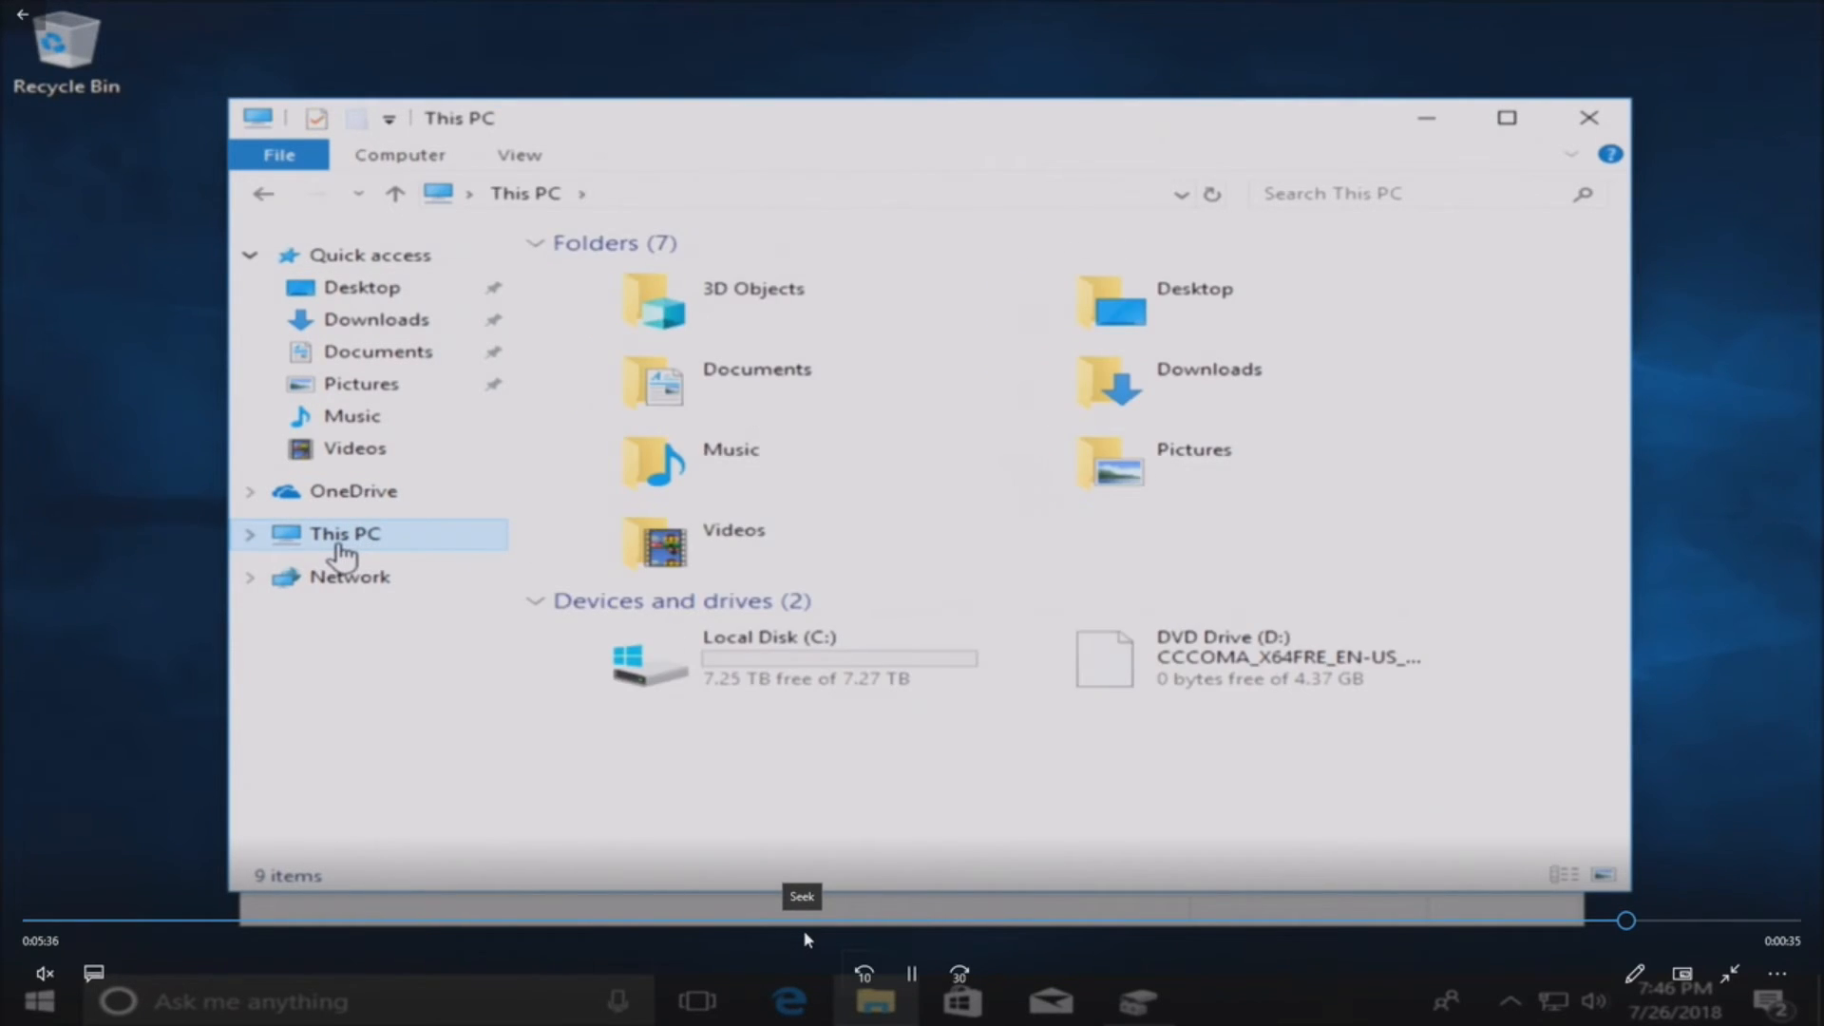
left_click(756, 657)
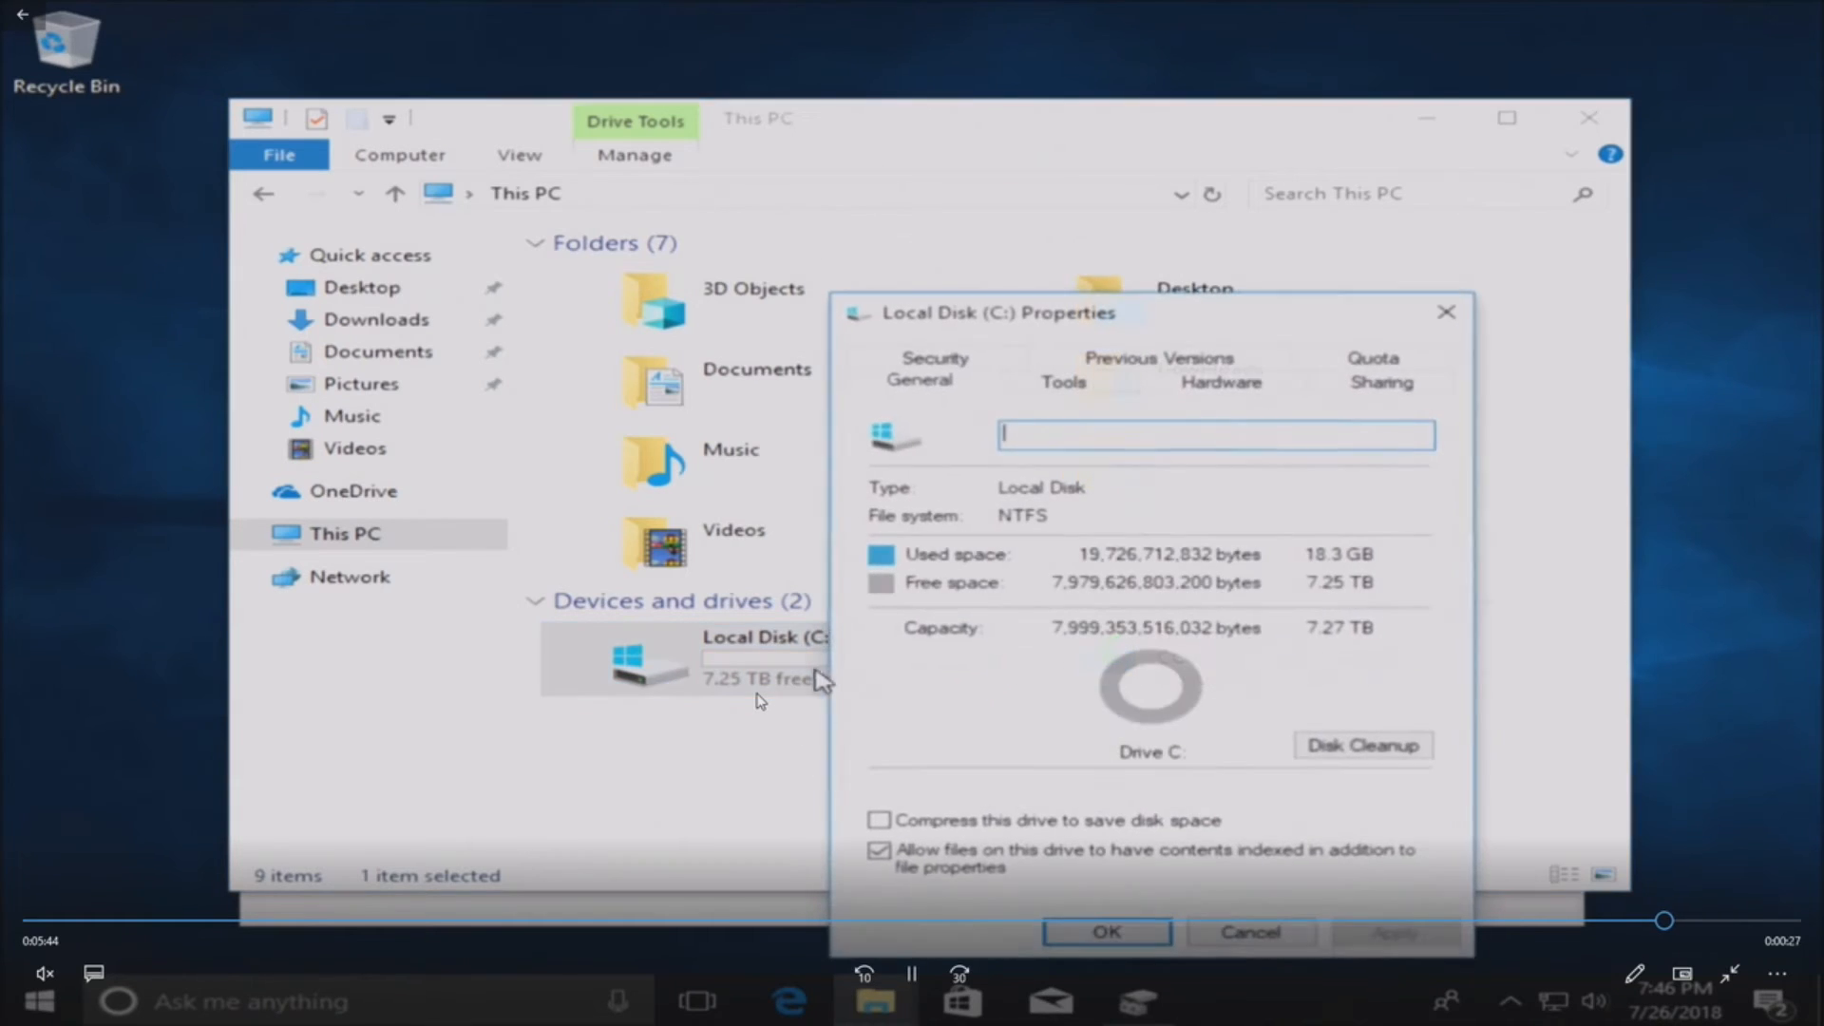
mouse_move(1430, 773)
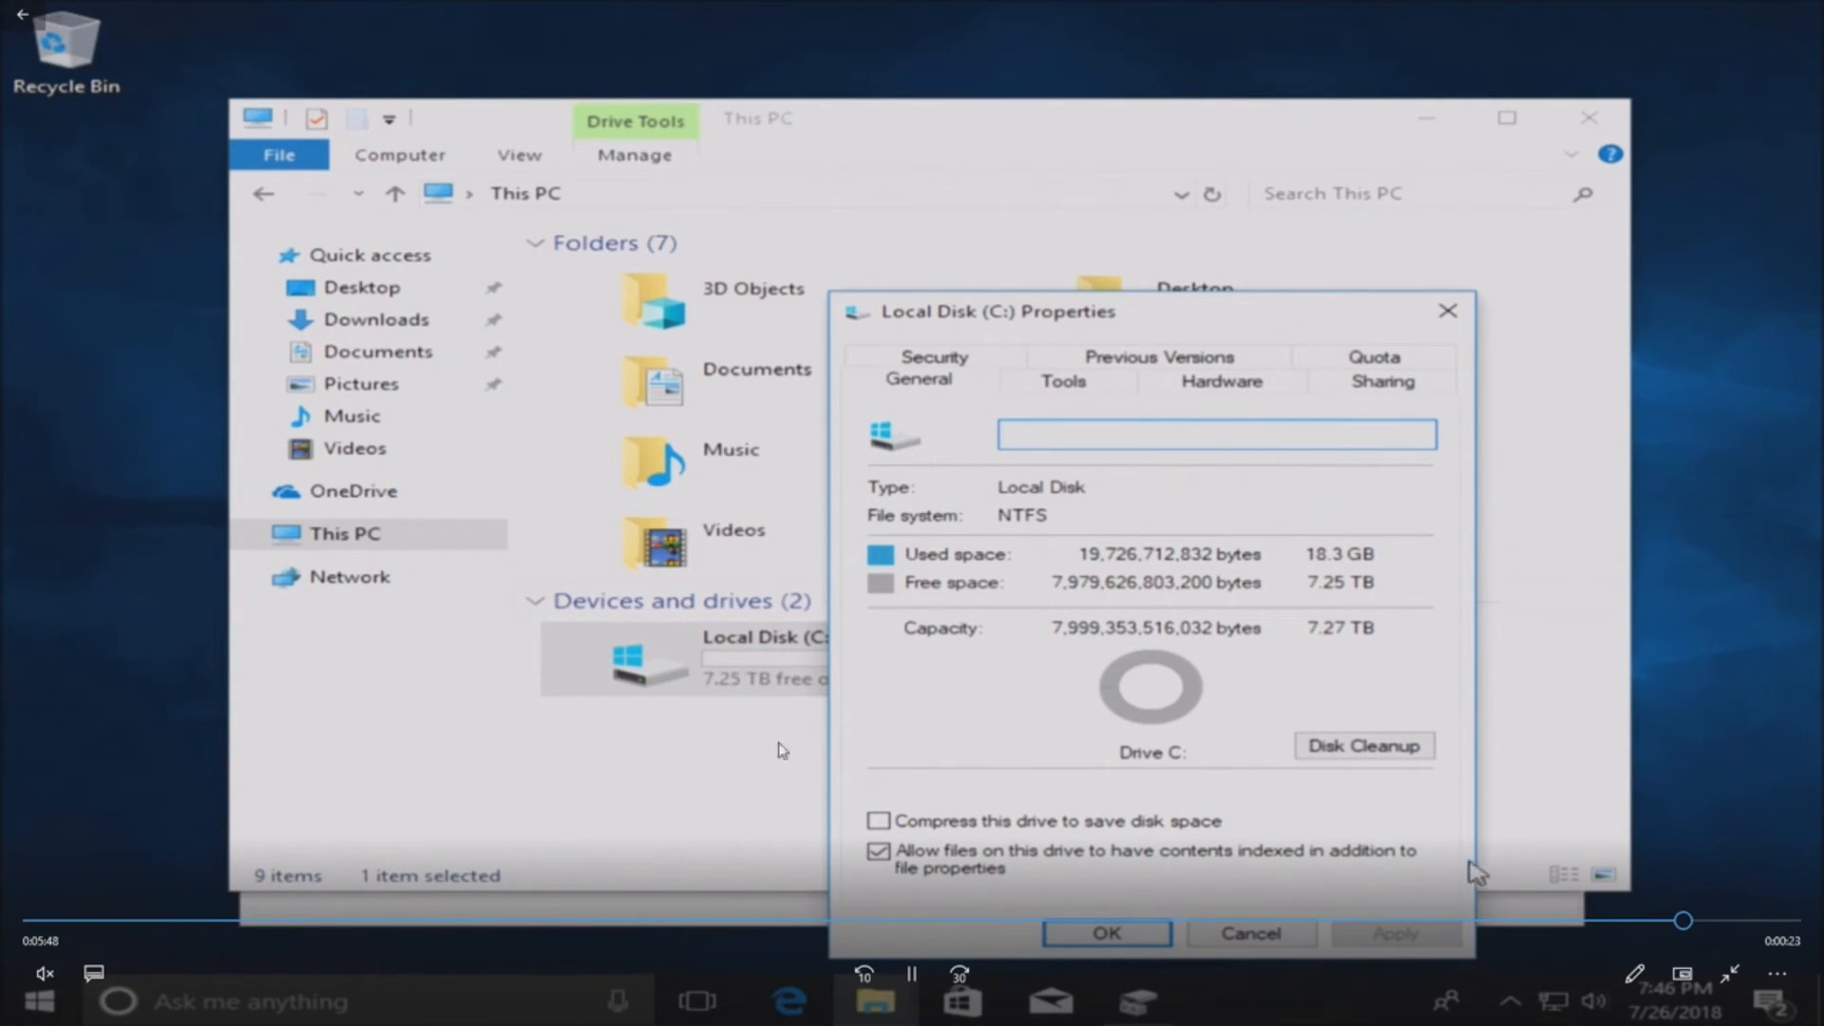
mouse_move(1279, 812)
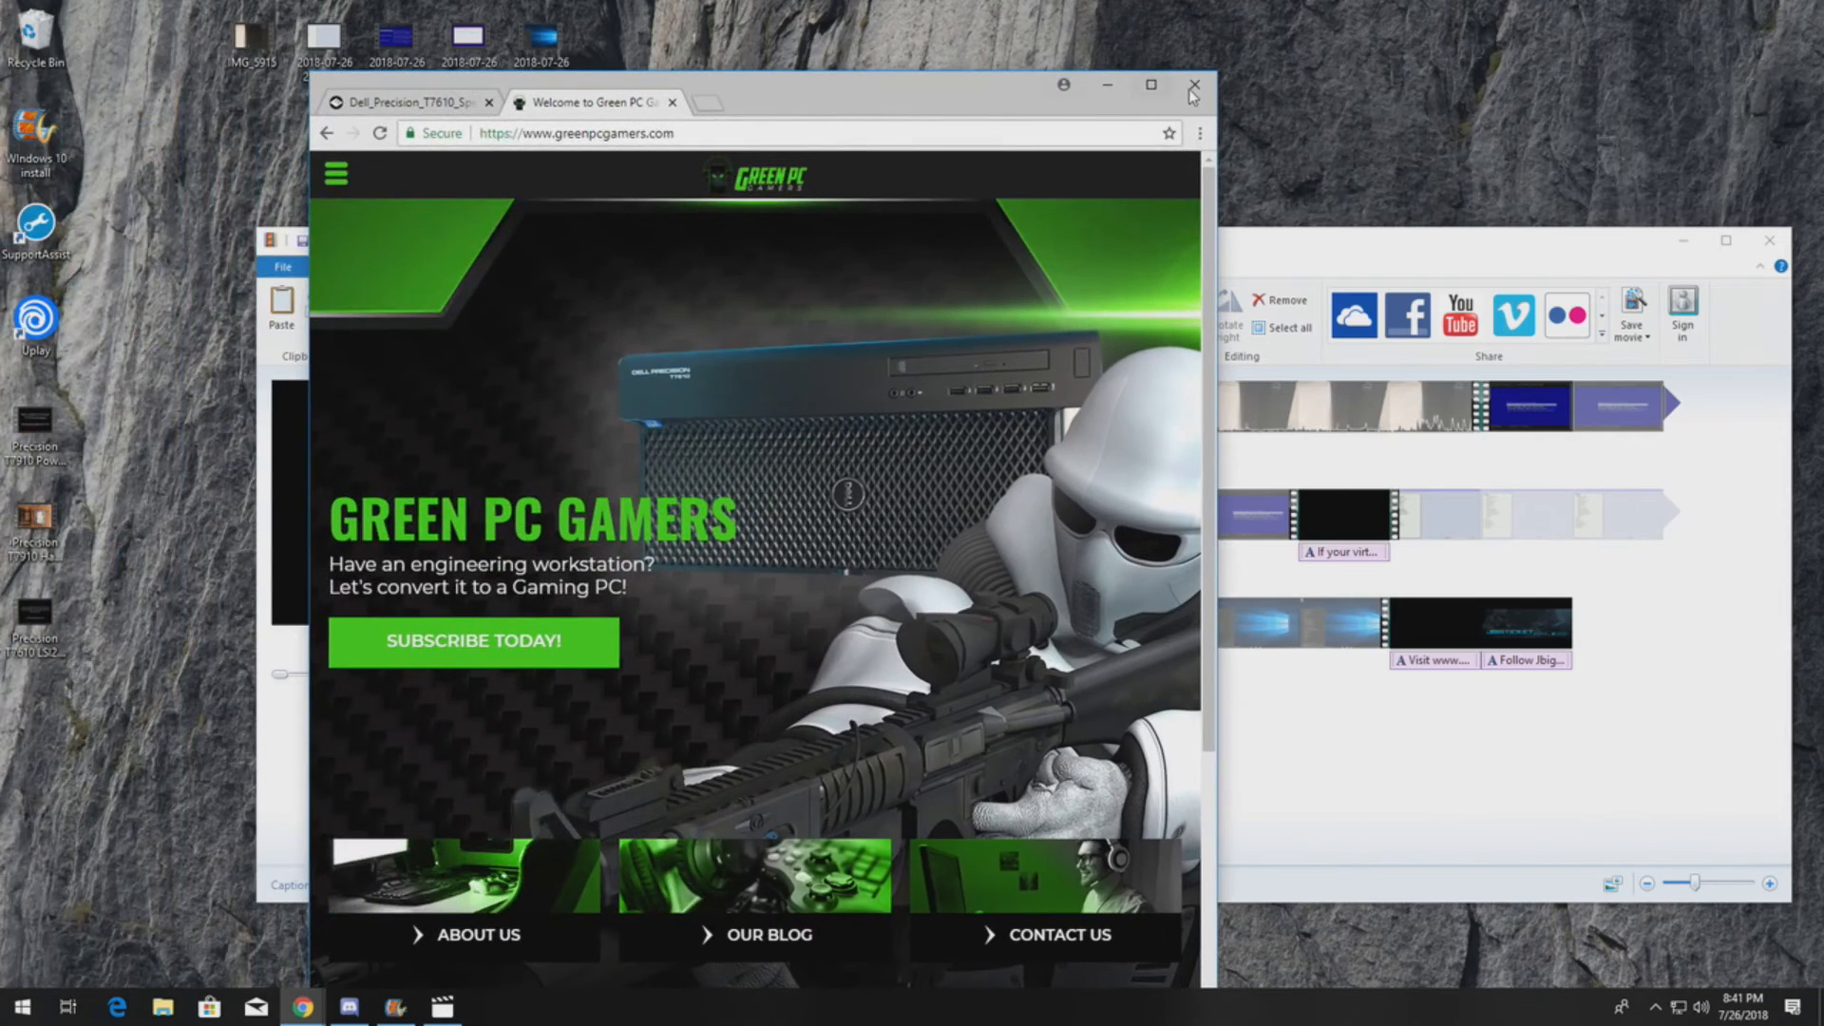
Open the blog's Precision T7610 gaming build article and scroll through its sample configuration
left_click(1148, 84)
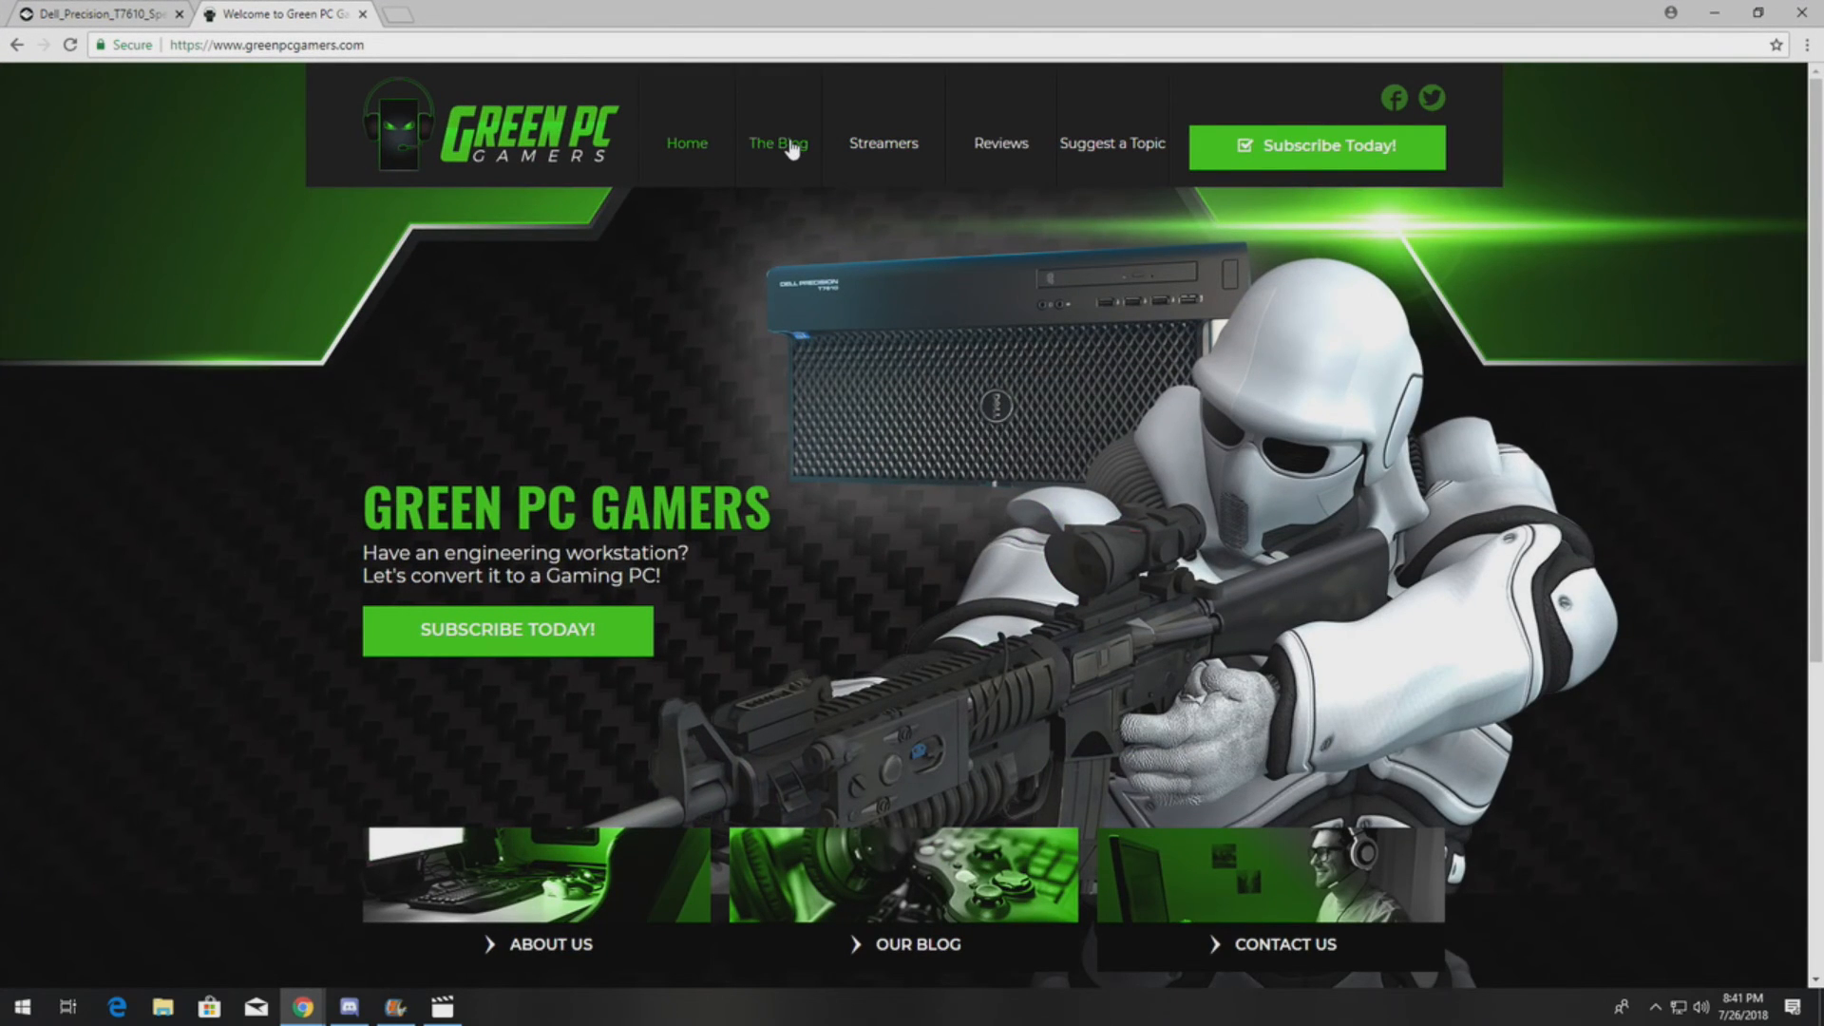
left_click(777, 143)
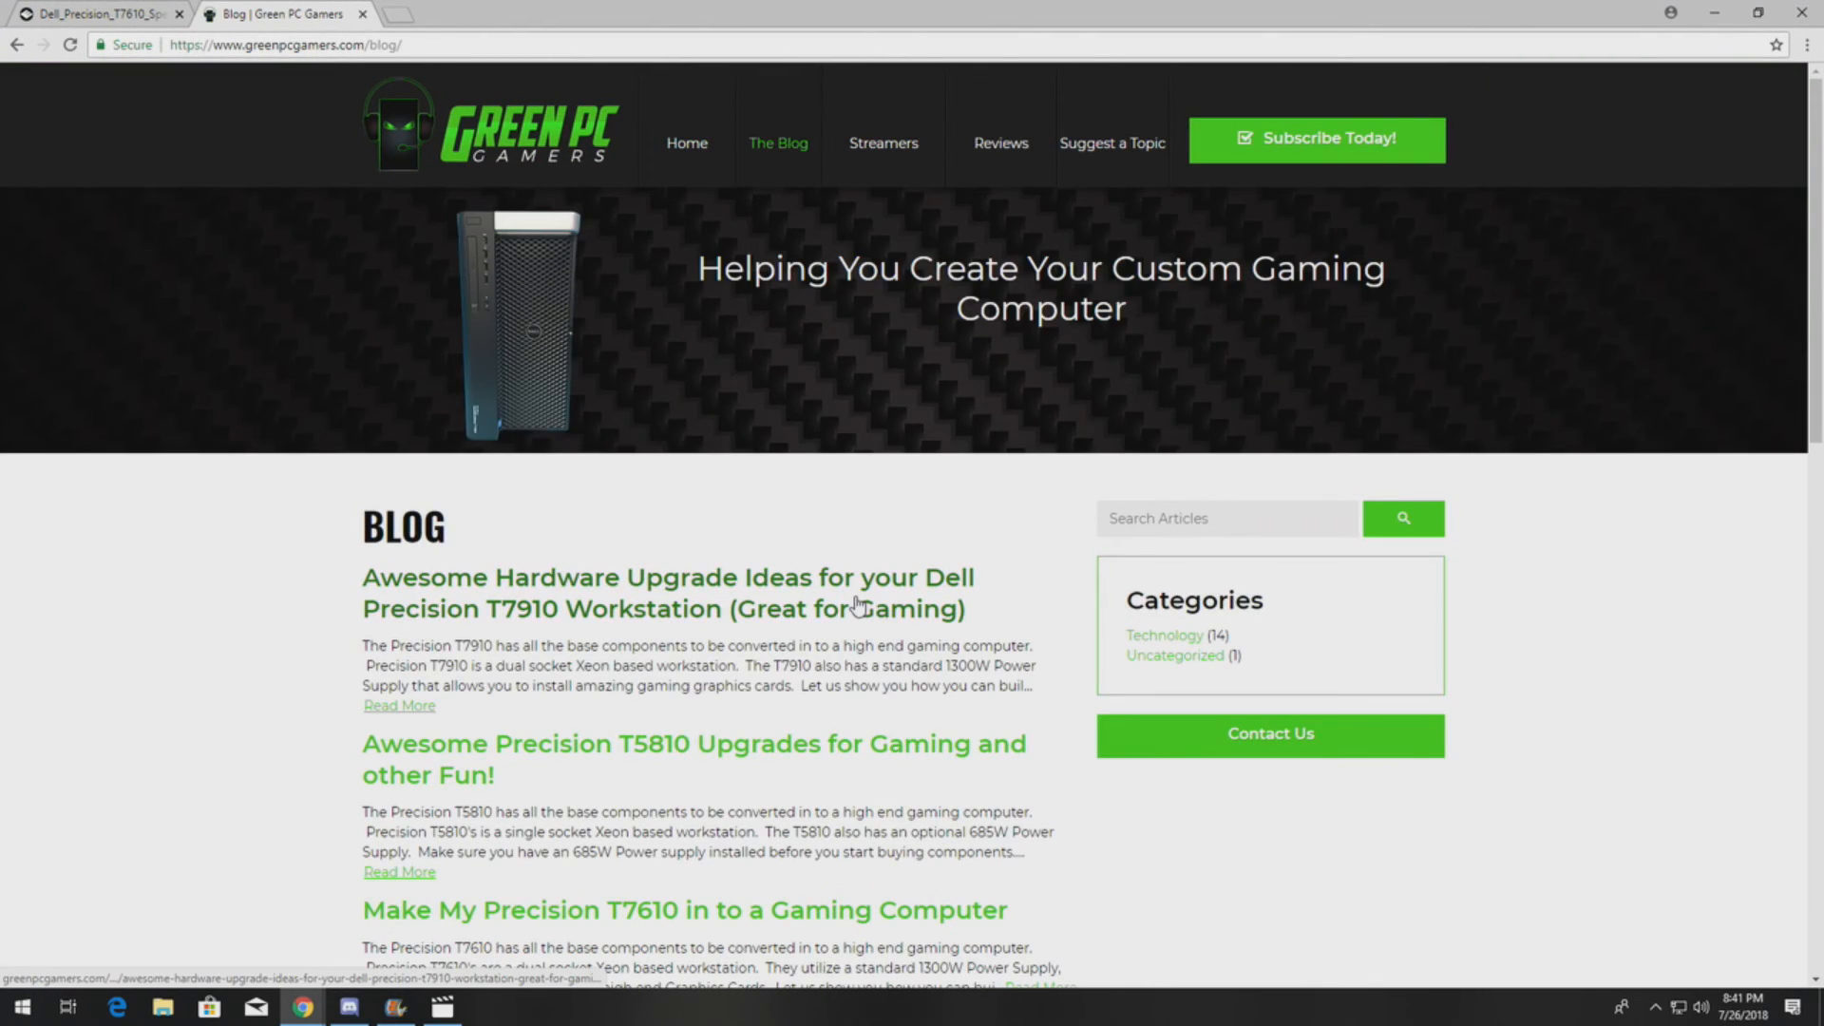
scroll("down", 3)
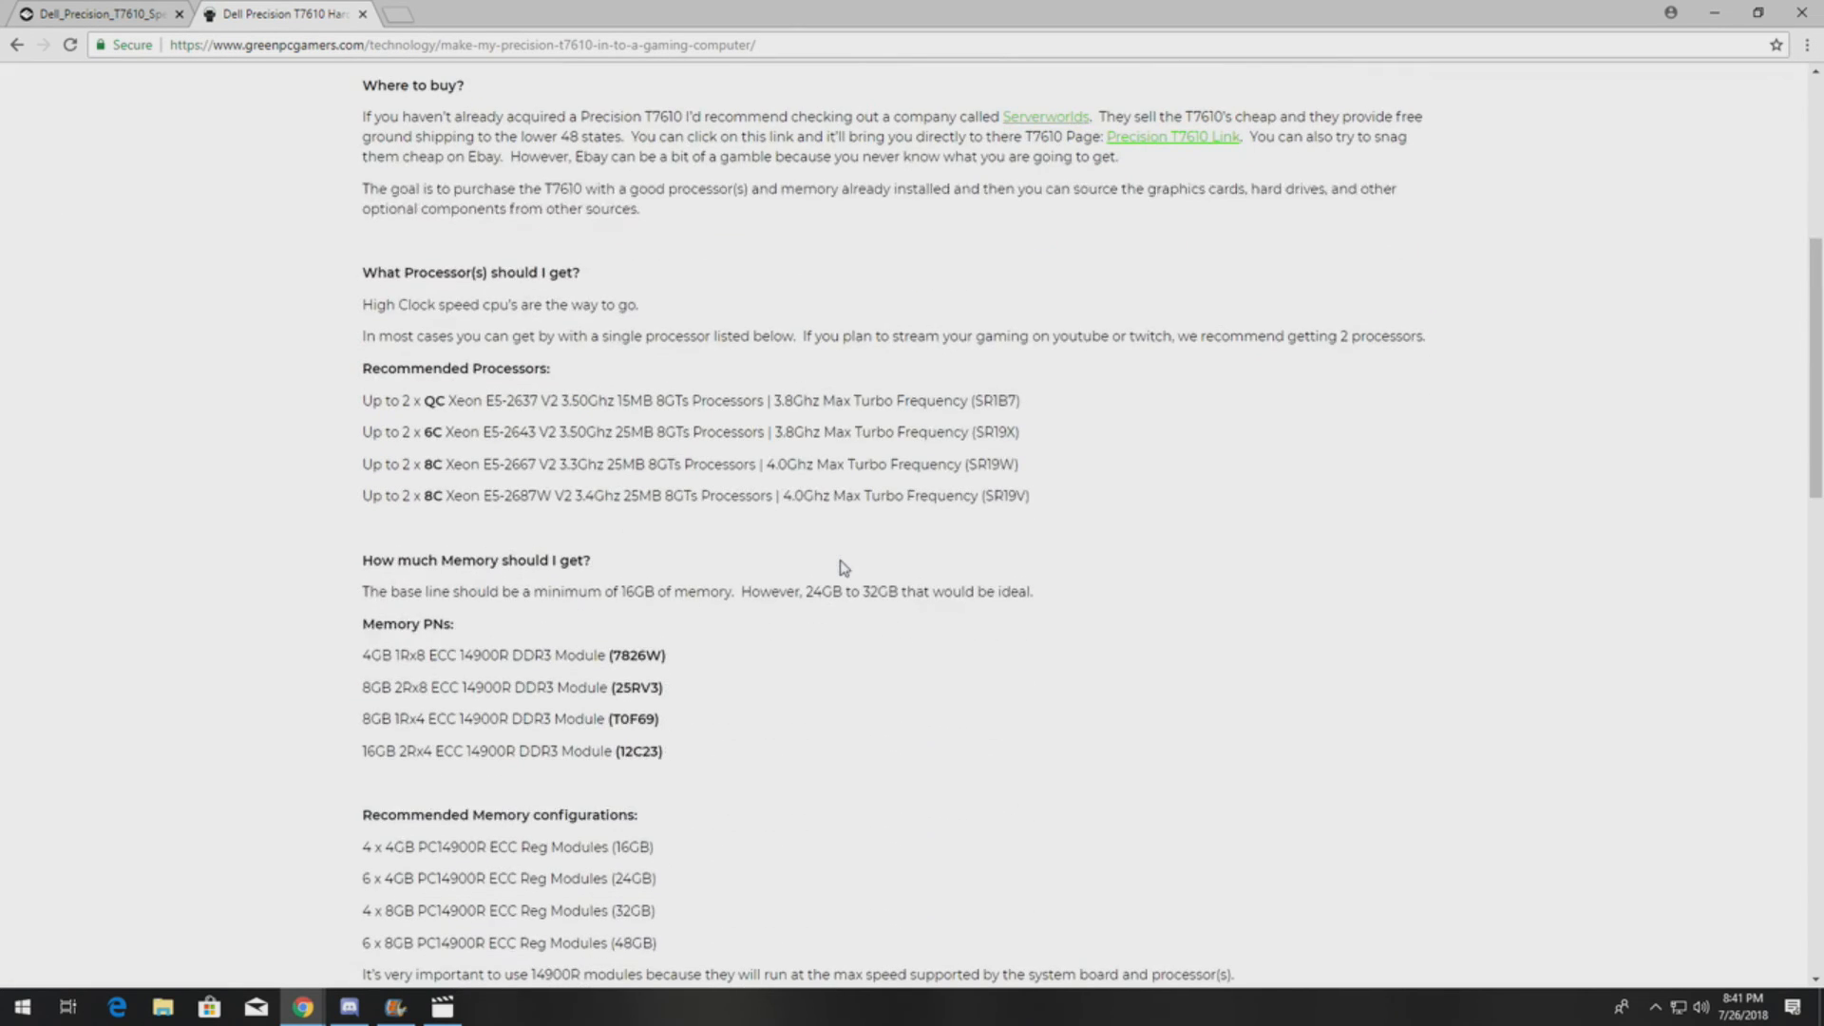
scroll("down", 3)
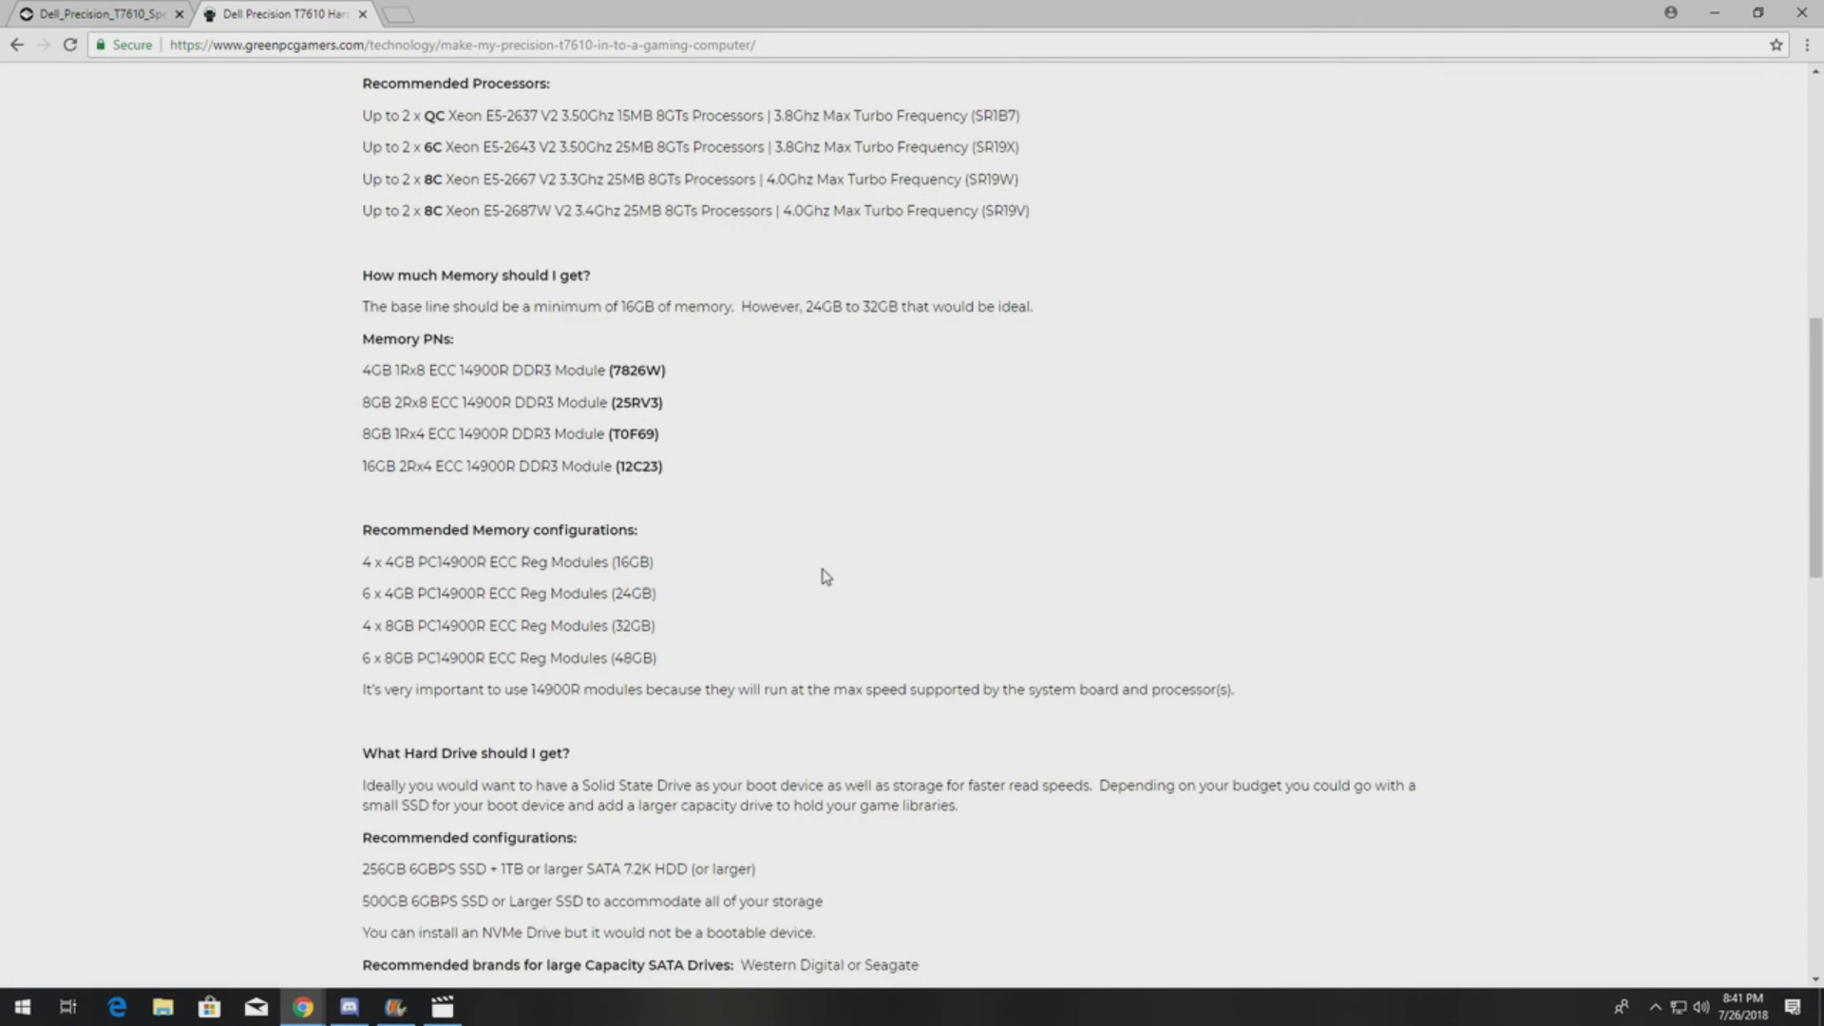
scroll("up", 3)
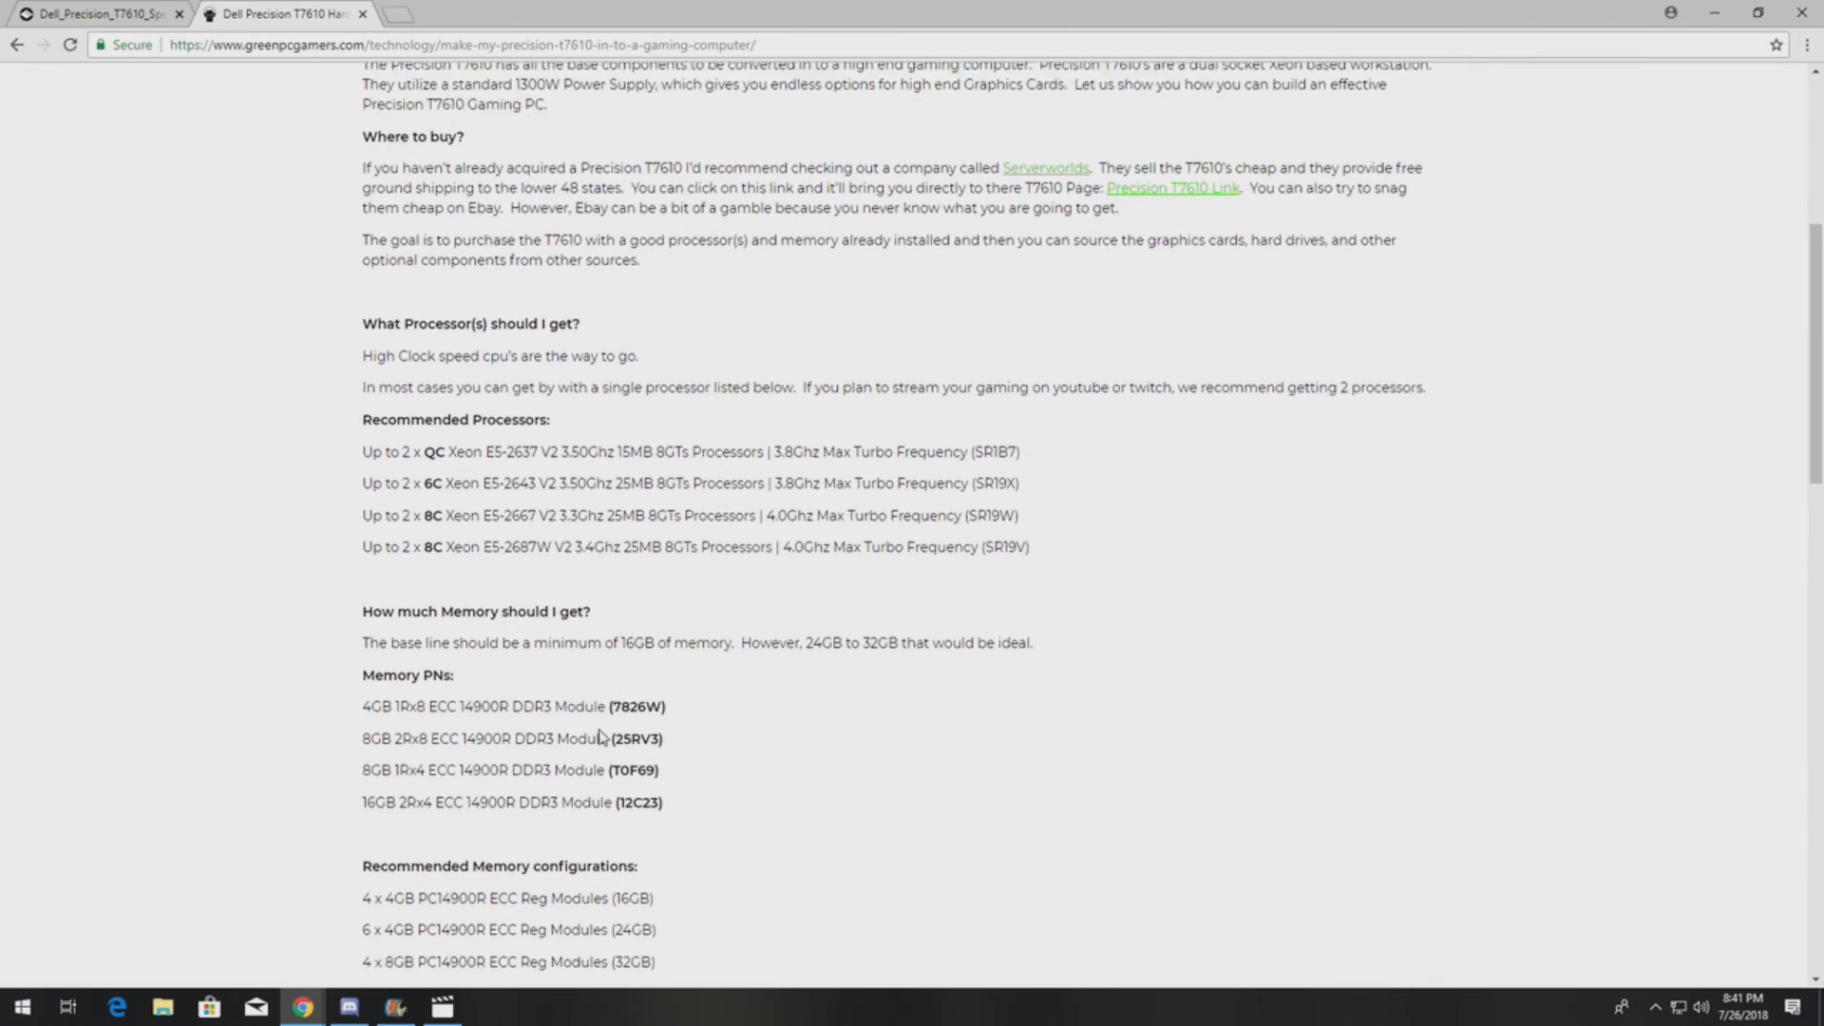
scroll("down", 3)
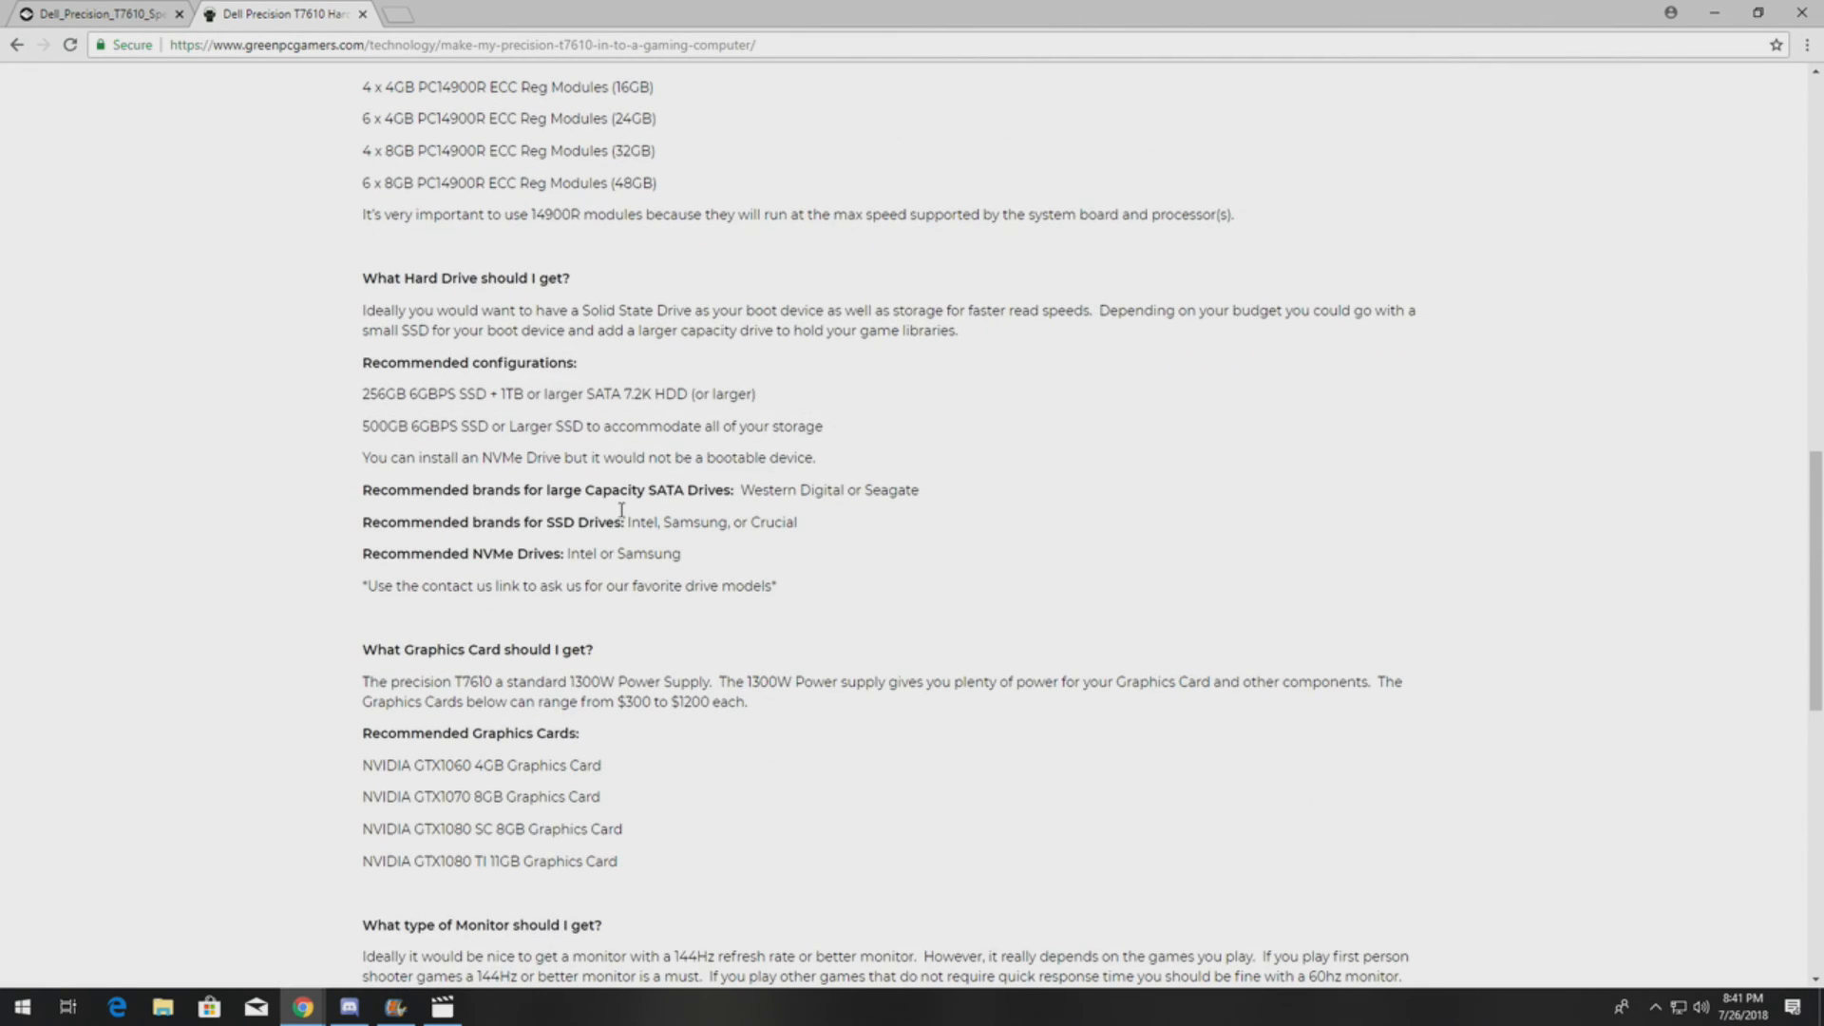
mouse_move(693, 669)
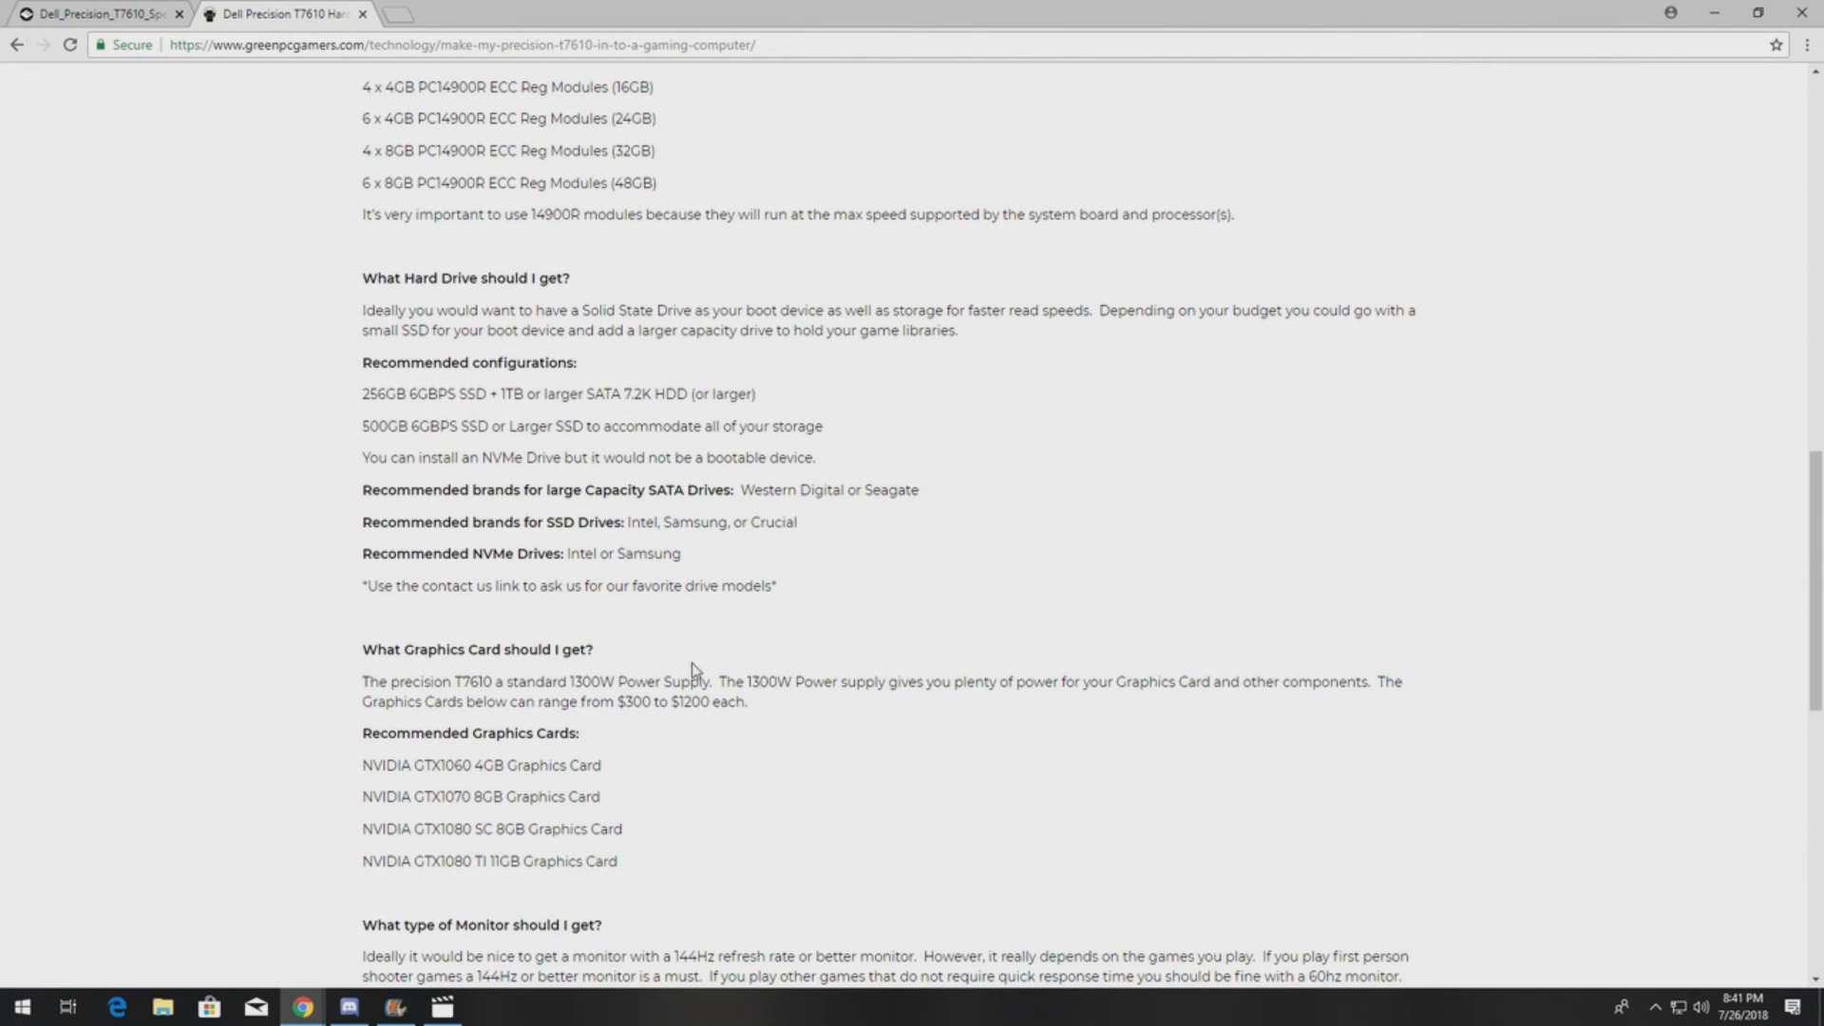
scroll("down", 3)
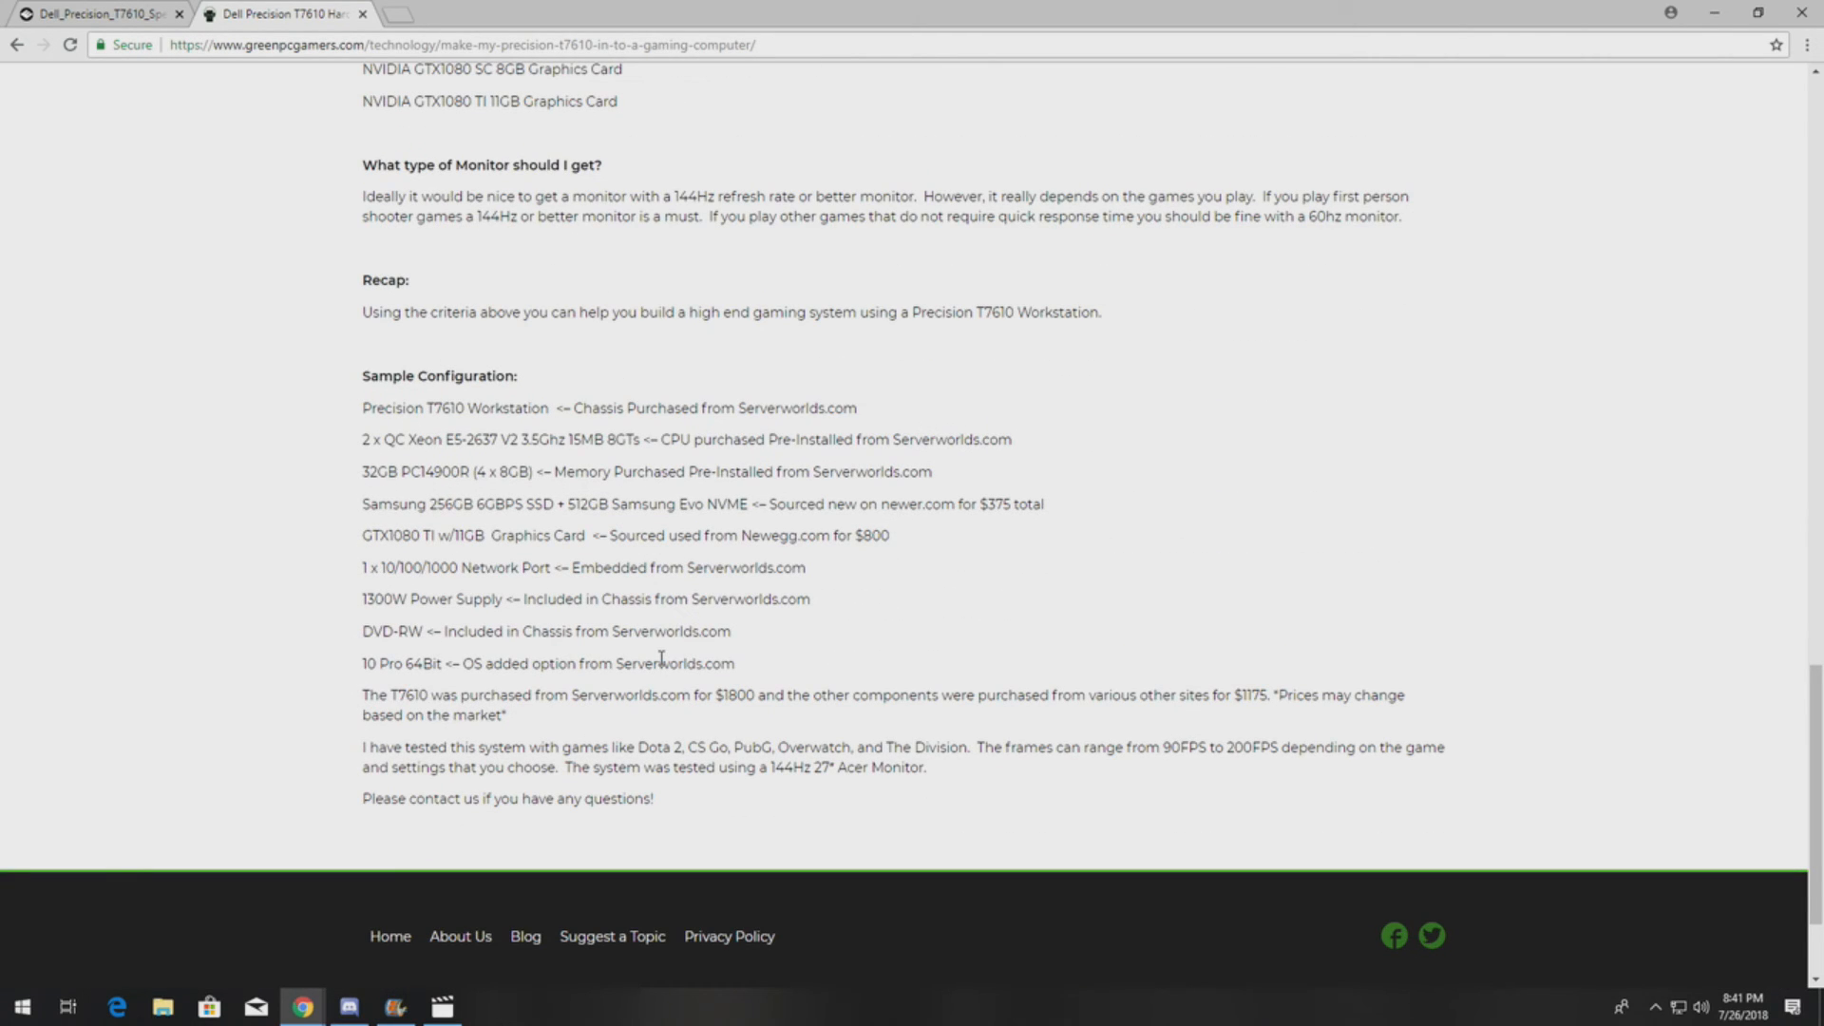
scroll("up", 3)
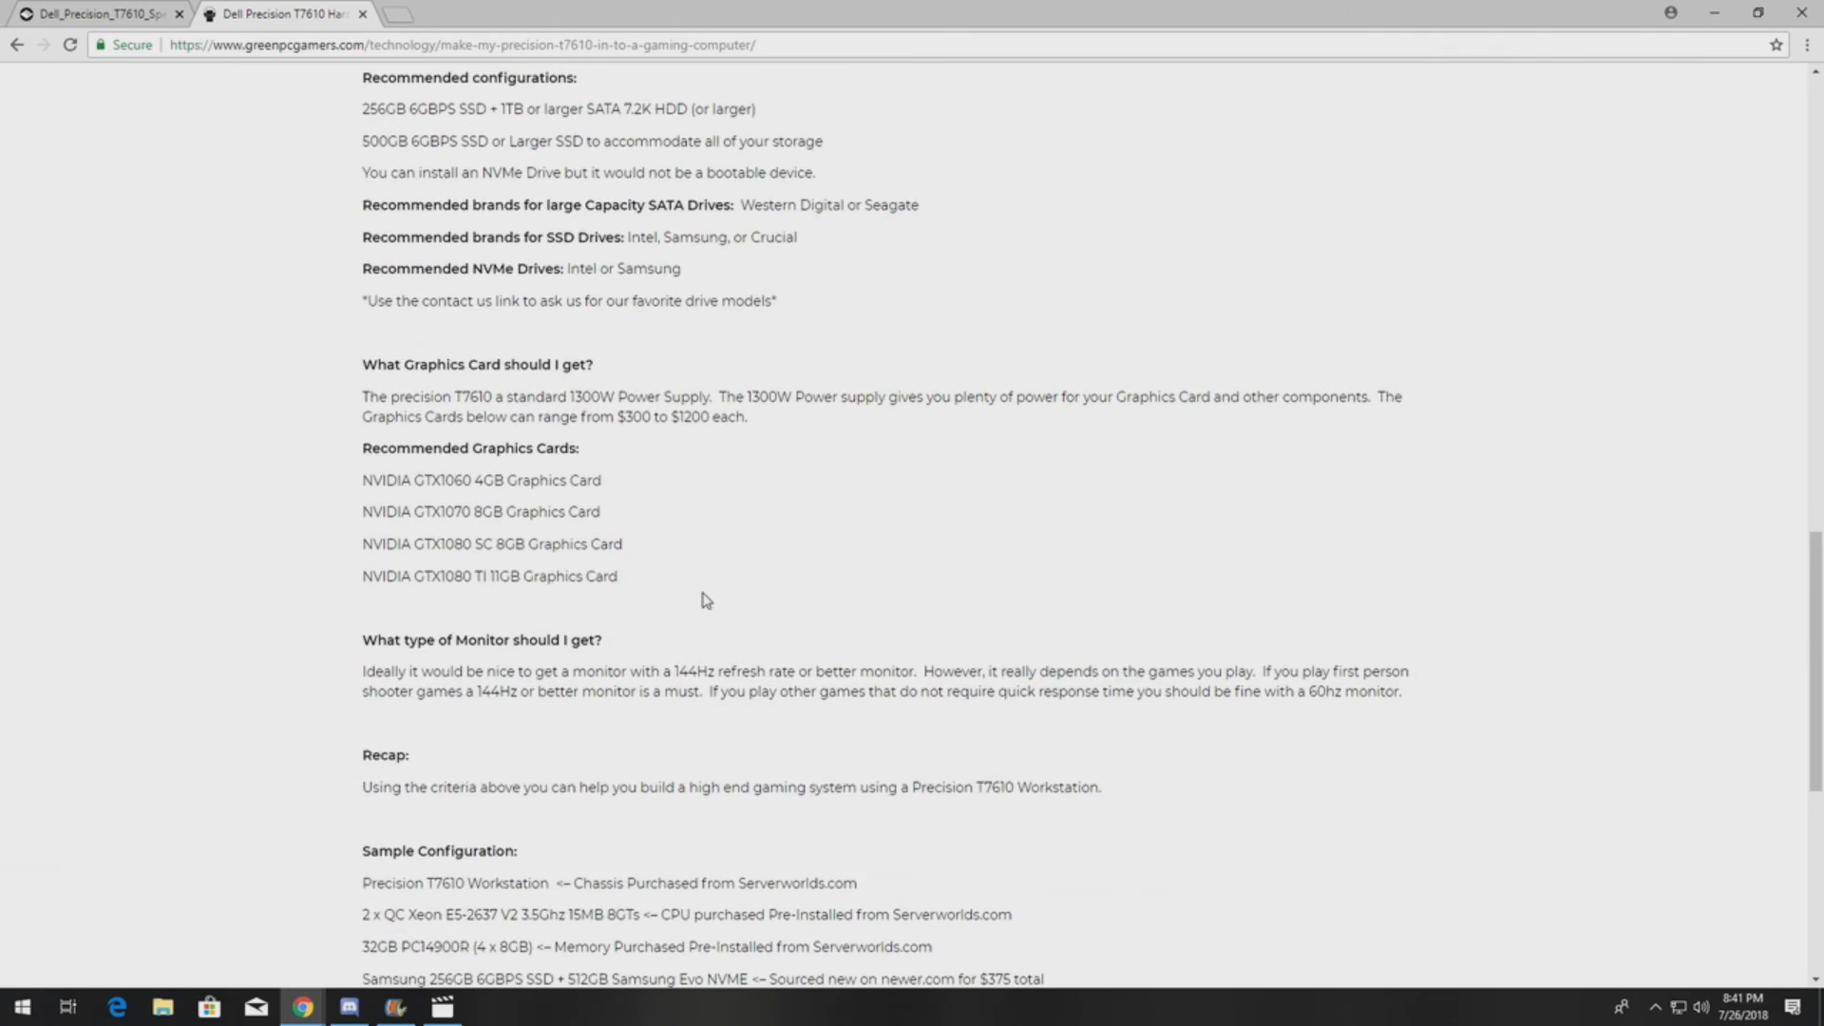
scroll("up", 3)
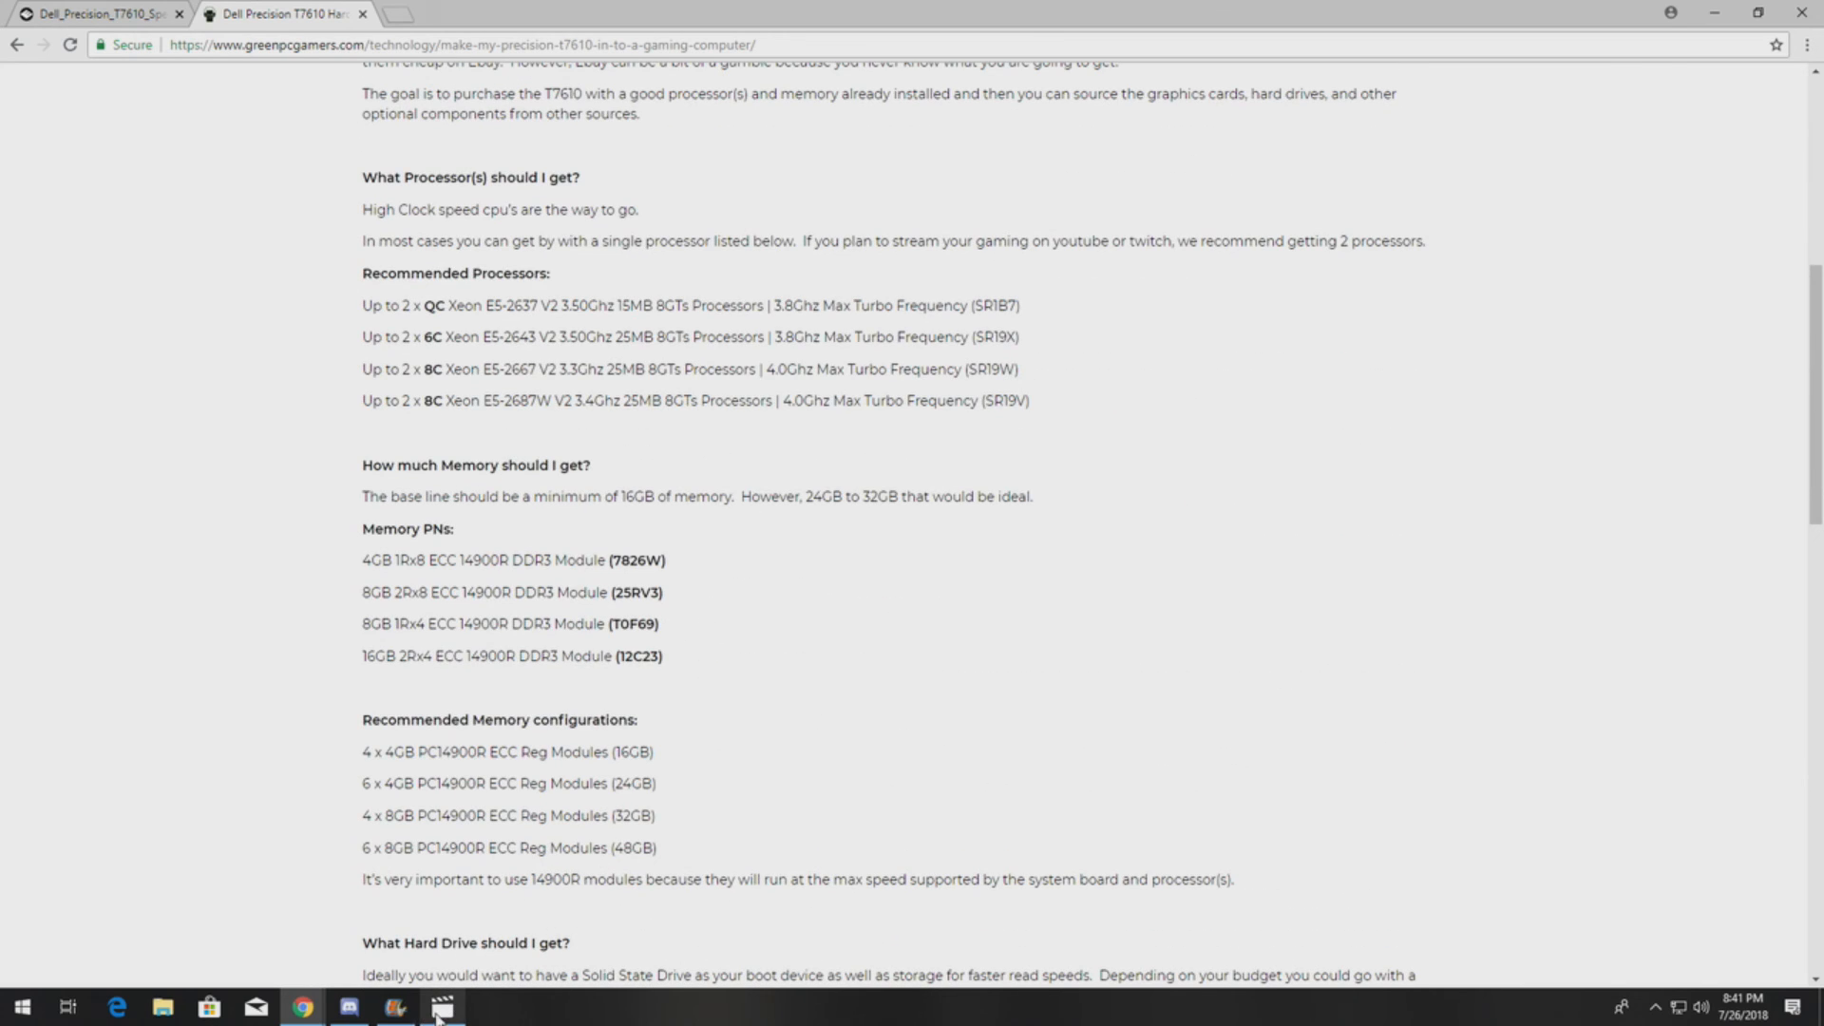